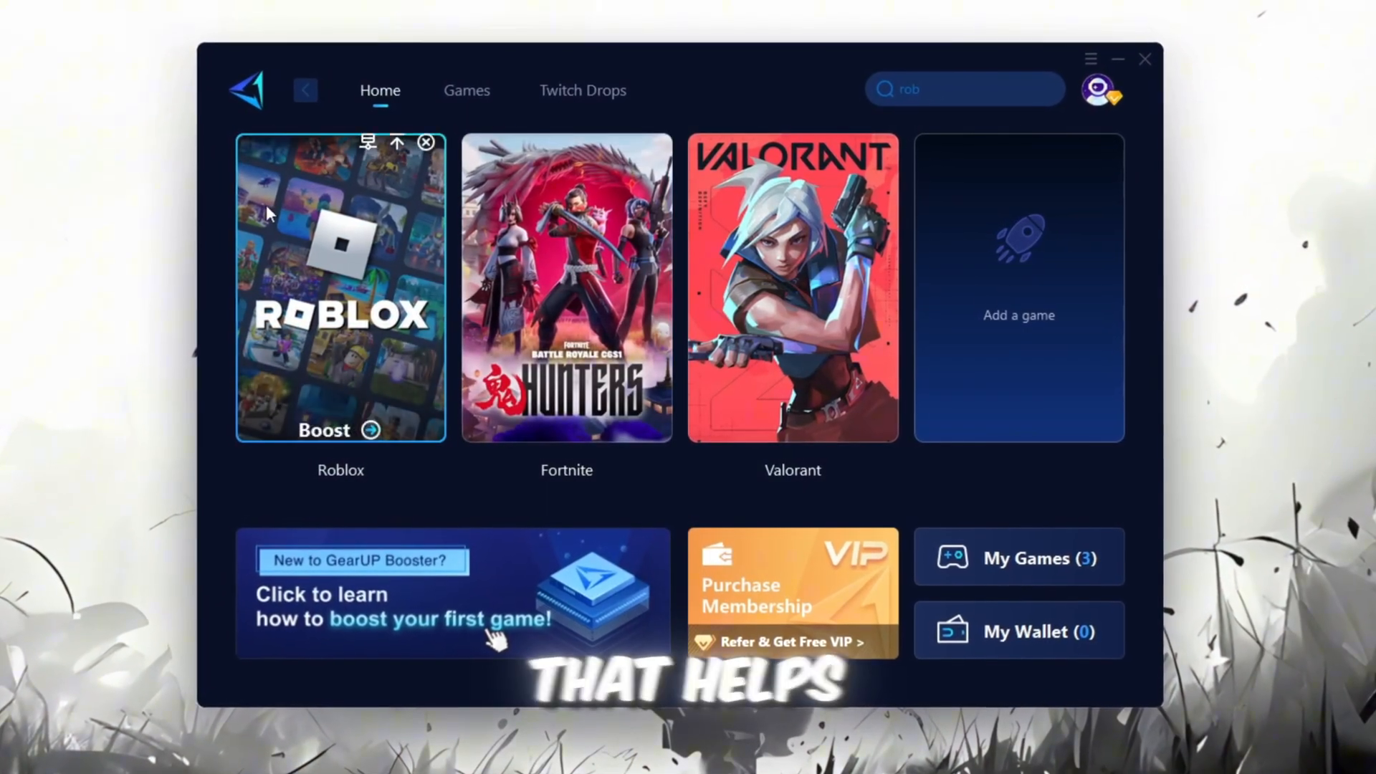
# - Boost Roblox from the Home card, leaving Server Region and Node on Auto
pyautogui.click(342, 430)
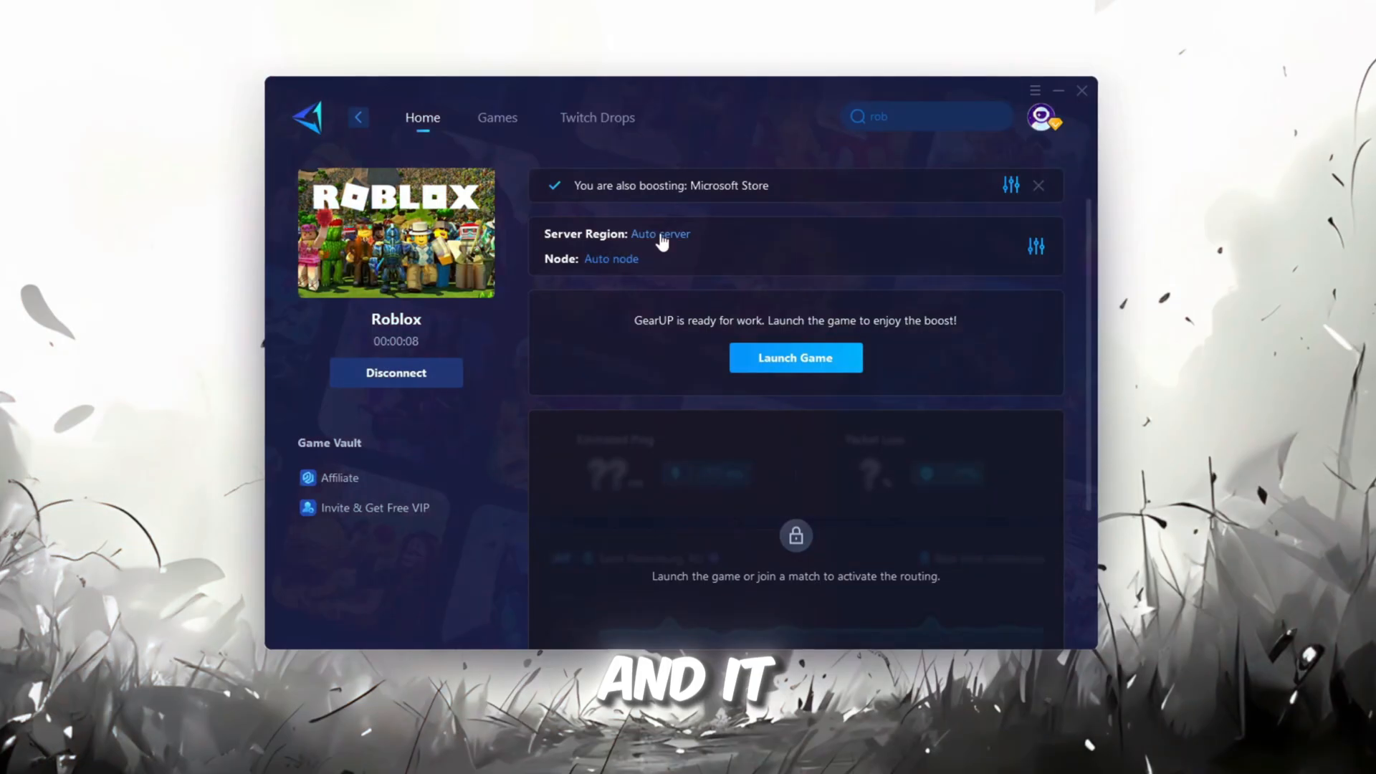
pyautogui.click(659, 234)
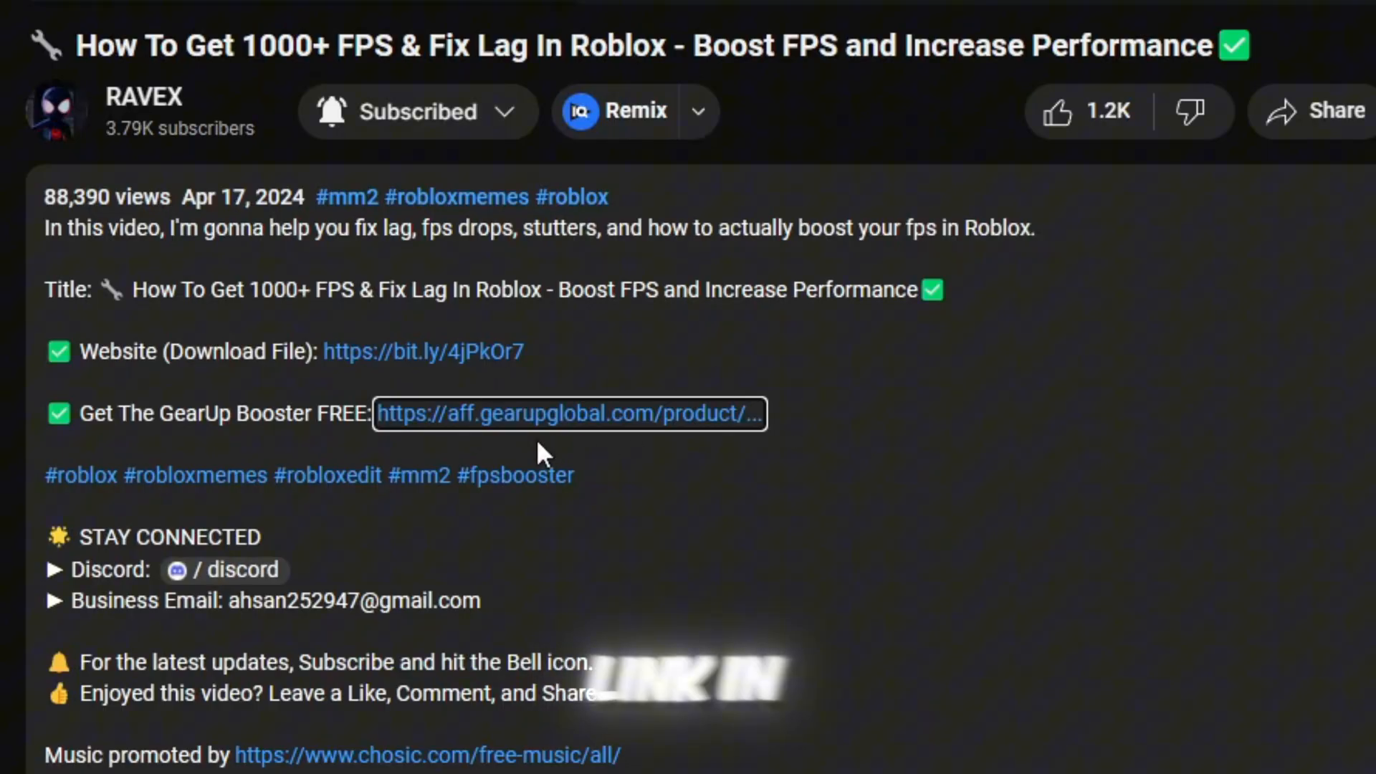
pyautogui.moveTo(549, 438)
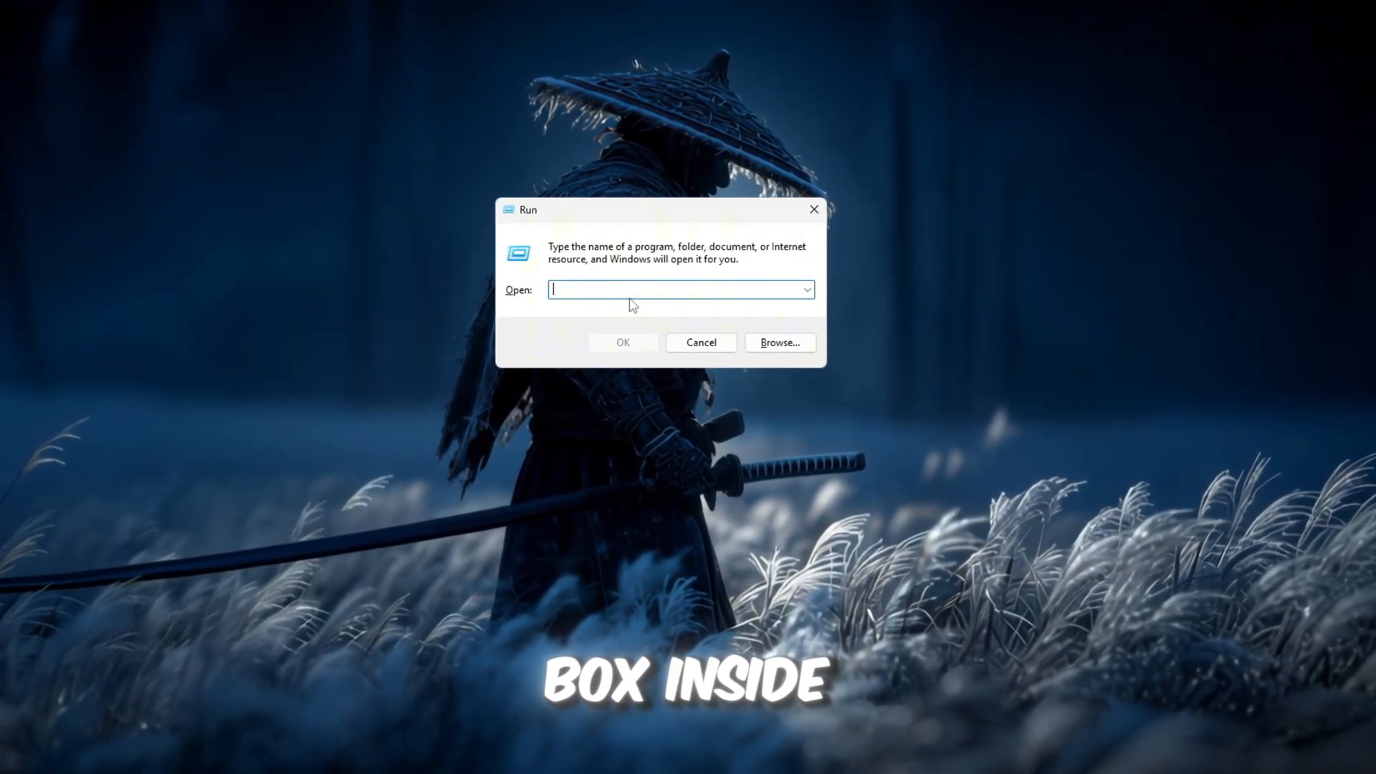
# - Run gpedit.msc from the Run dialog to launch the Local Group Policy Editor
pyautogui.write('gpedit.msc')
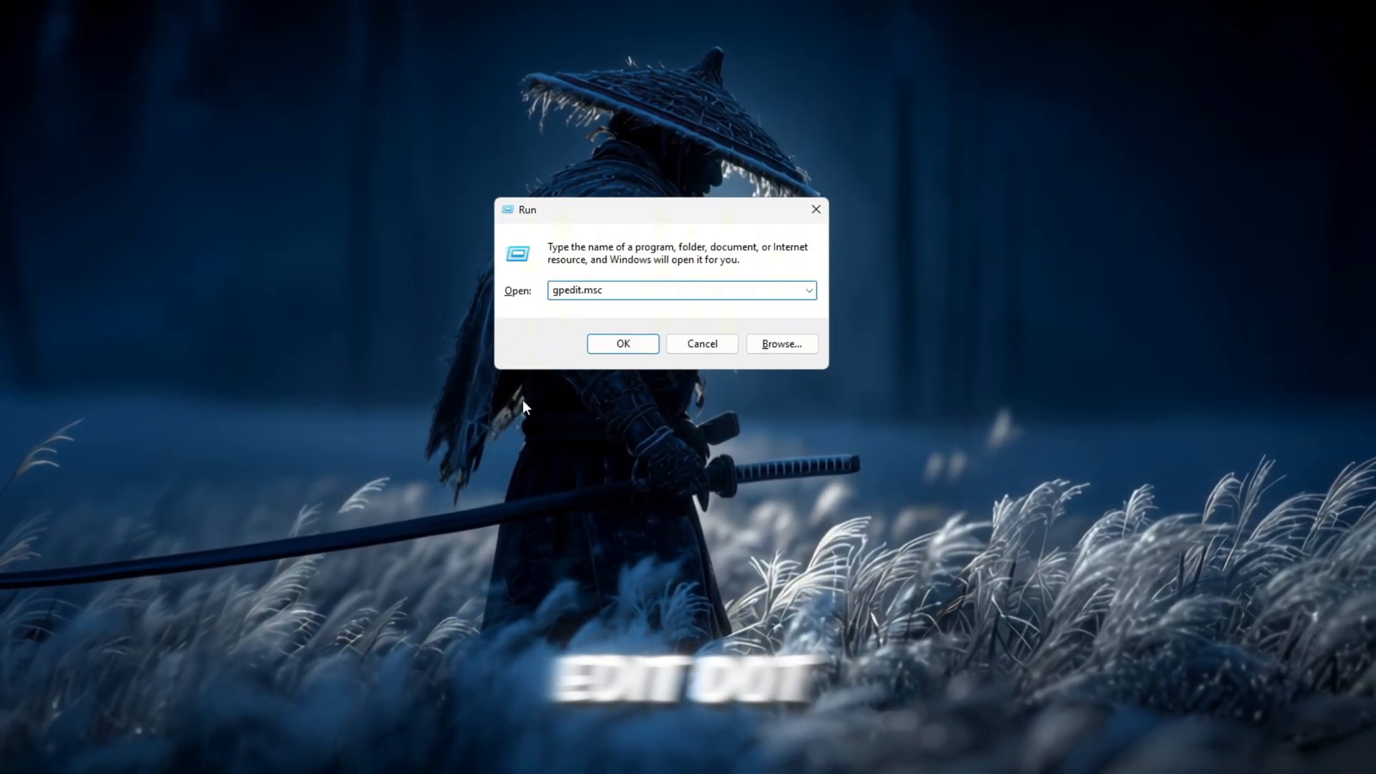
pyautogui.click(622, 343)
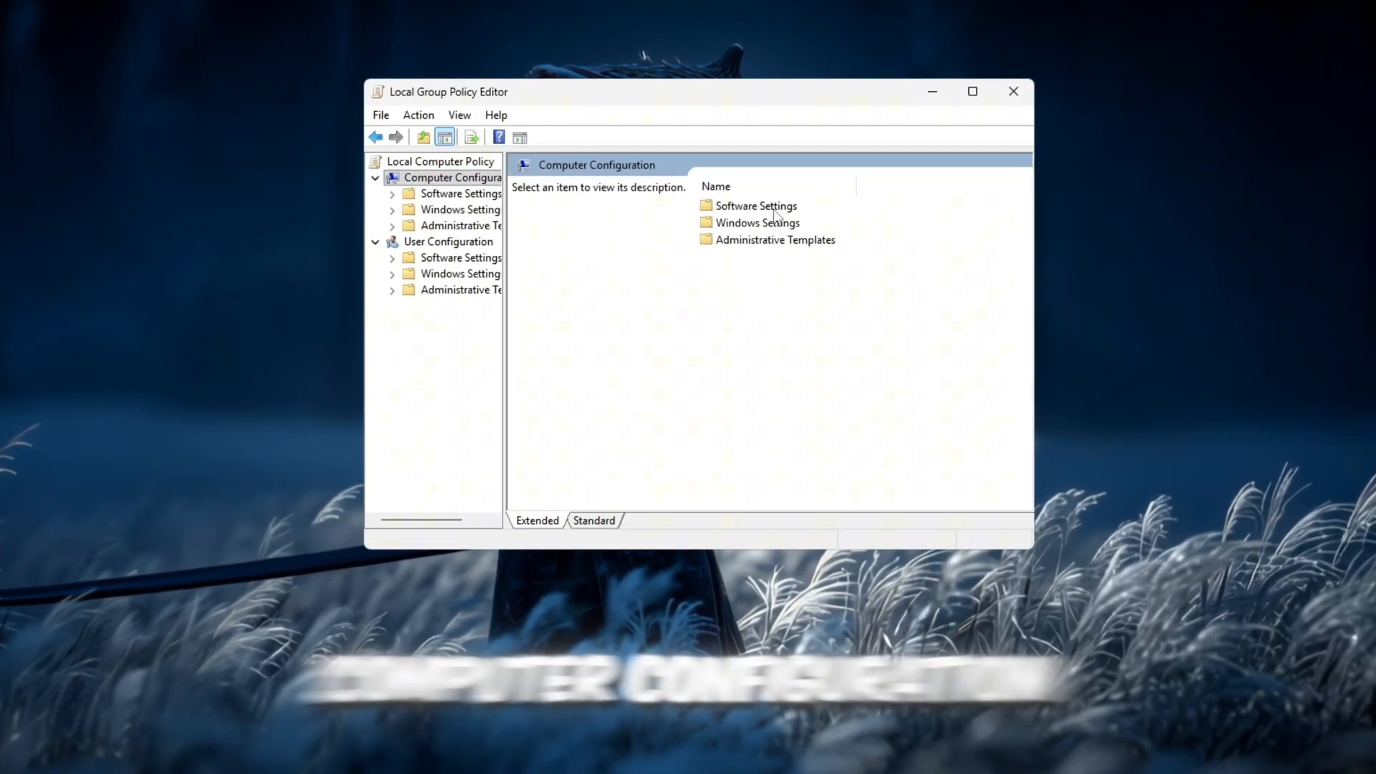
# - Browse to Power Throttling Settings and open the Turn off Power Throttling policy for editing
pyautogui.click(775, 240)
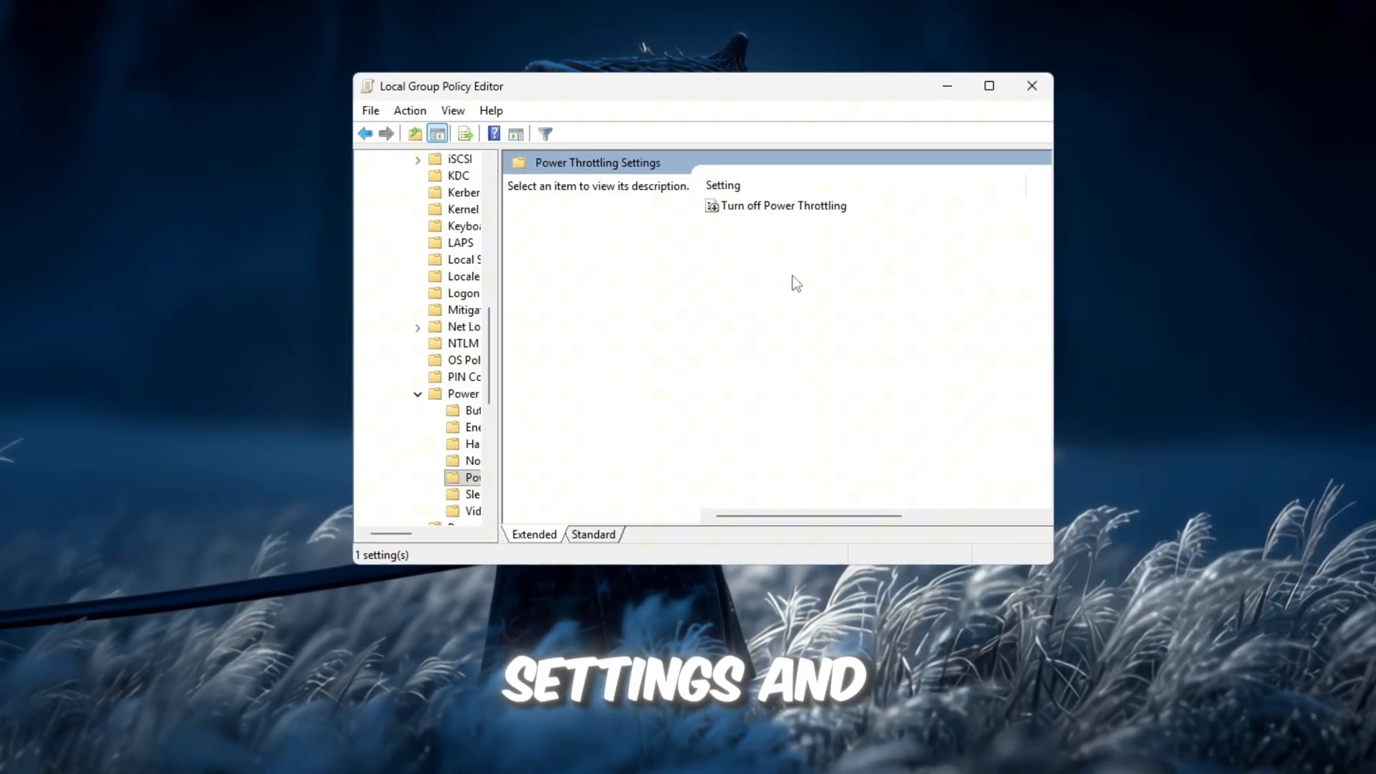
pyautogui.click(784, 205)
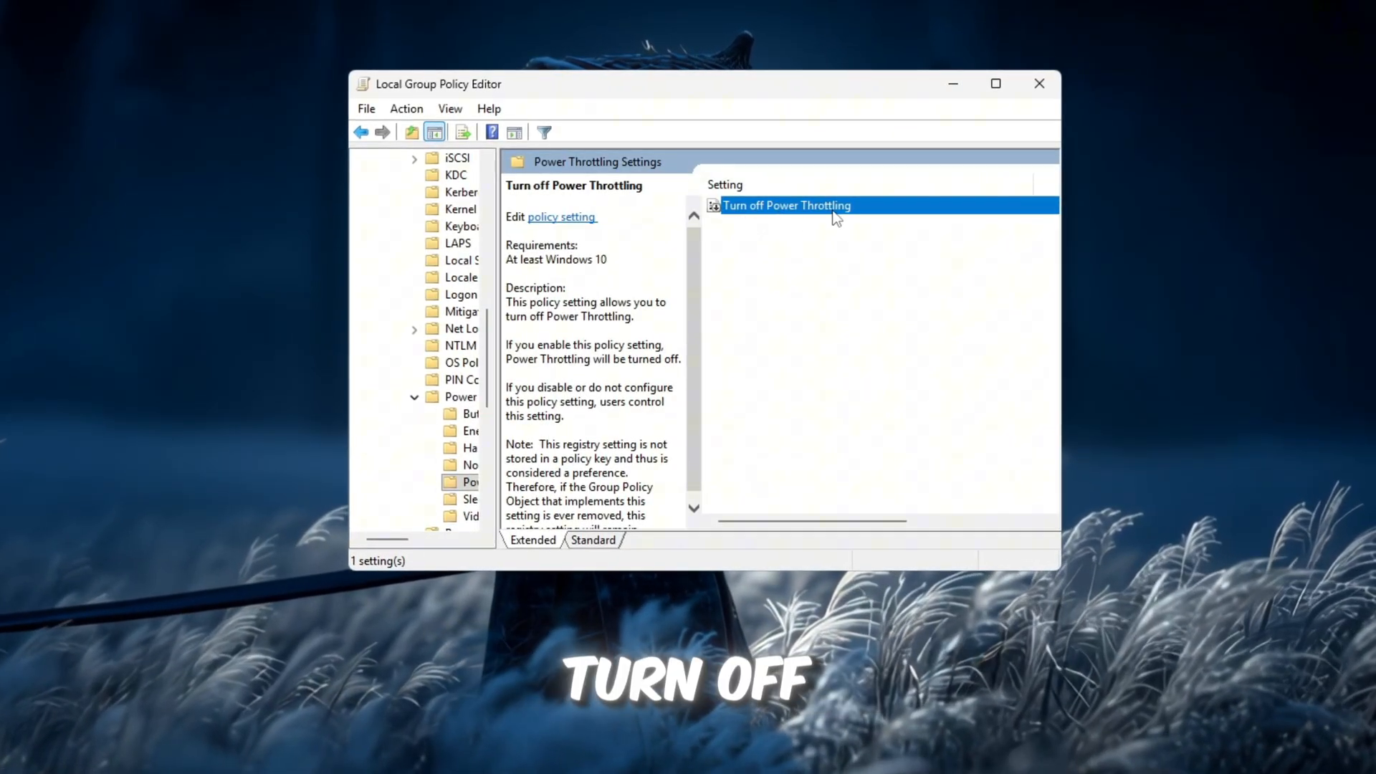
pyautogui.doubleClick(787, 205)
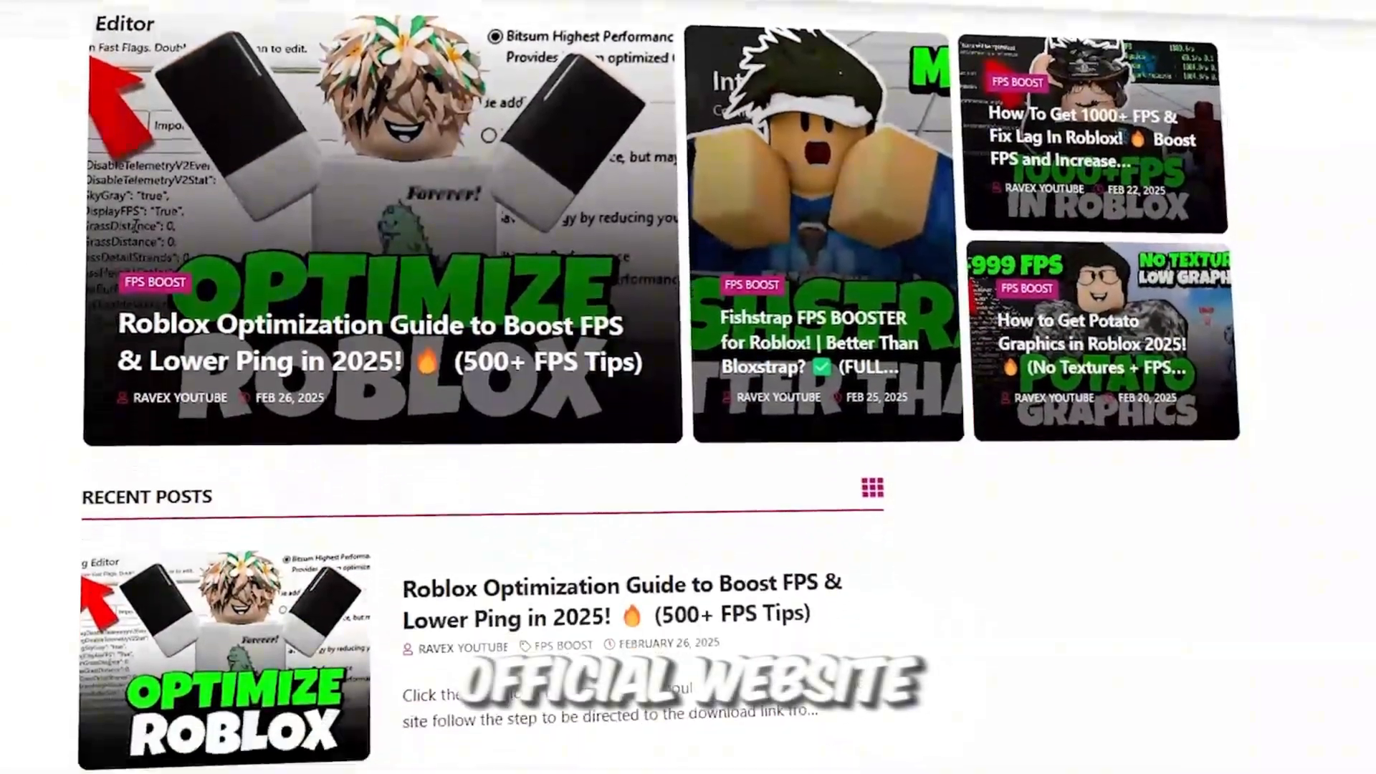
pyautogui.scroll(-3)
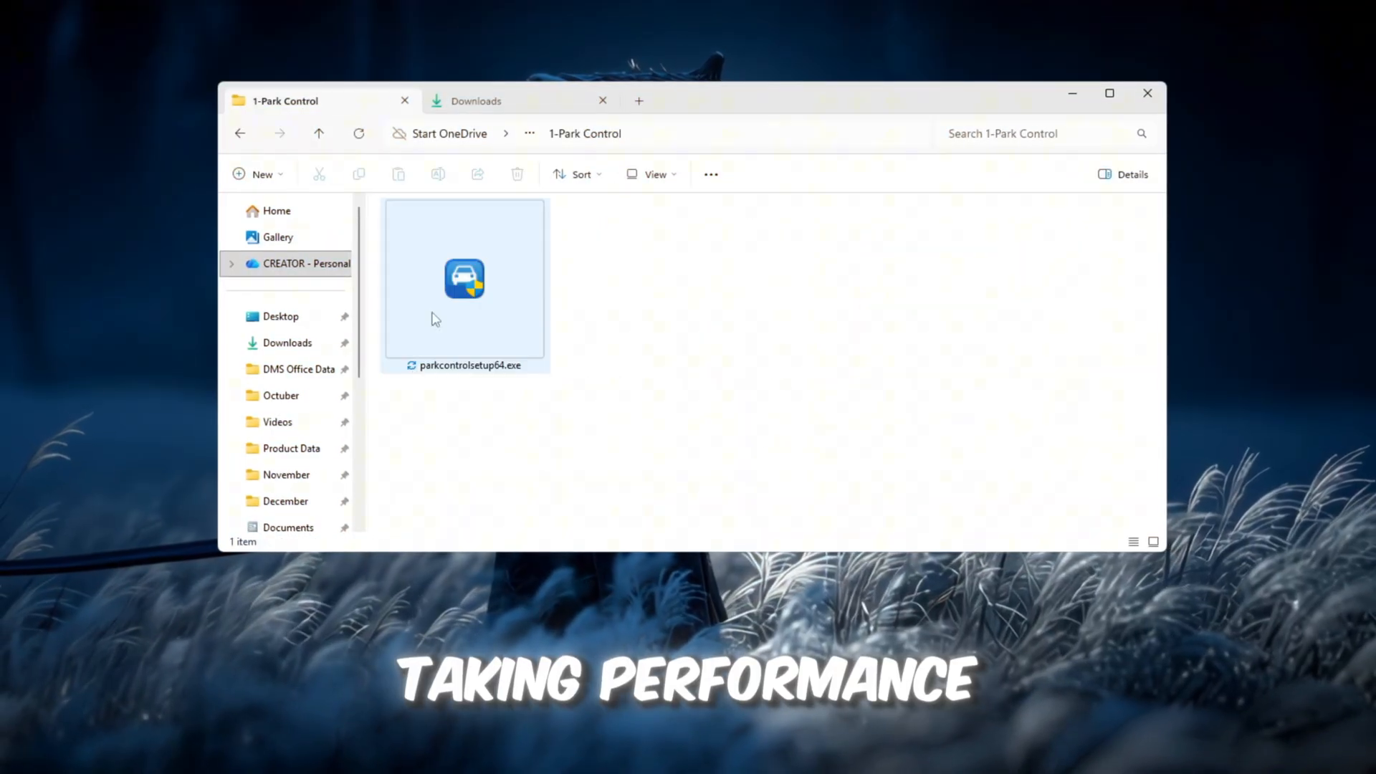
# - Select parkcontrolsetup64.exe in the 1-Park Control folder to install it
pyautogui.click(463, 280)
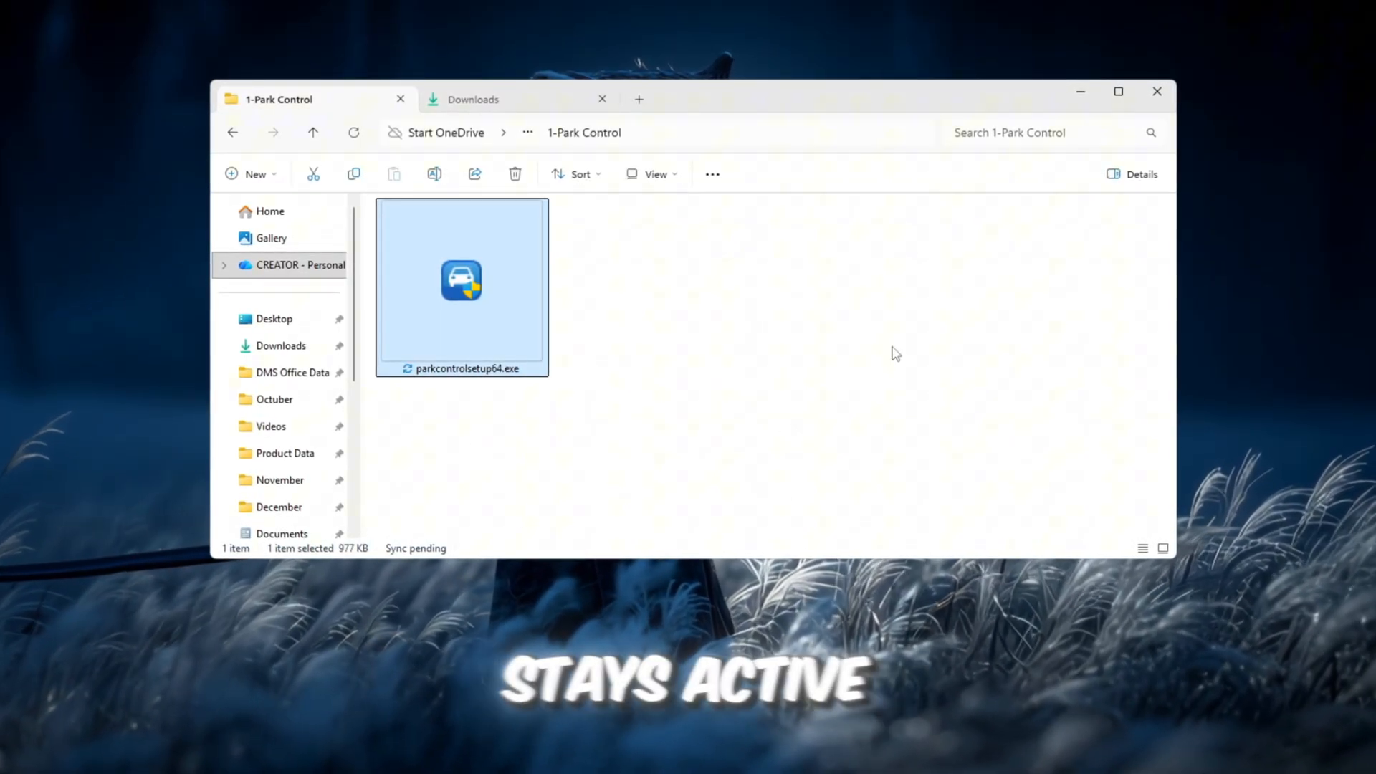
pyautogui.moveTo(426, 395)
pyautogui.write('ParkControl')
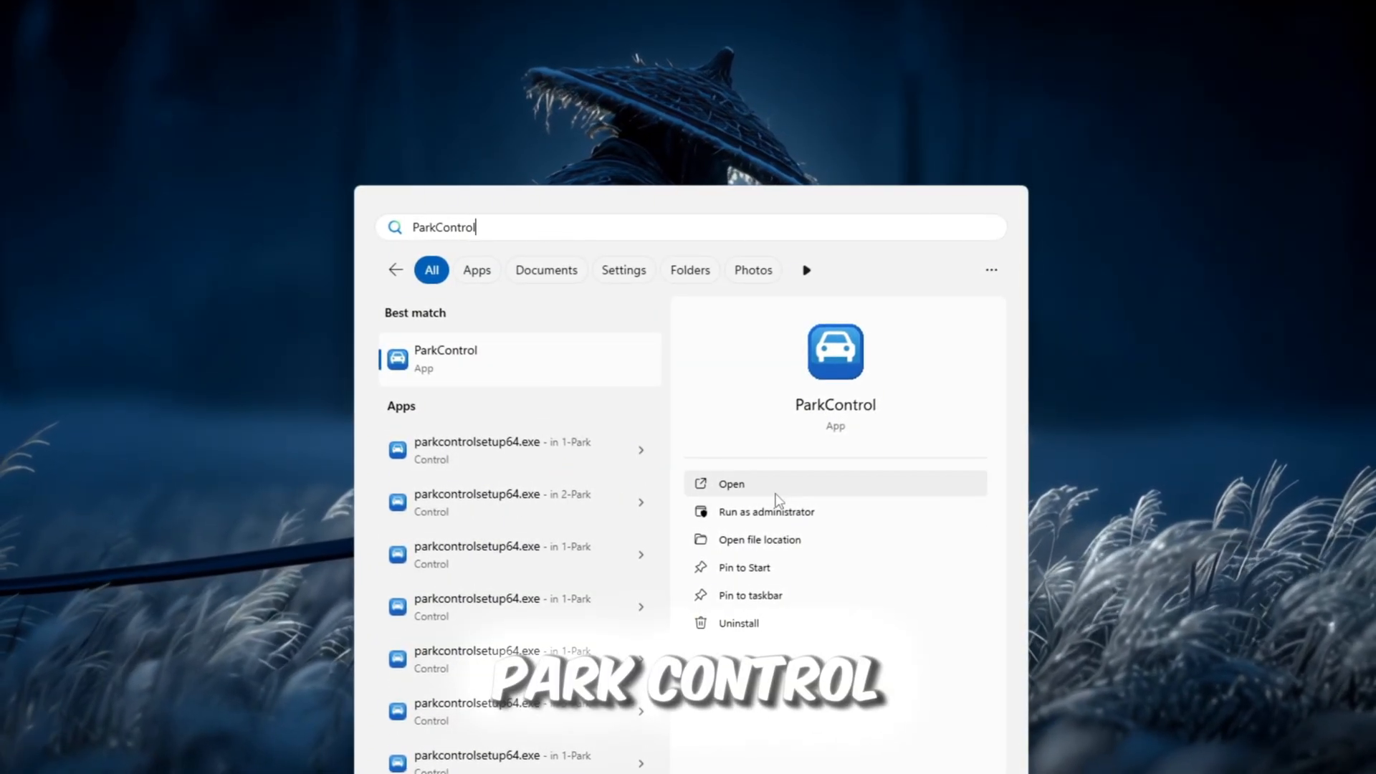
# - Launch ParkControl and choose the Bitsum Highest Performance profile with parking and freq scaling off
pyautogui.click(731, 483)
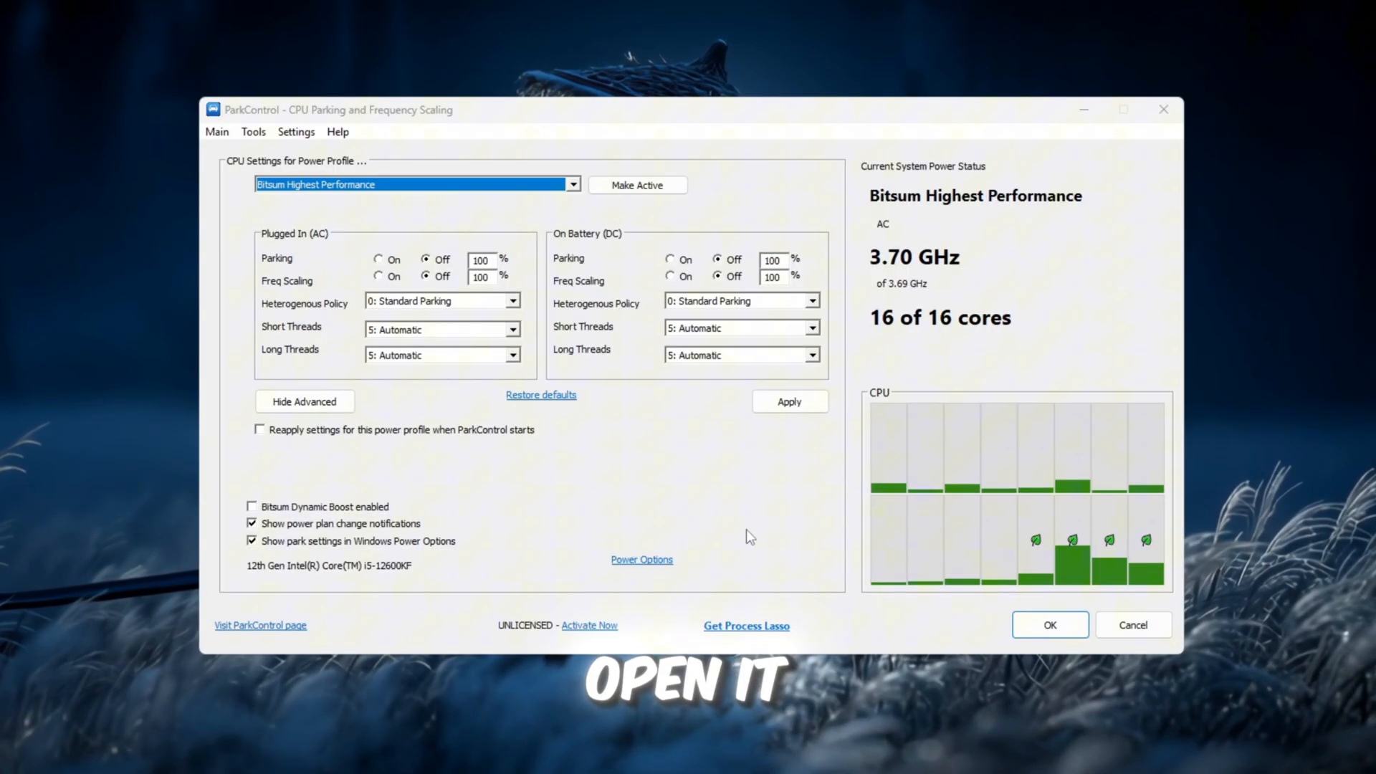
pyautogui.click(570, 183)
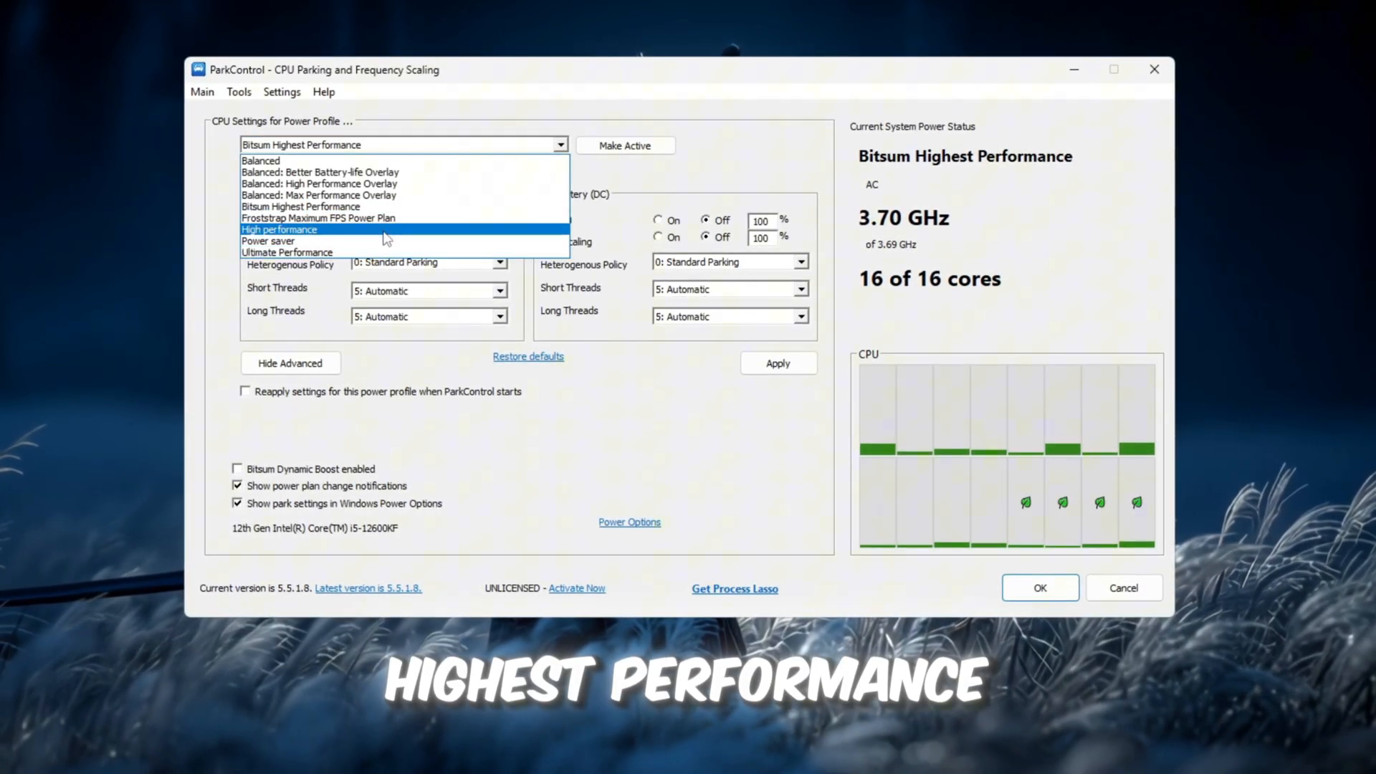
pyautogui.moveTo(299, 207)
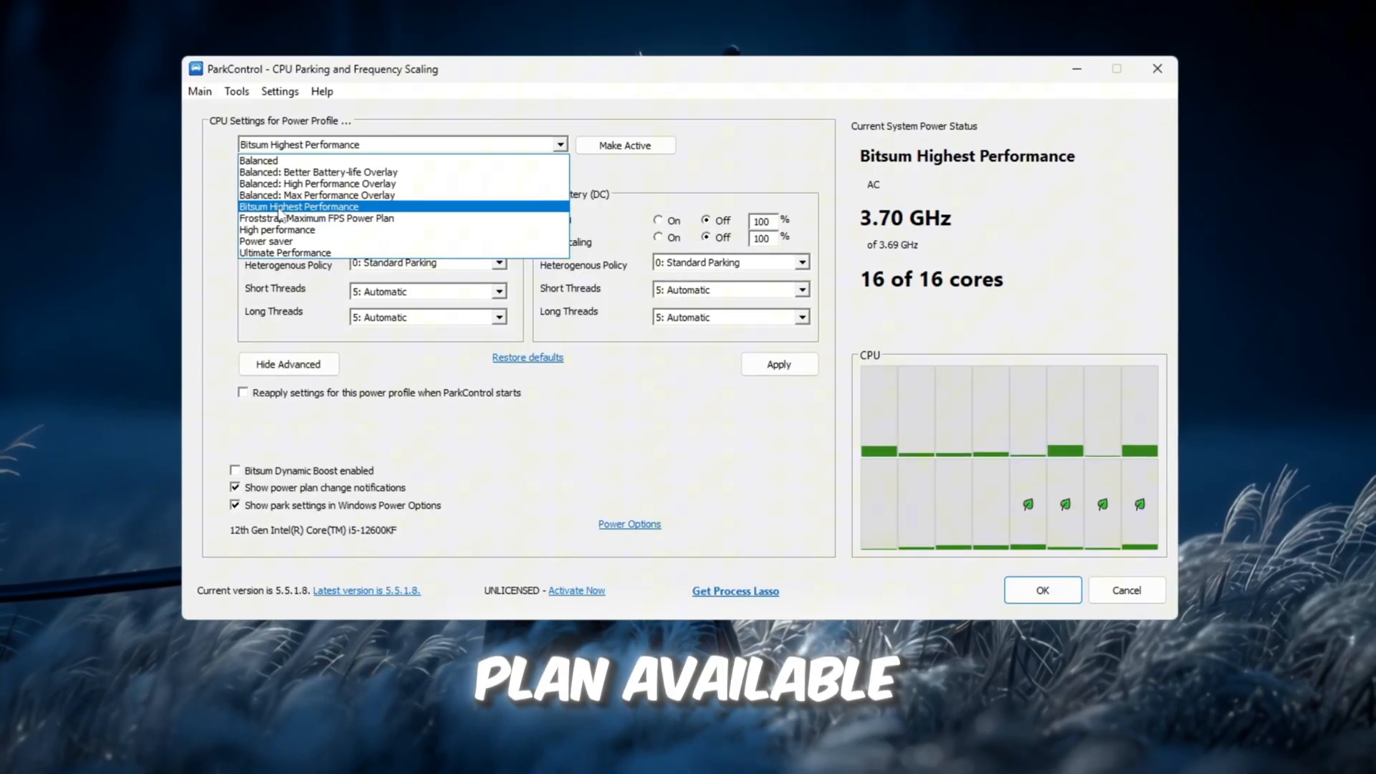
pyautogui.click(298, 207)
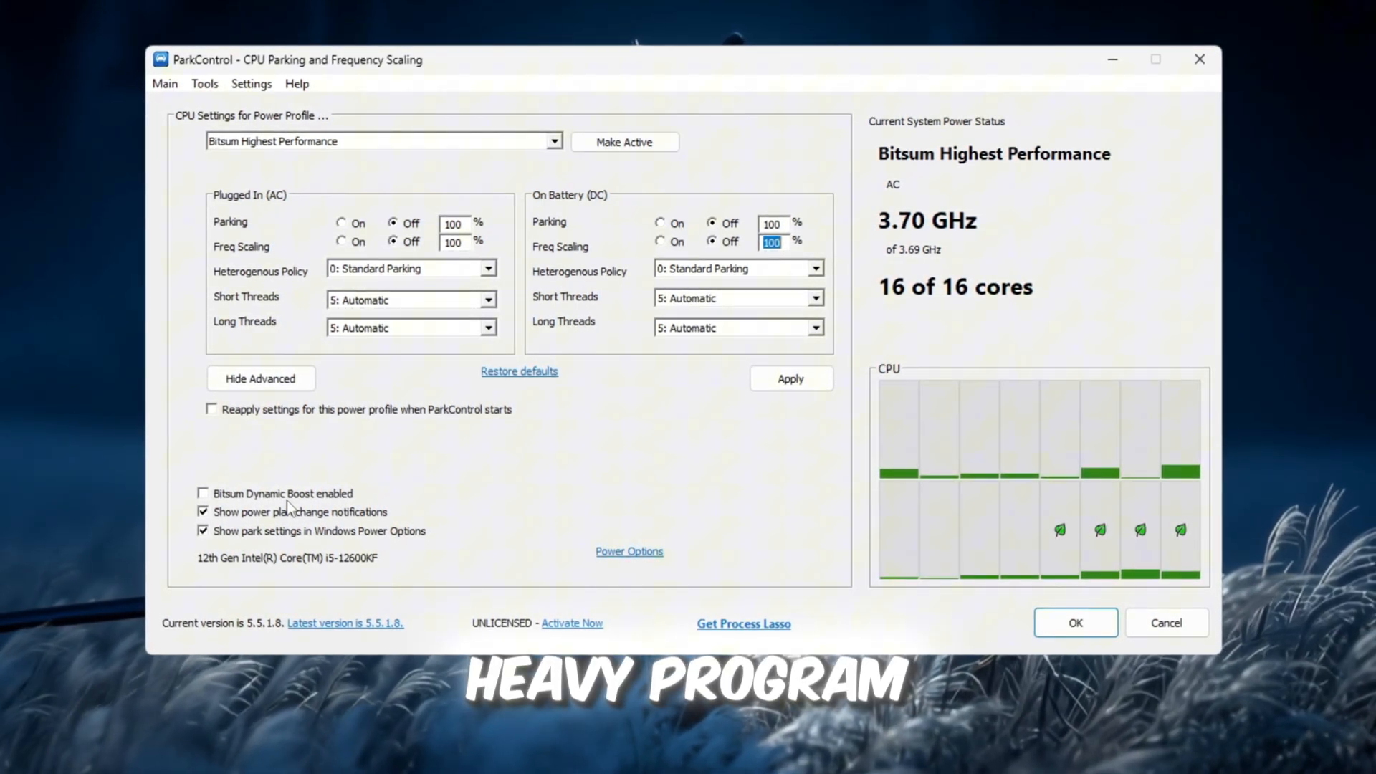
# - Apply the Bitsum Highest Performance CPU settings and close ParkControl
pyautogui.click(628, 550)
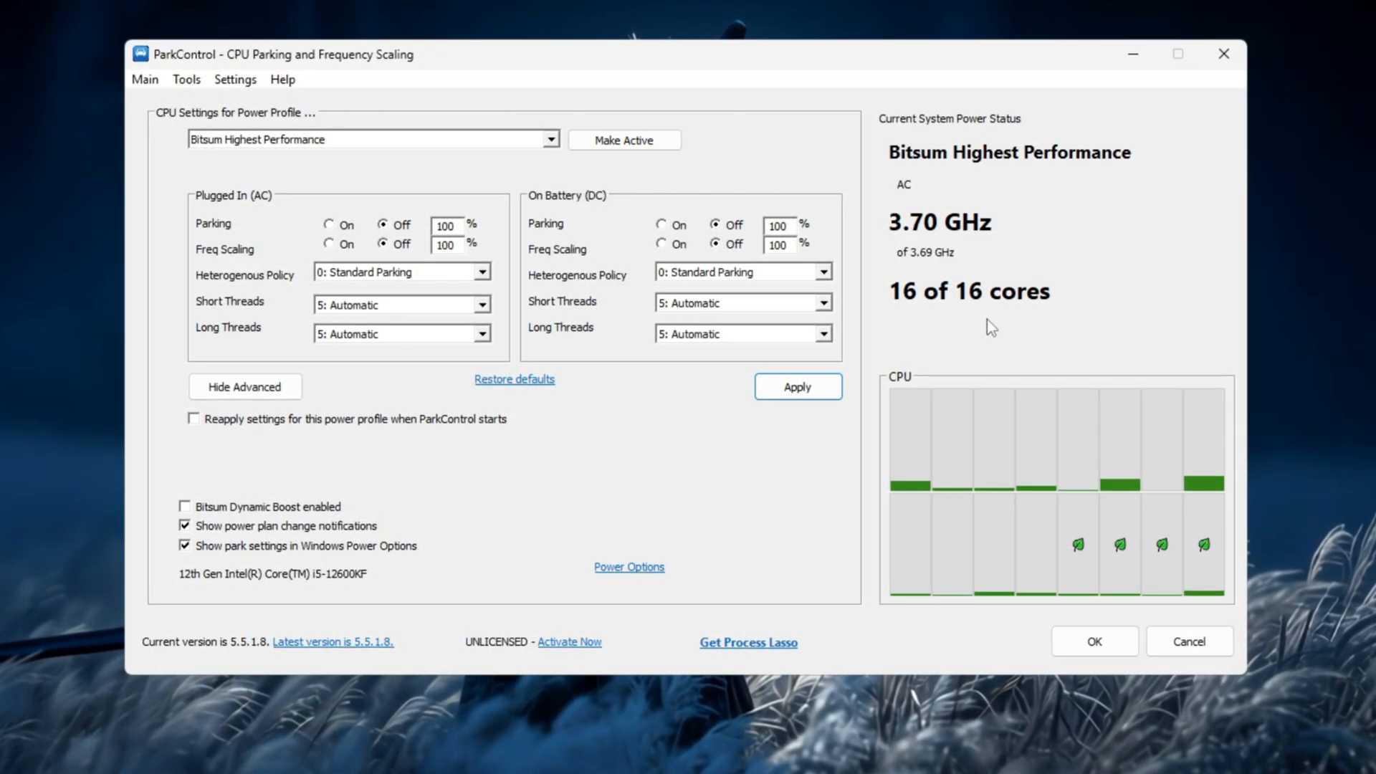
pyautogui.moveTo(1227, 53)
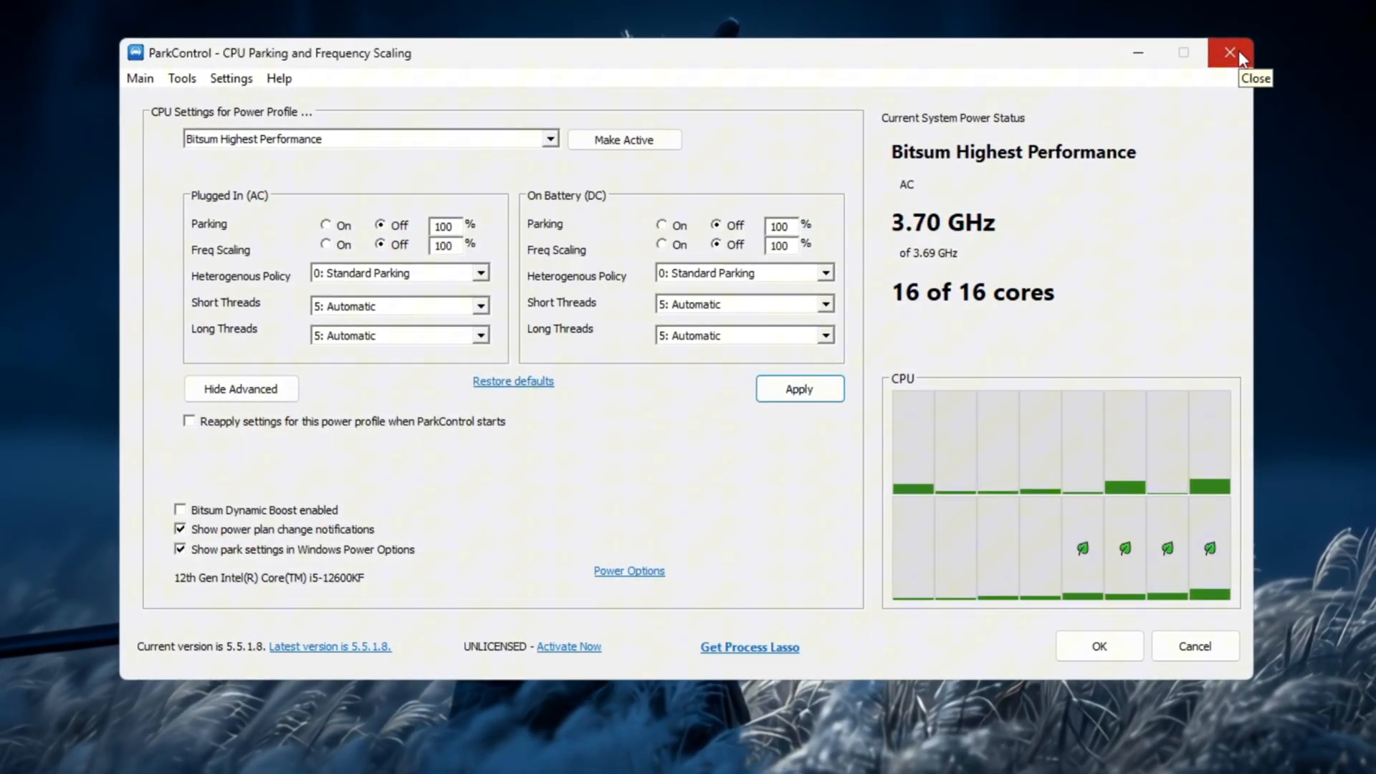
pyautogui.click(1230, 53)
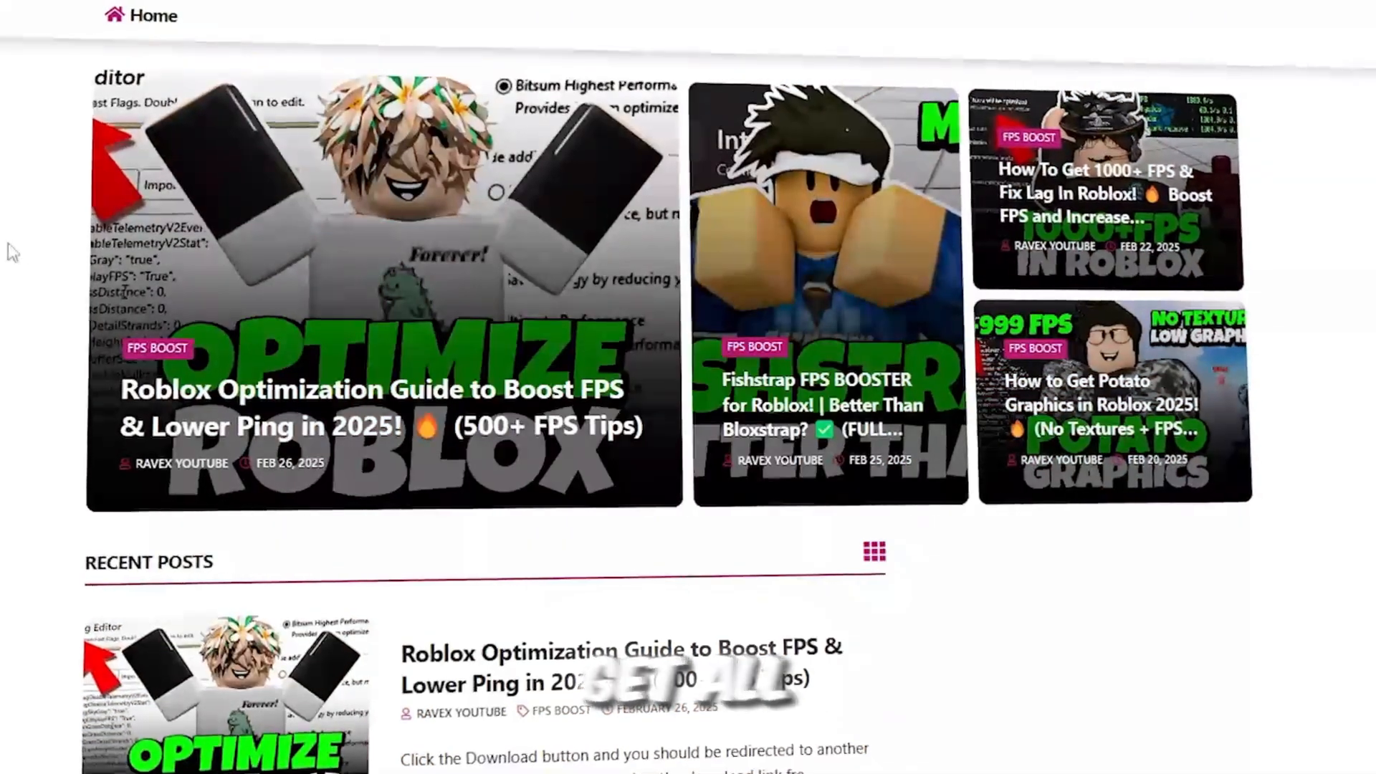
# - Scroll down the RAVEX homepage through the Recent Posts list
pyautogui.scroll(-3)
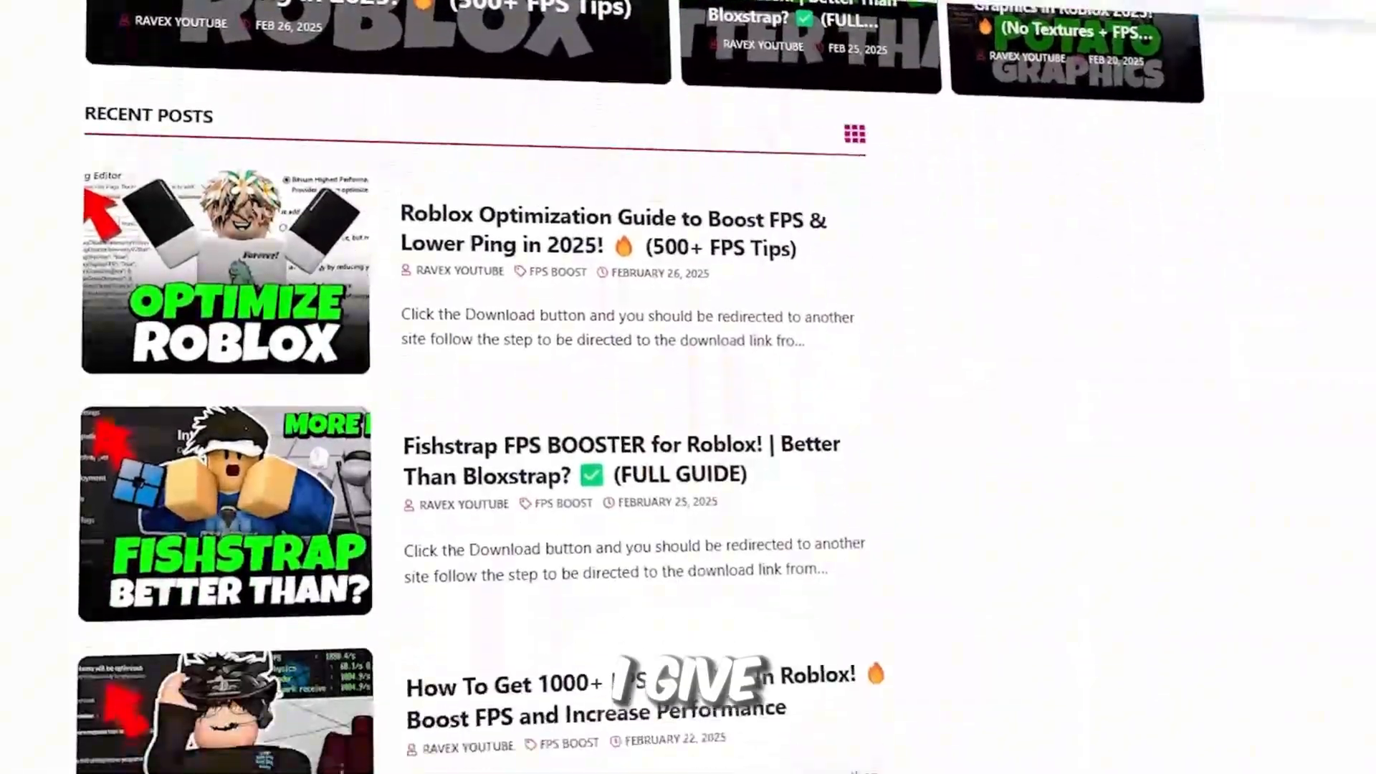
pyautogui.scroll(-3)
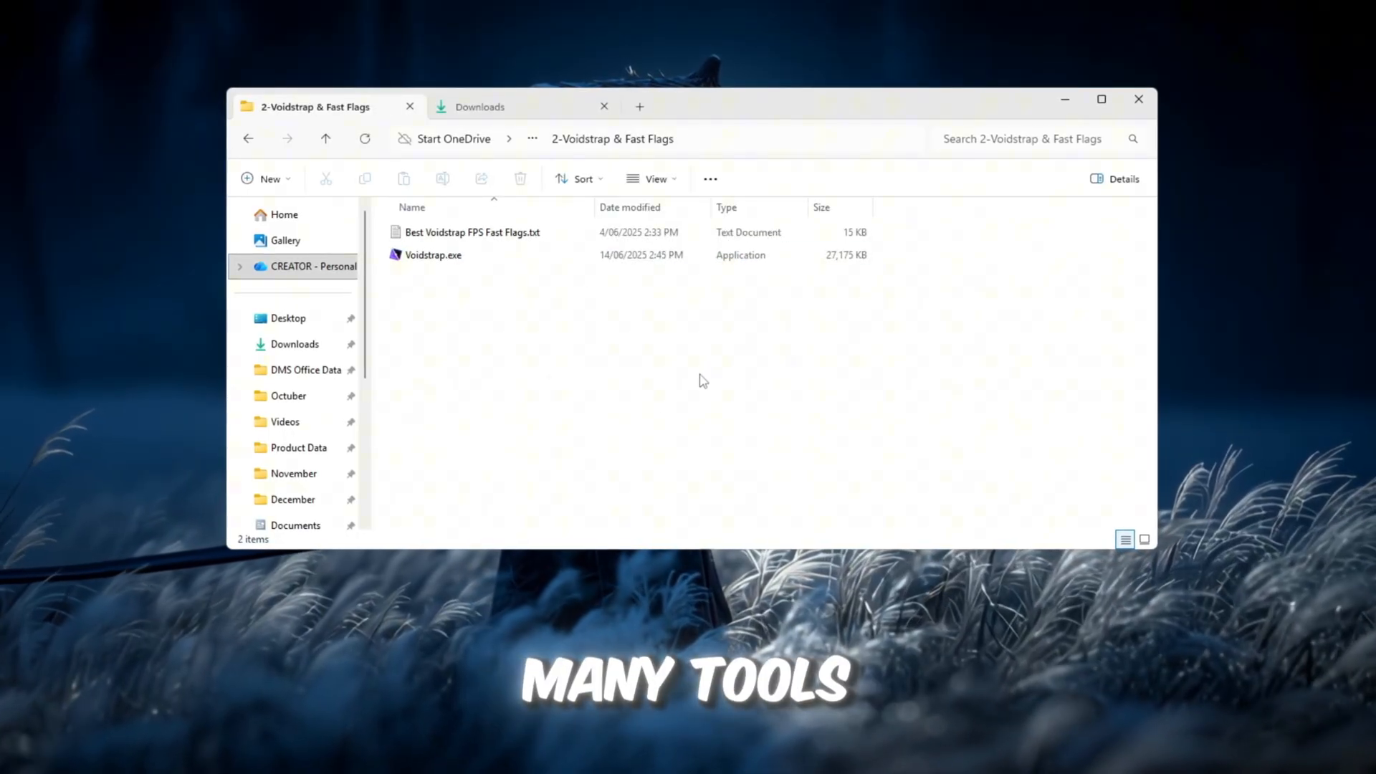
# - Run Voidstrap.exe from the 2-Voidstrap & Fast Flags folder
pyautogui.click(433, 255)
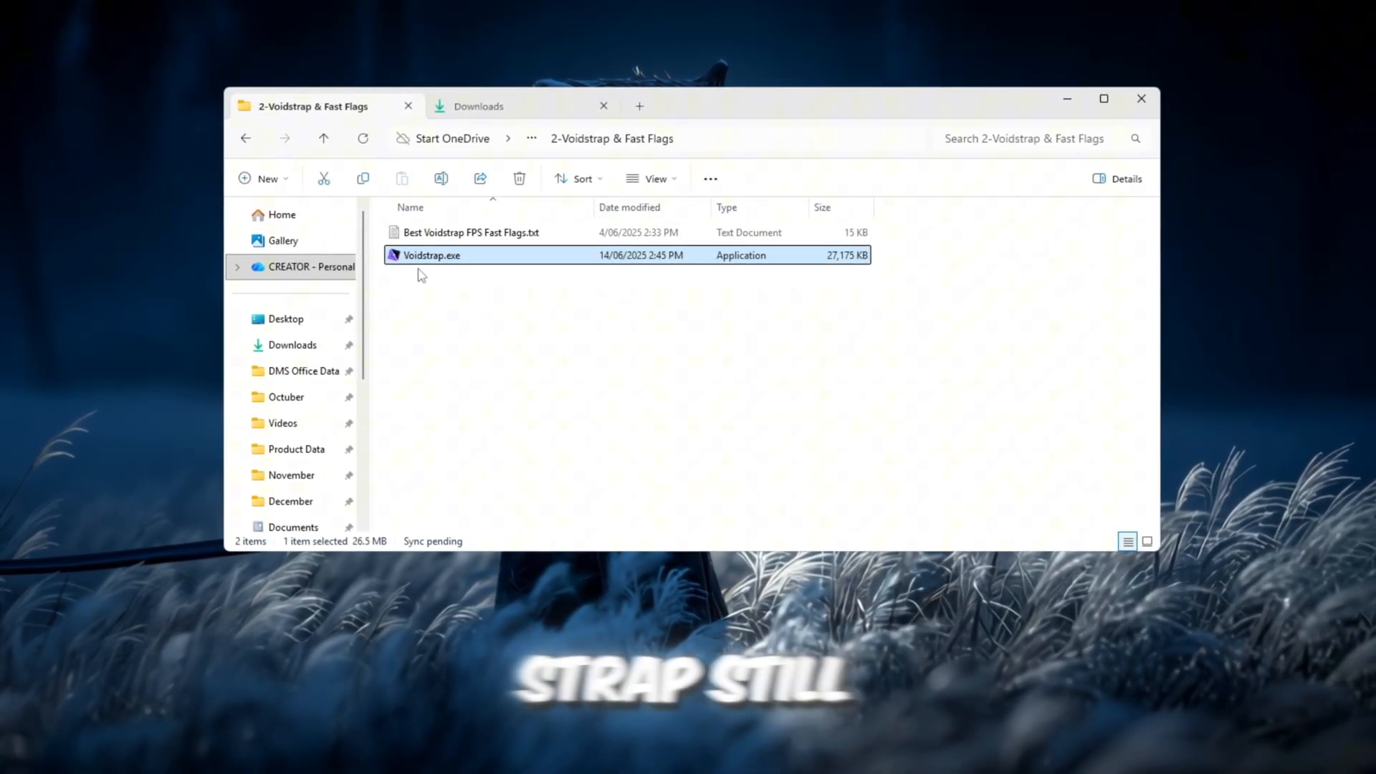
pyautogui.moveTo(632, 314)
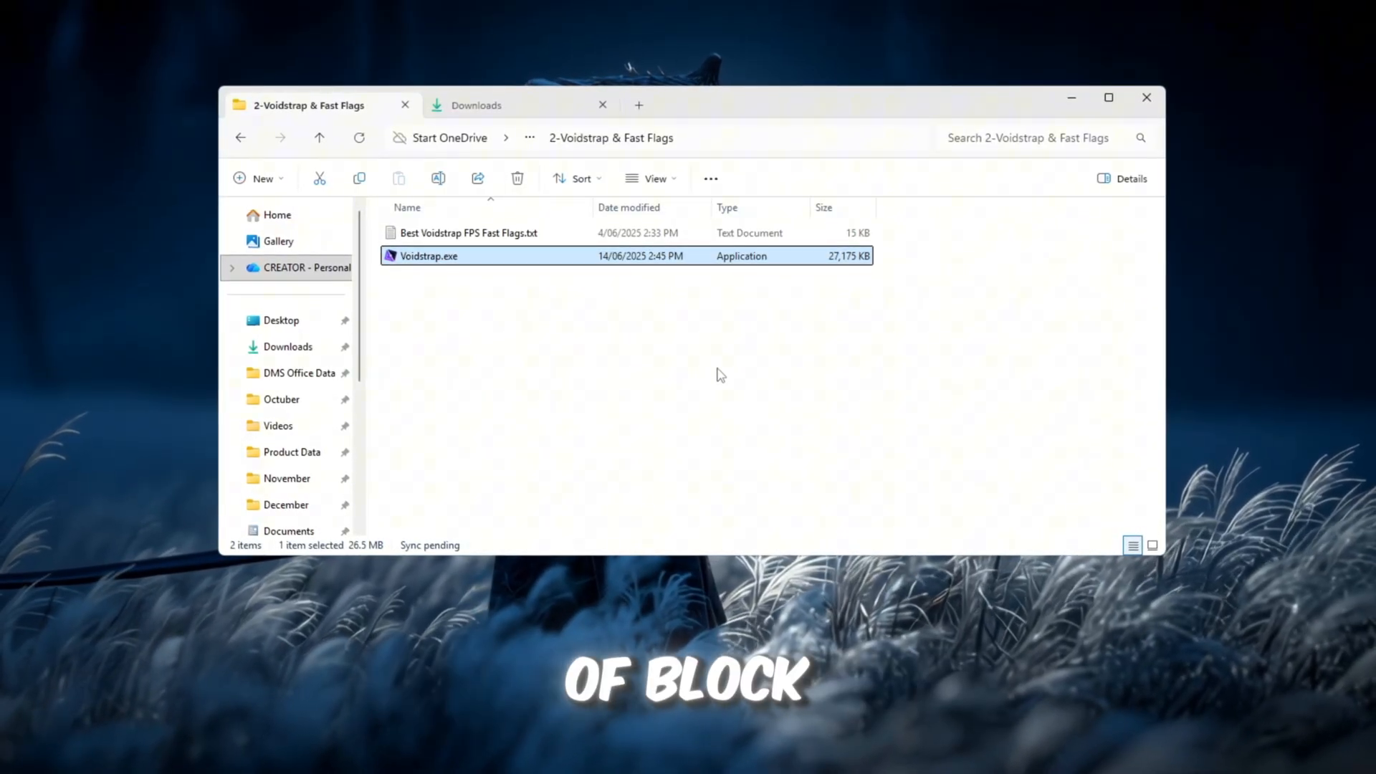
pyautogui.moveTo(425, 281)
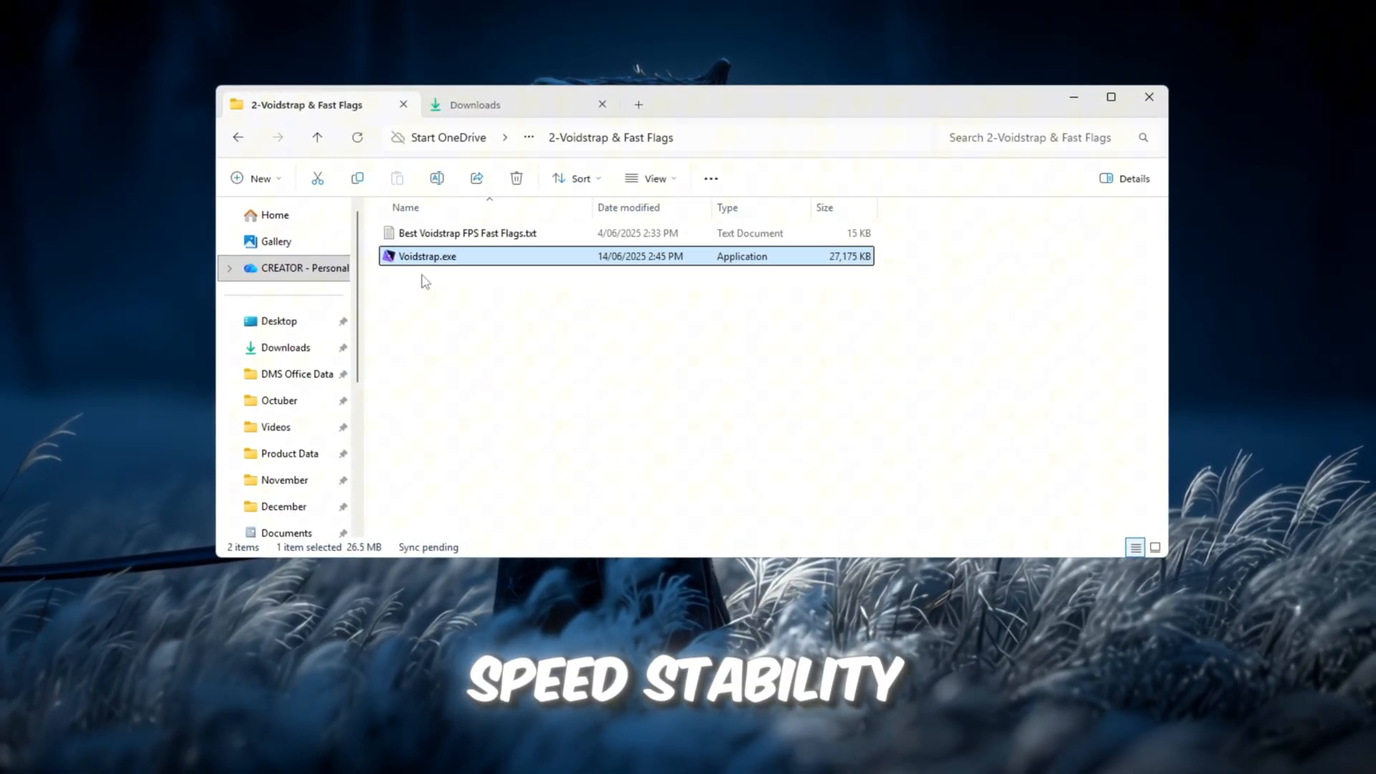
pyautogui.moveTo(830, 526)
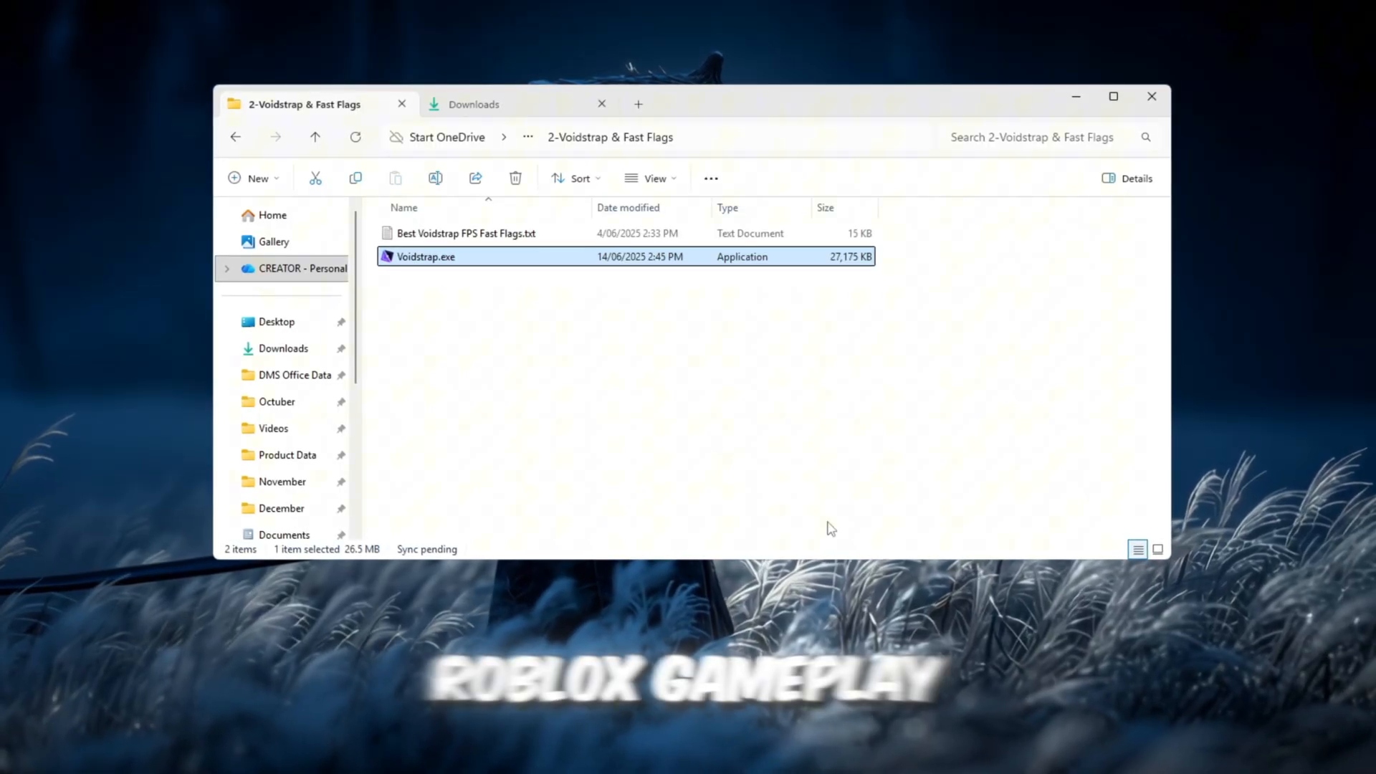
pyautogui.moveTo(430, 285)
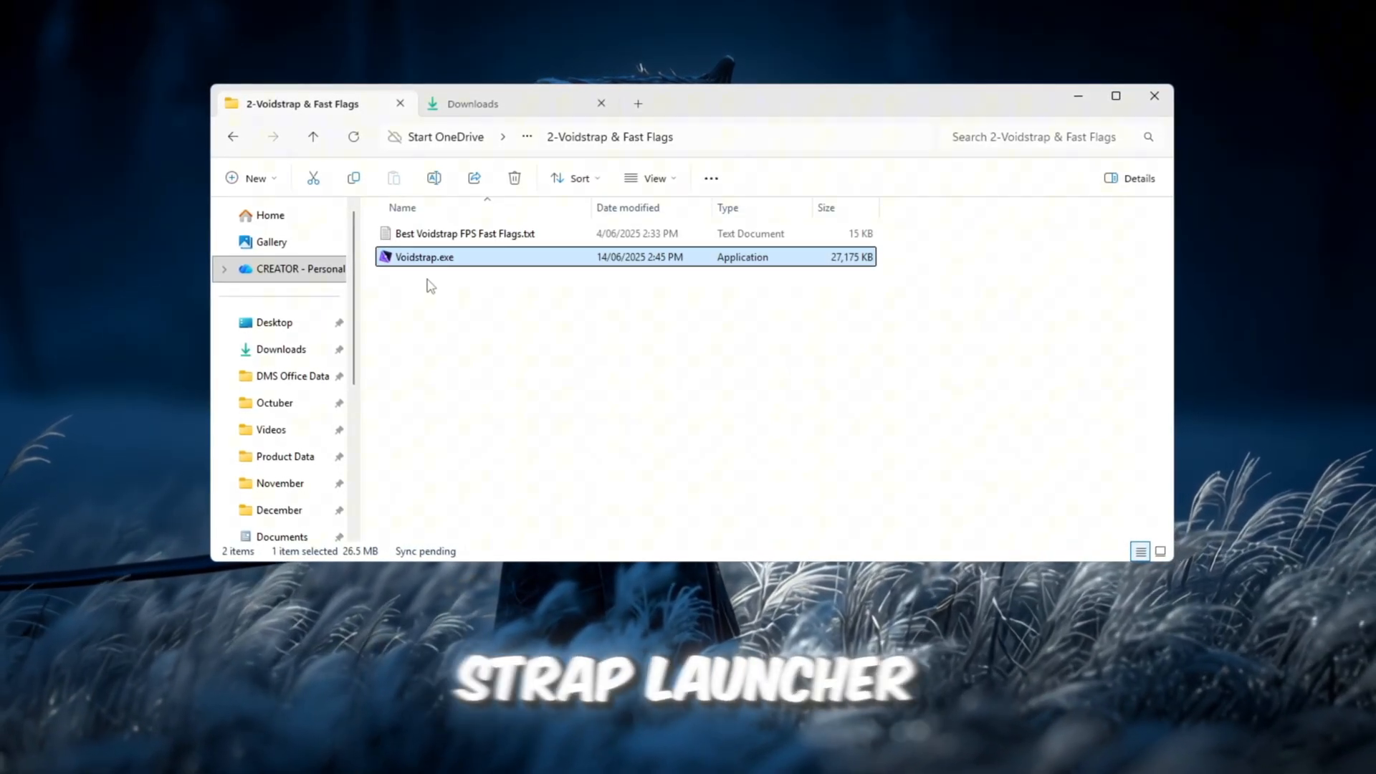
pyautogui.doubleClick(424, 256)
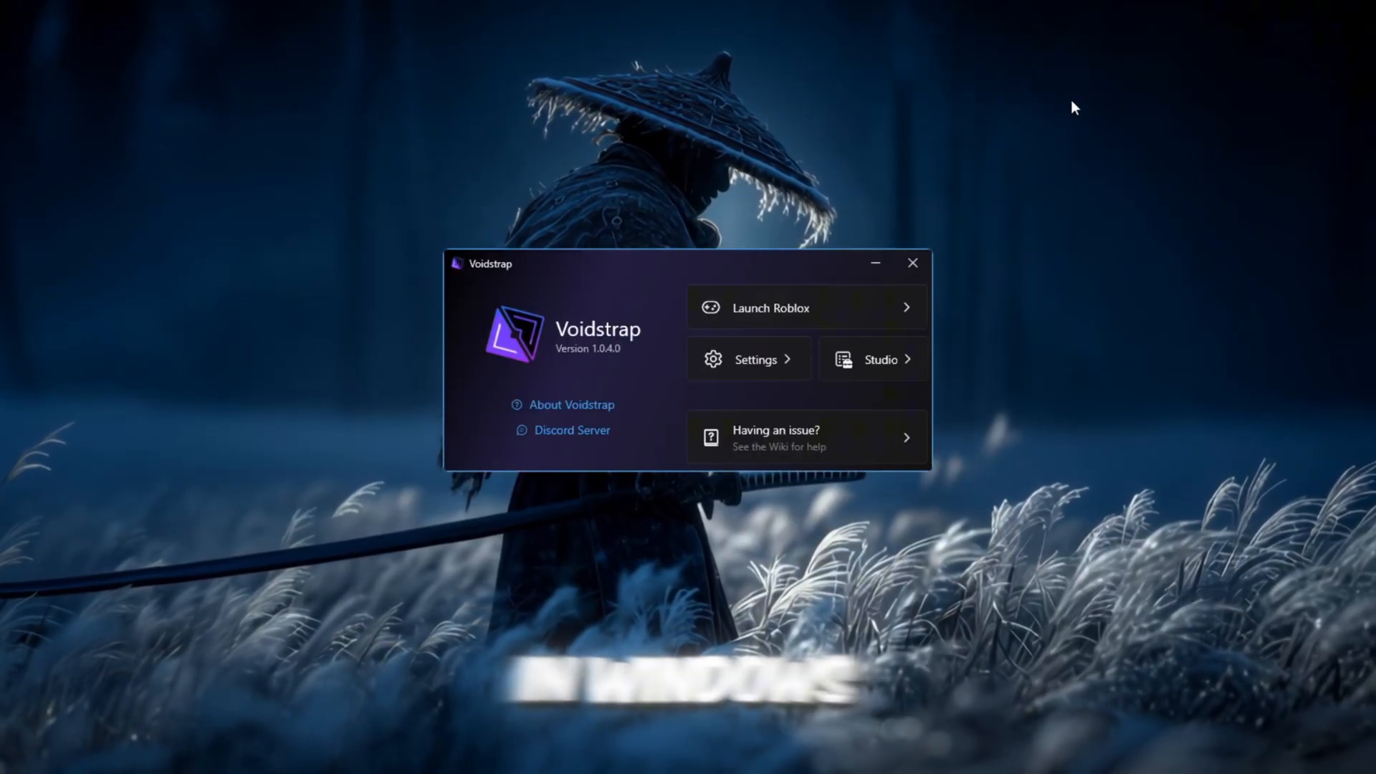
# - Show Voidstrap's Integrations settings with activity tracking and server location enabled
pyautogui.click(754, 358)
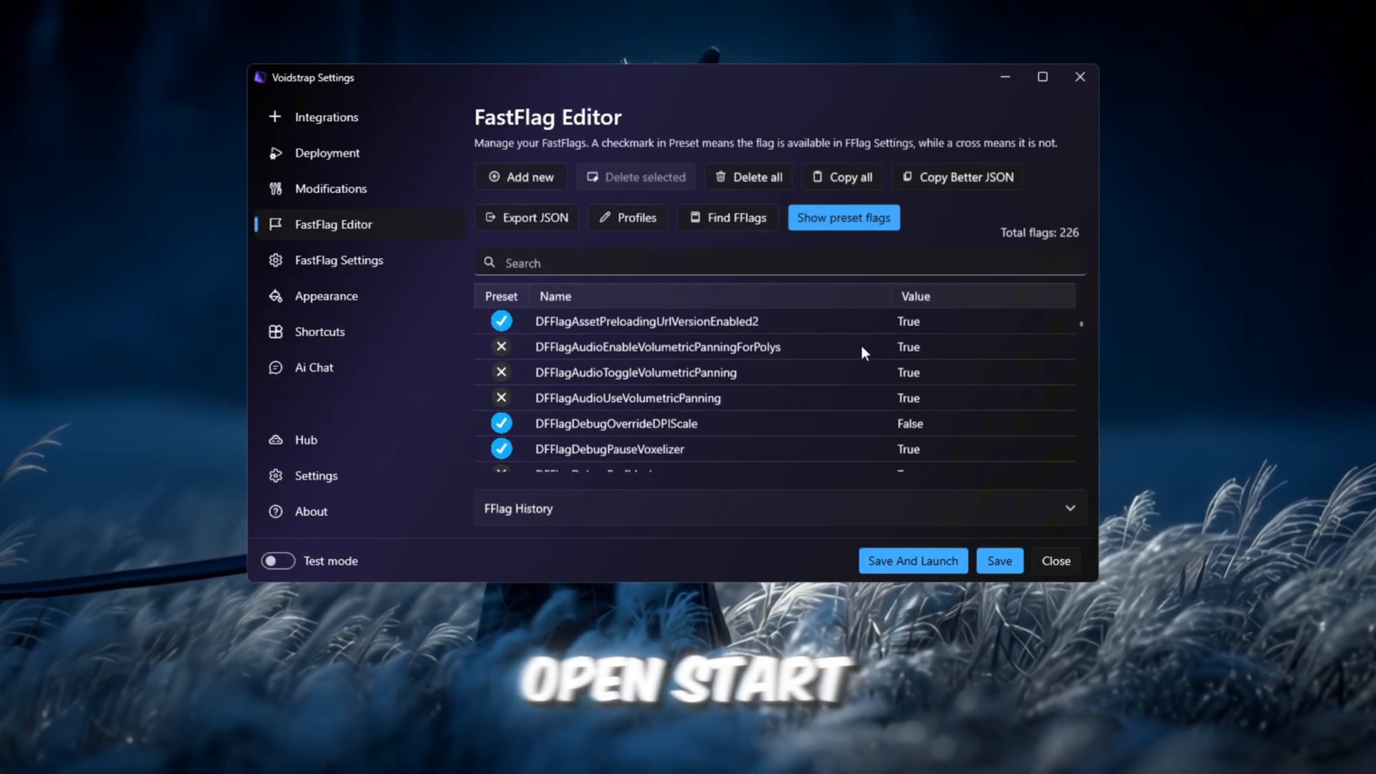
pyautogui.click(324, 116)
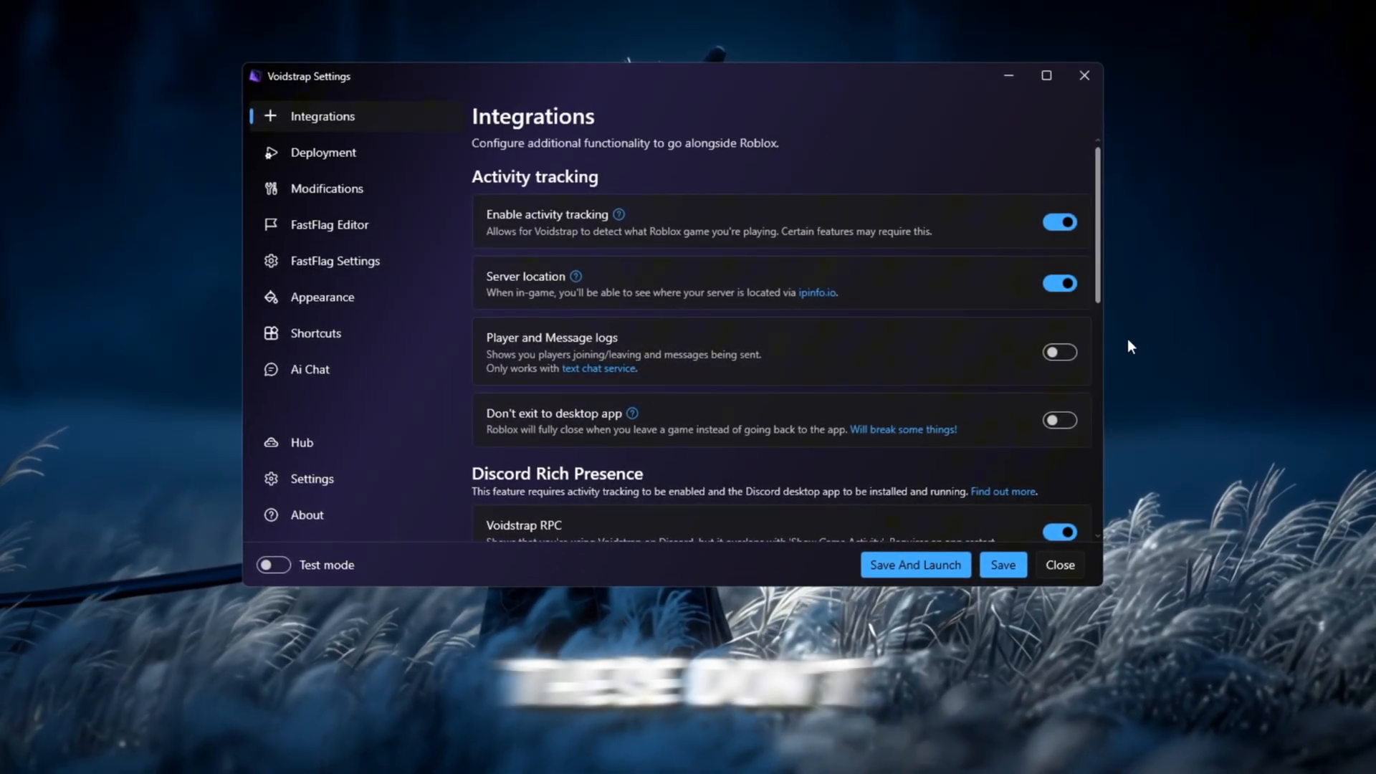
pyautogui.moveTo(1070, 372)
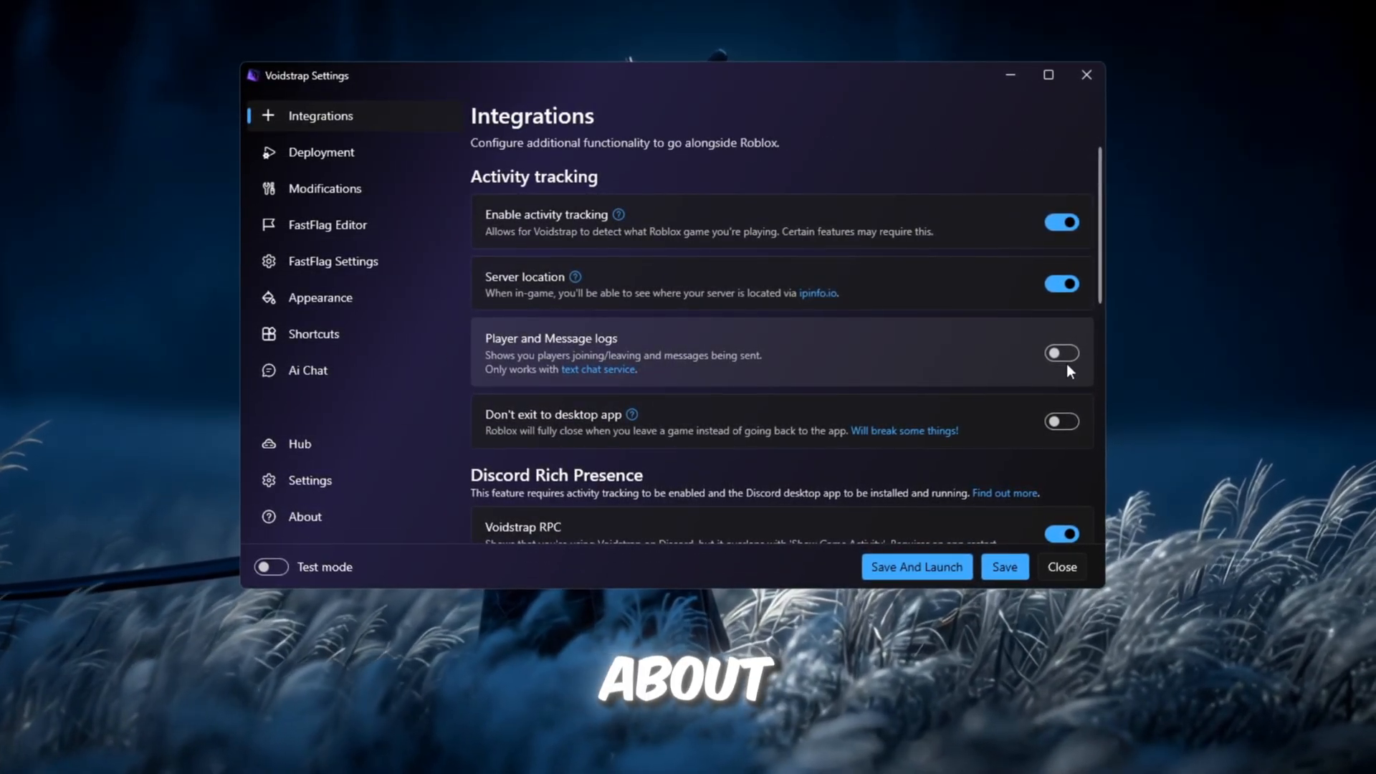
# - Review Deployment options, keep cross-game teleportation on, then move to Modifications
pyautogui.click(321, 150)
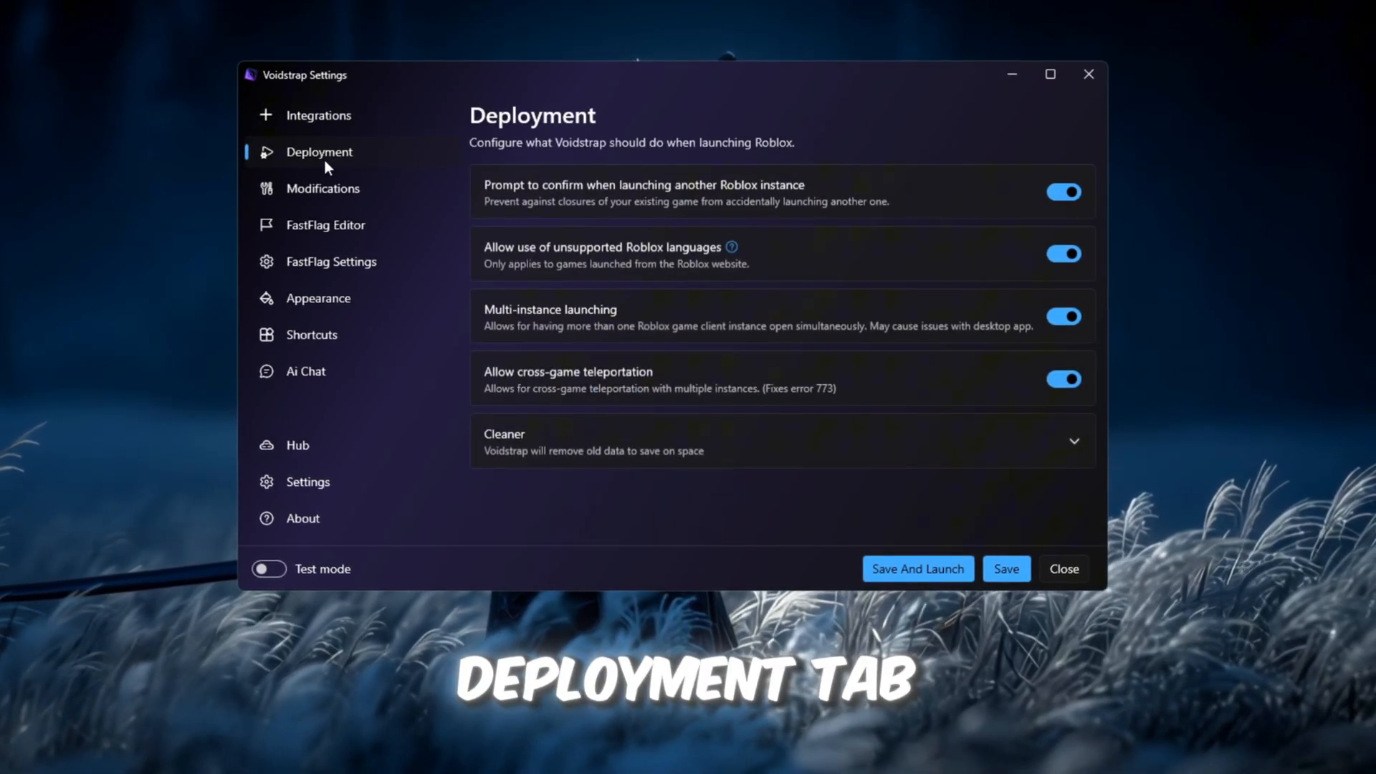
pyautogui.moveTo(576, 343)
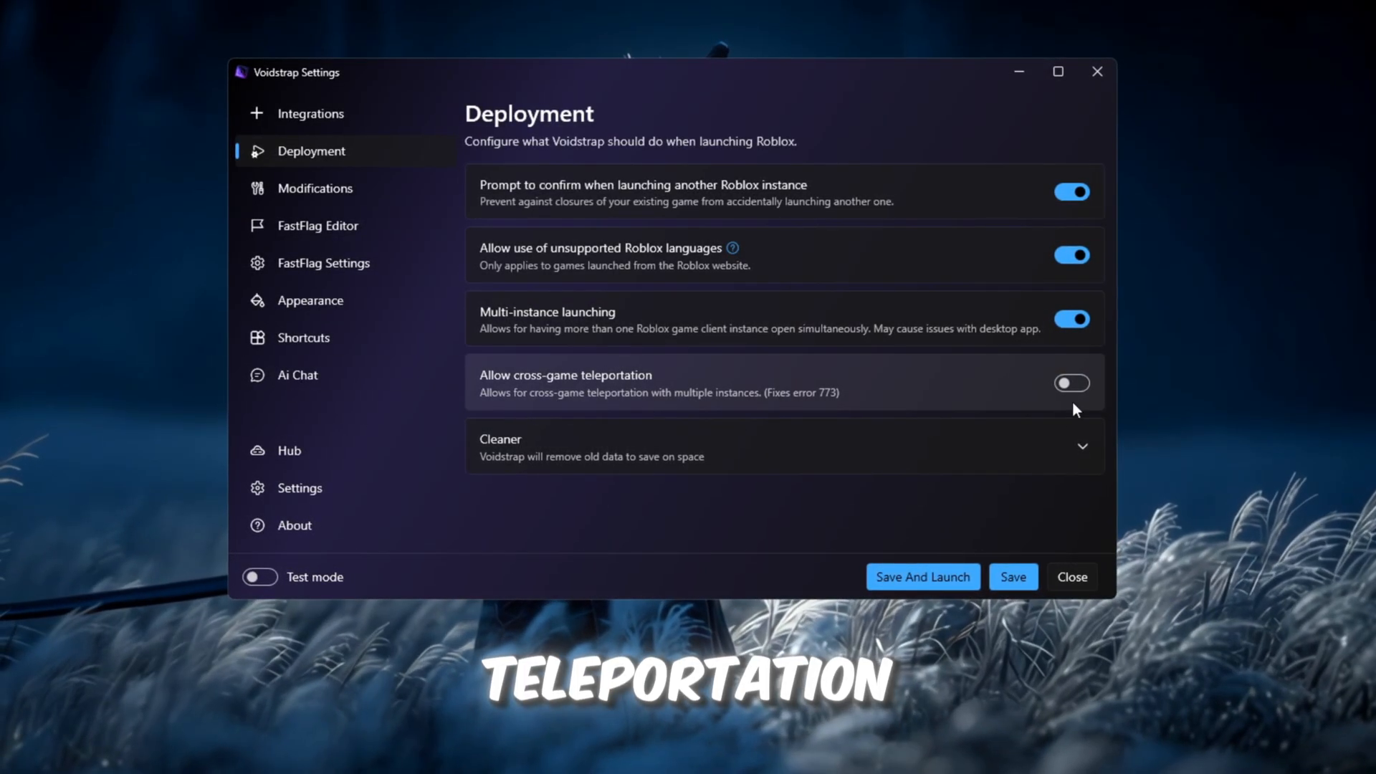
pyautogui.click(1073, 384)
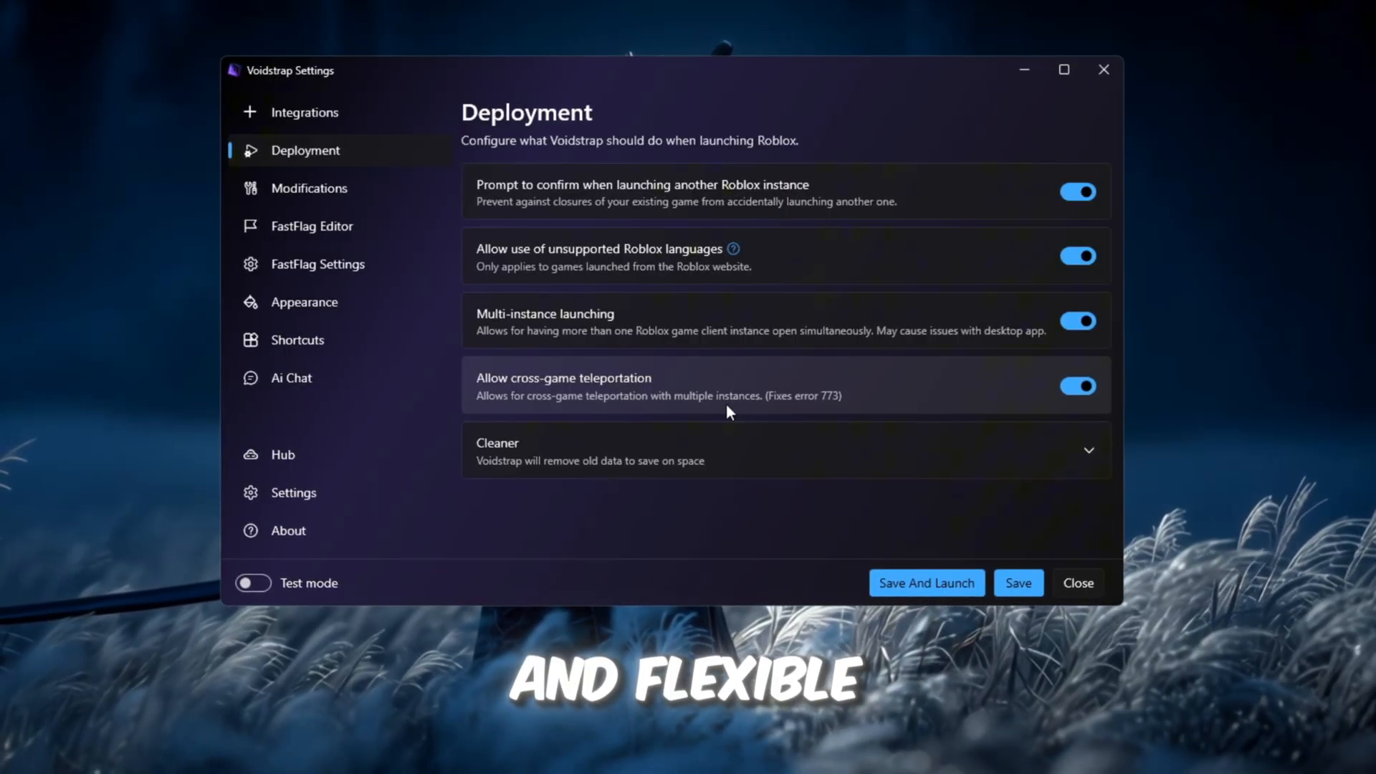
pyautogui.click(307, 188)
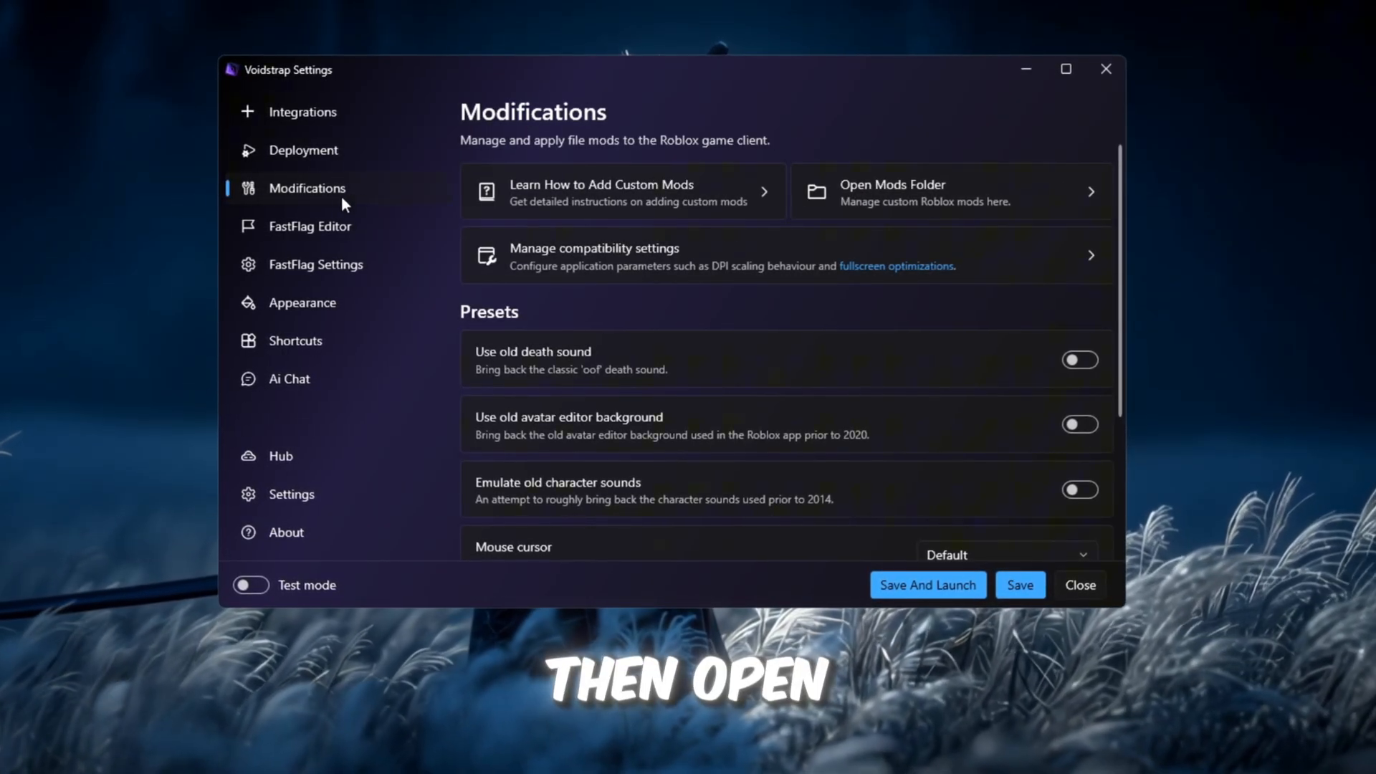
pyautogui.moveTo(975, 233)
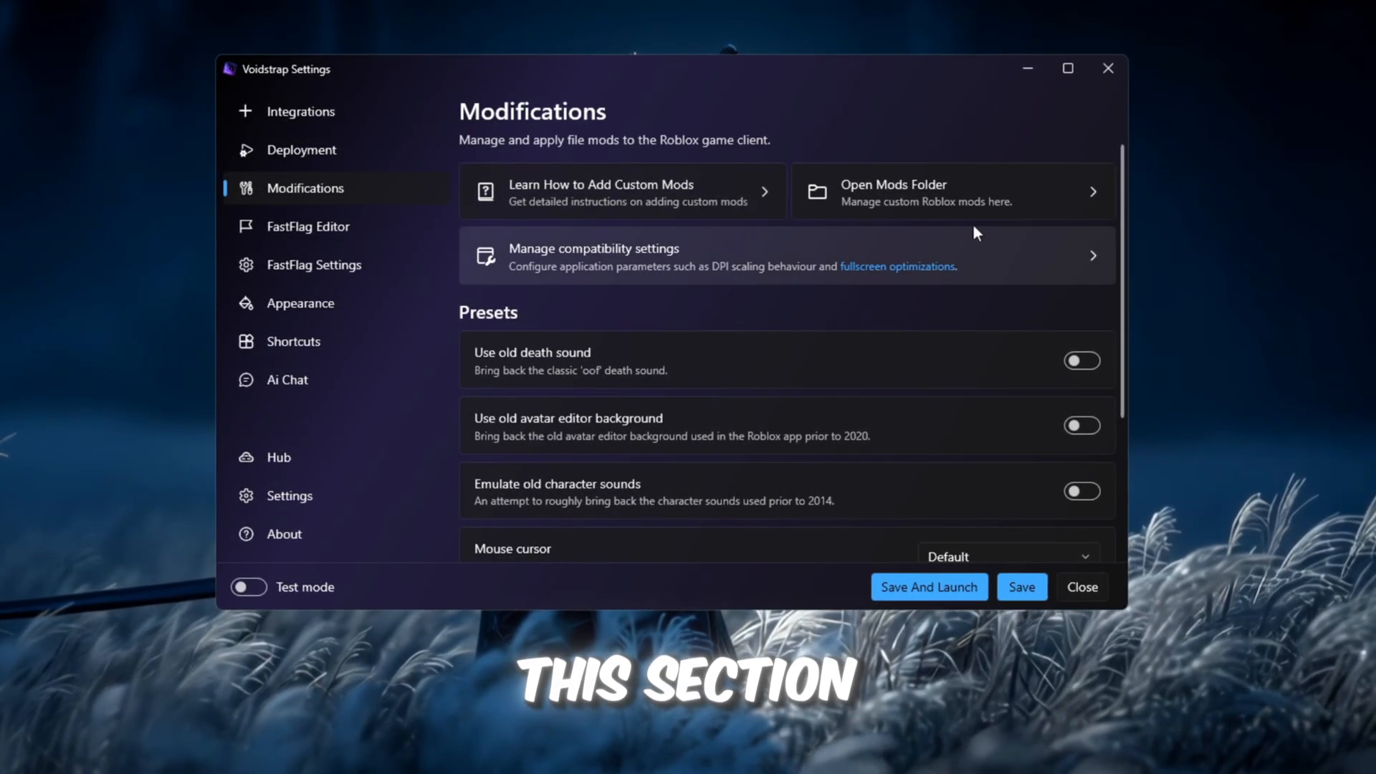
pyautogui.moveTo(541, 390)
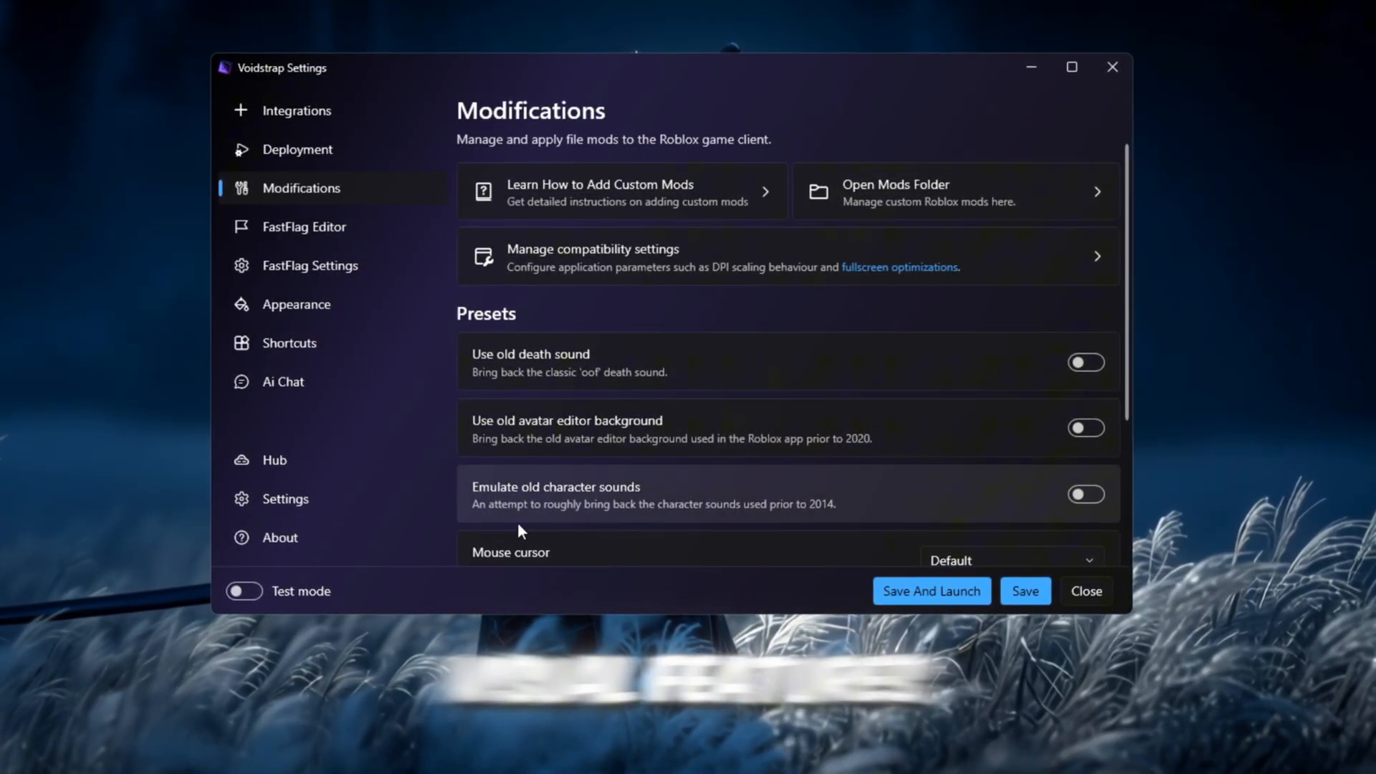
pyautogui.moveTo(169, 149)
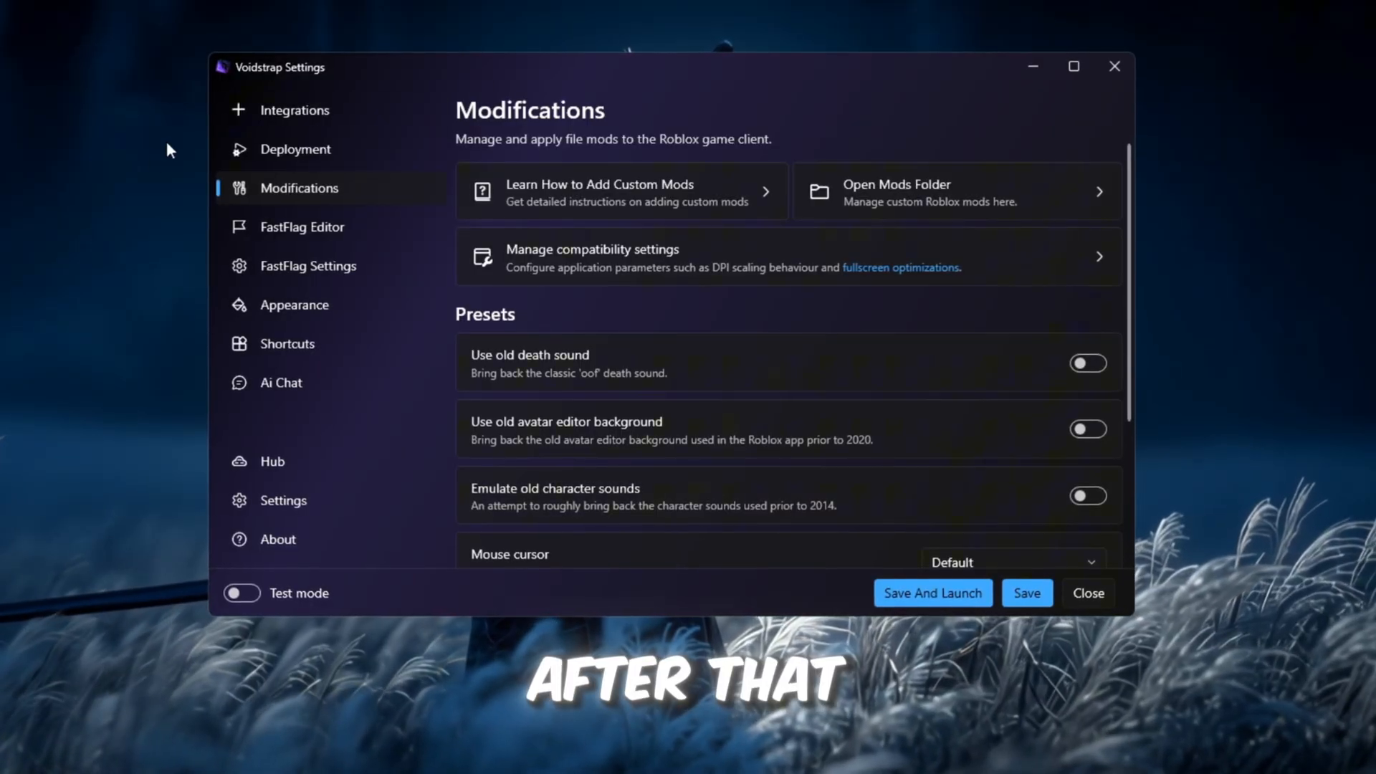
# - Review the existing FastFlag list, checking the text size flags
pyautogui.click(300, 227)
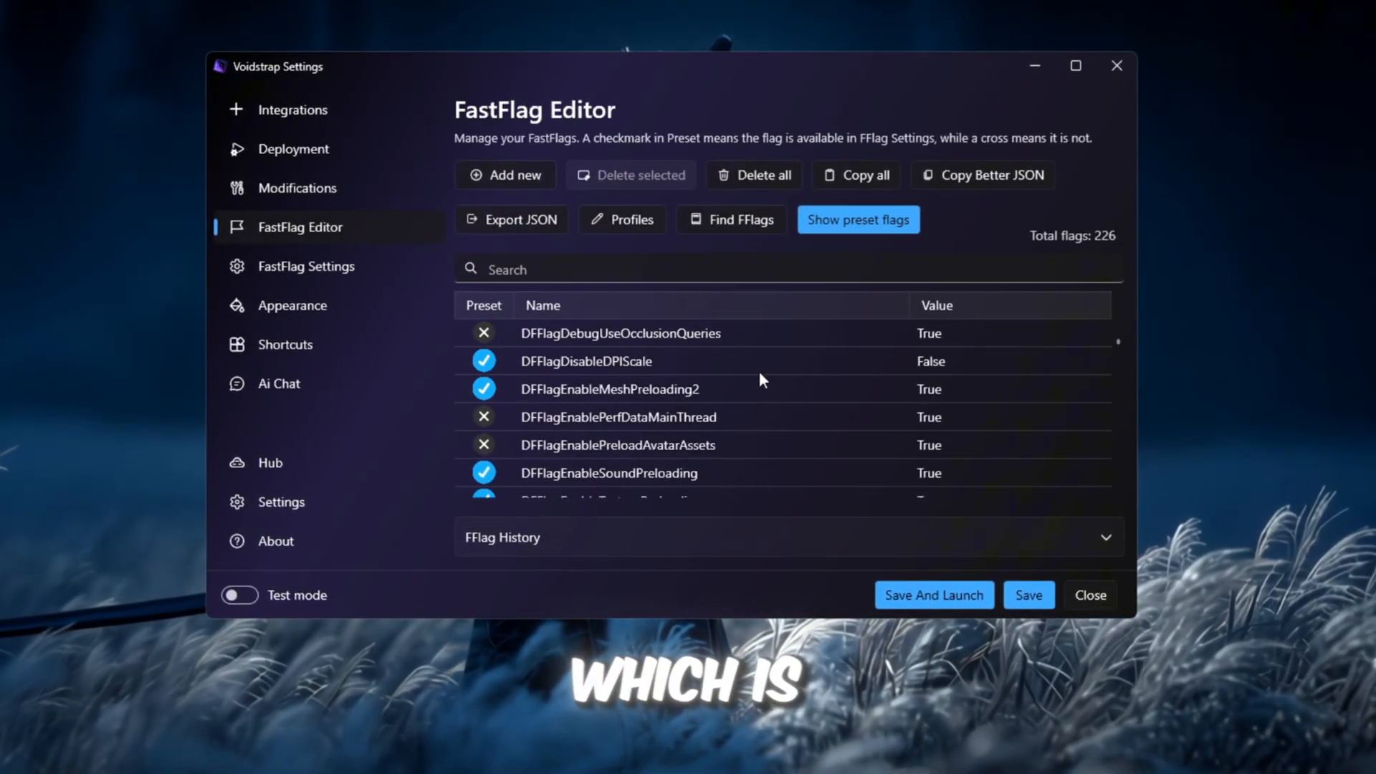
pyautogui.scroll(-3)
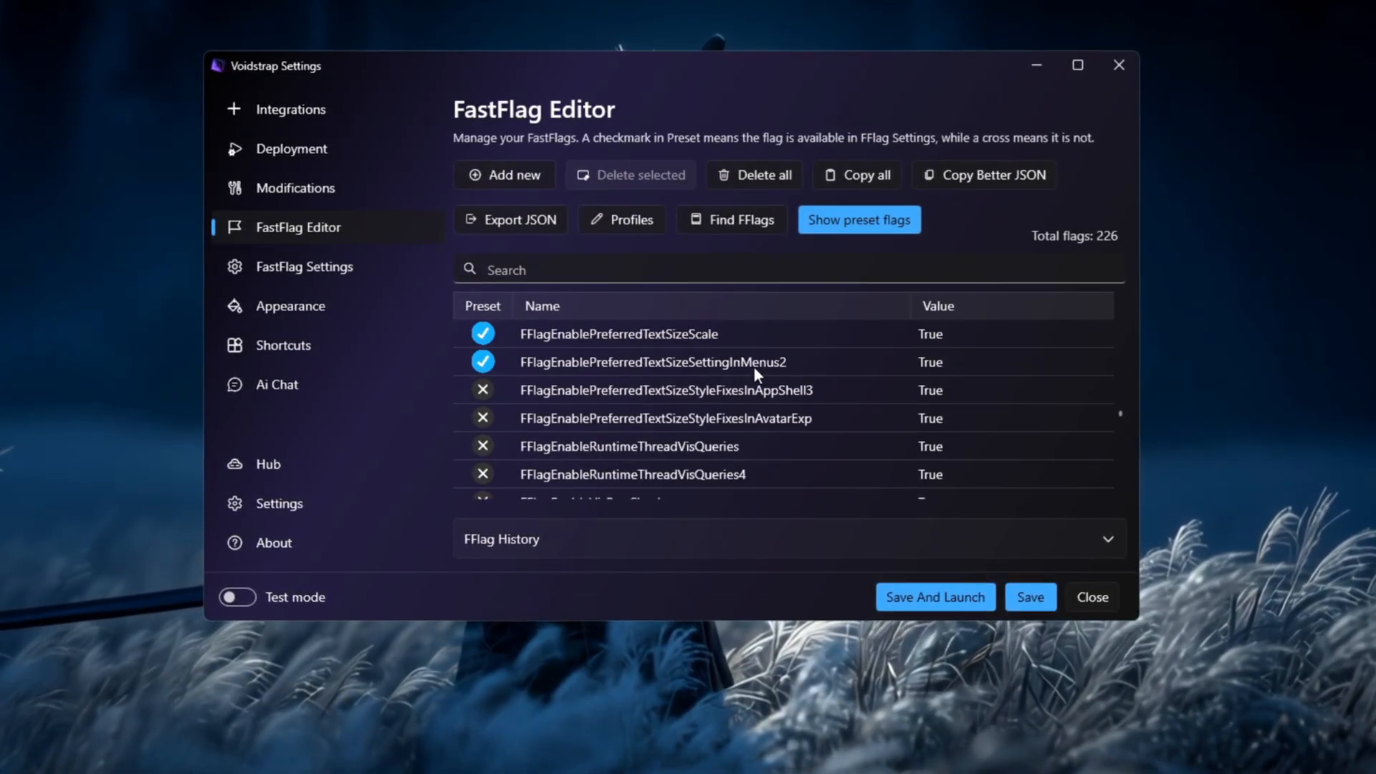
pyautogui.click(654, 363)
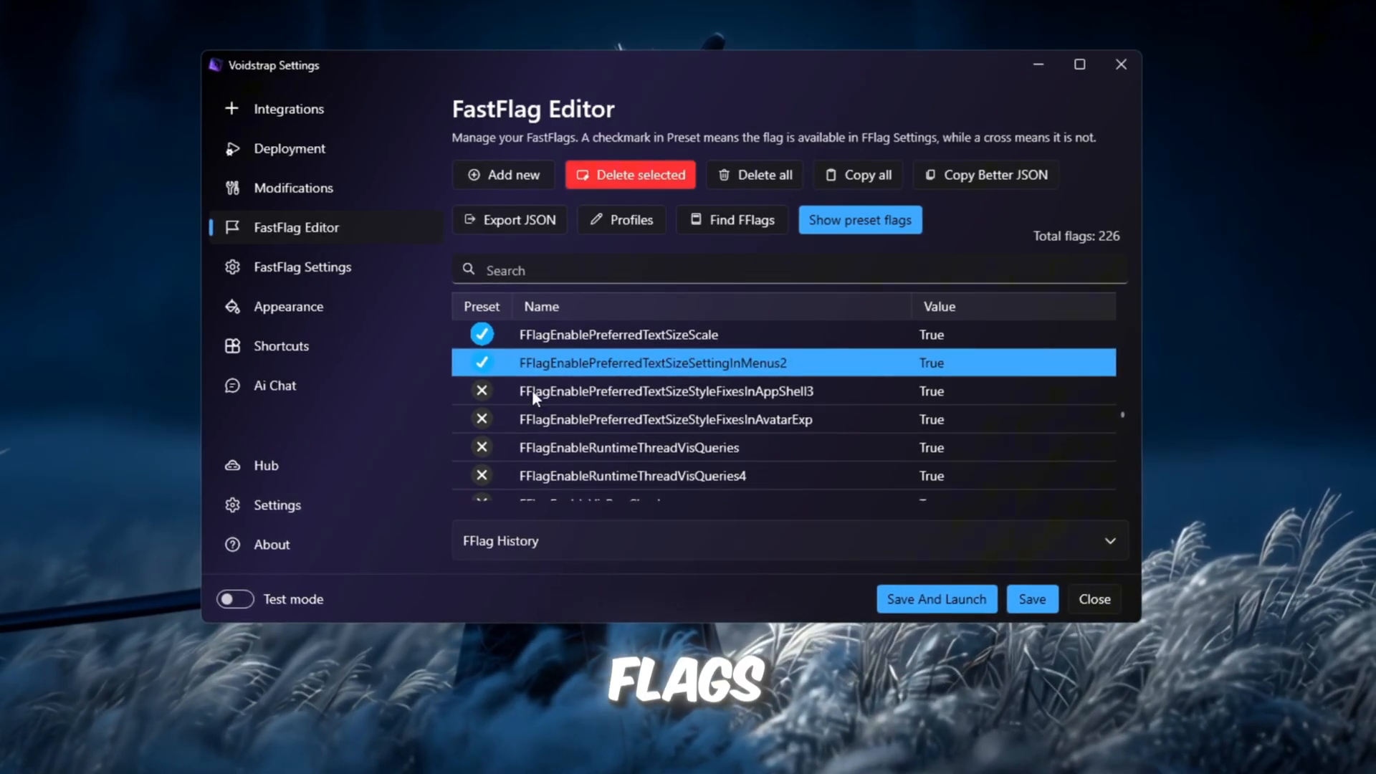
pyautogui.click(666, 391)
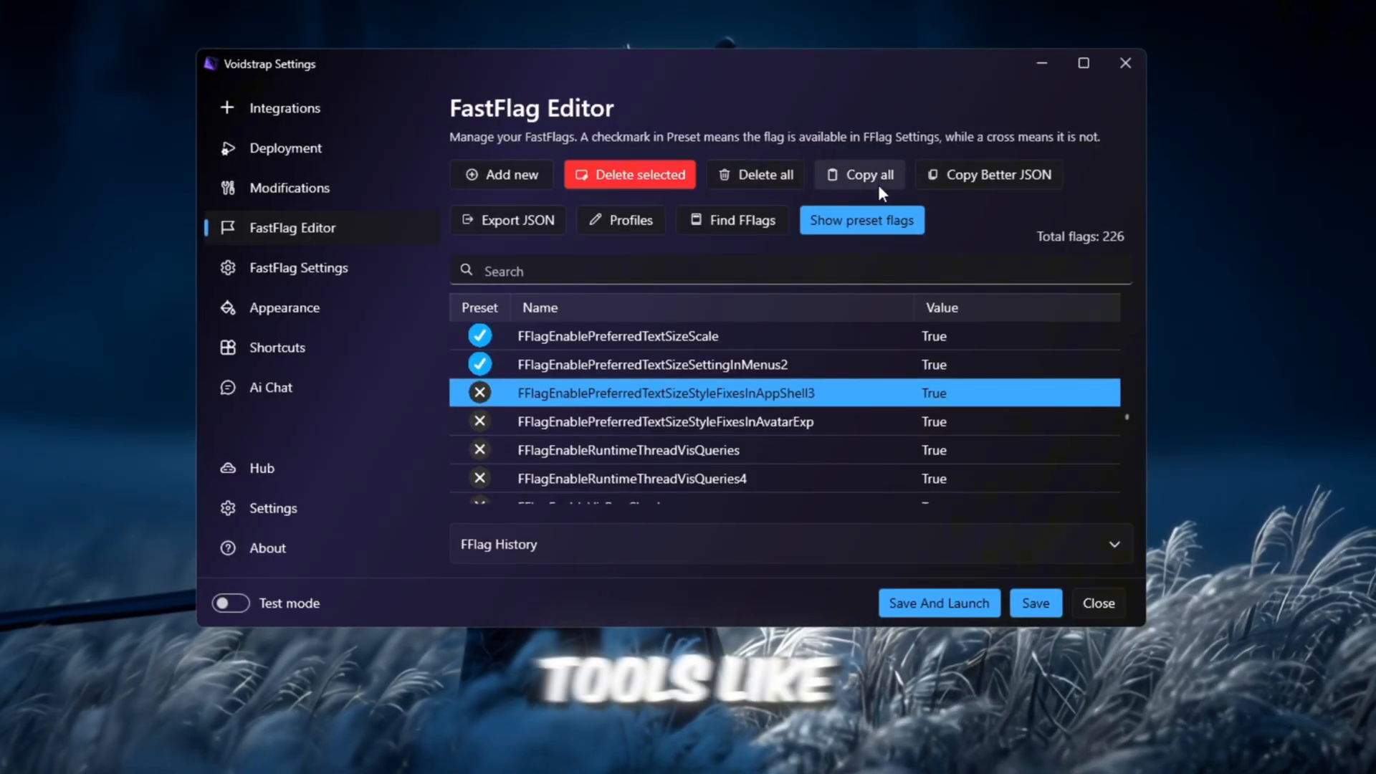
# - Import the optimized JSON flag list (226 performance flags) and save the changes
pyautogui.click(501, 173)
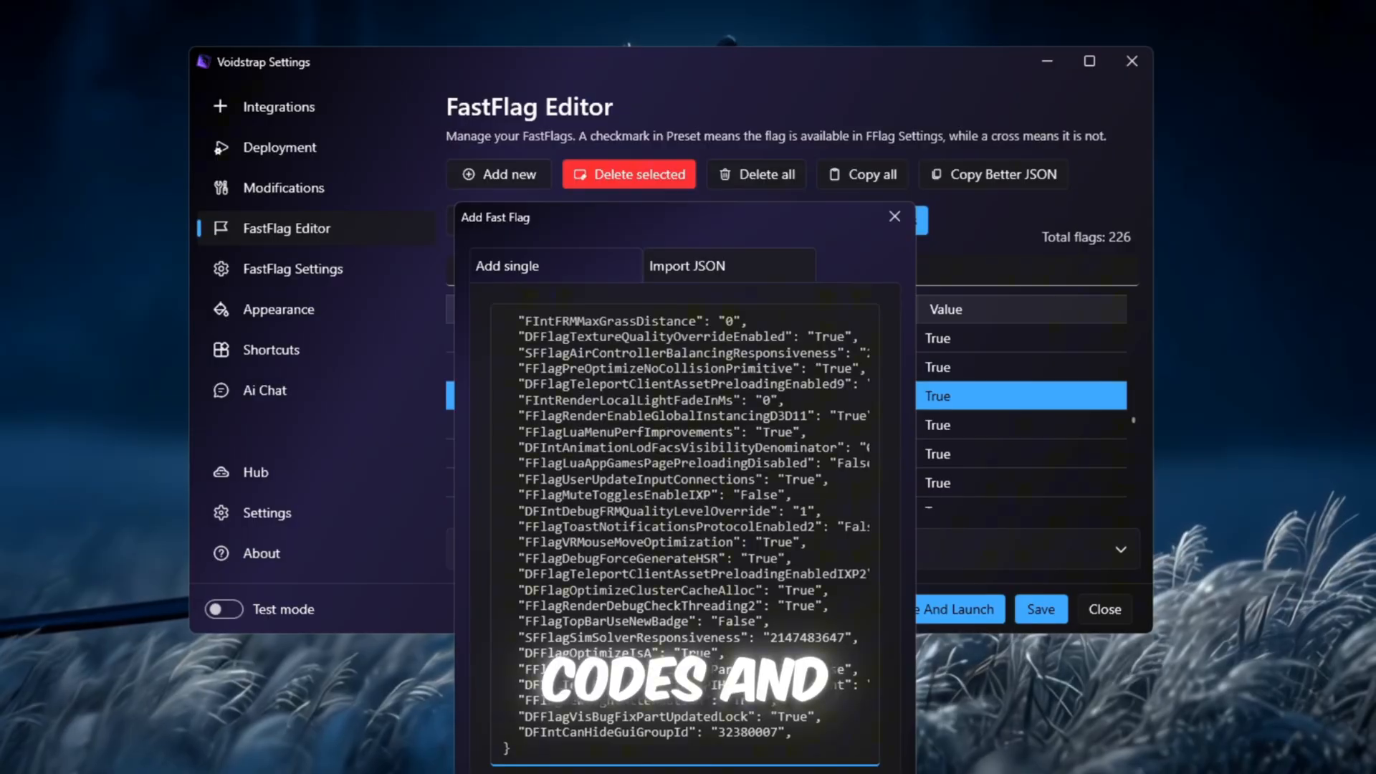
pyautogui.click(895, 216)
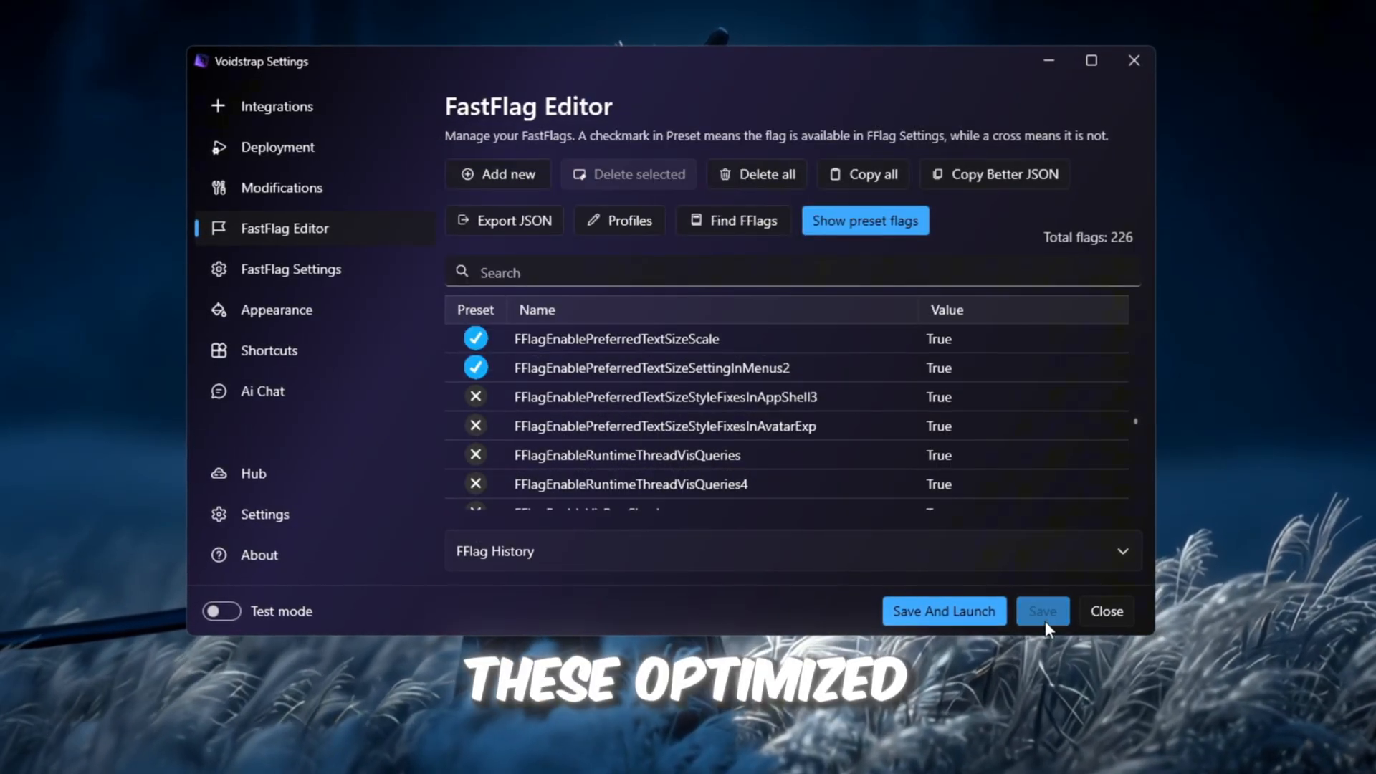
pyautogui.click(1042, 611)
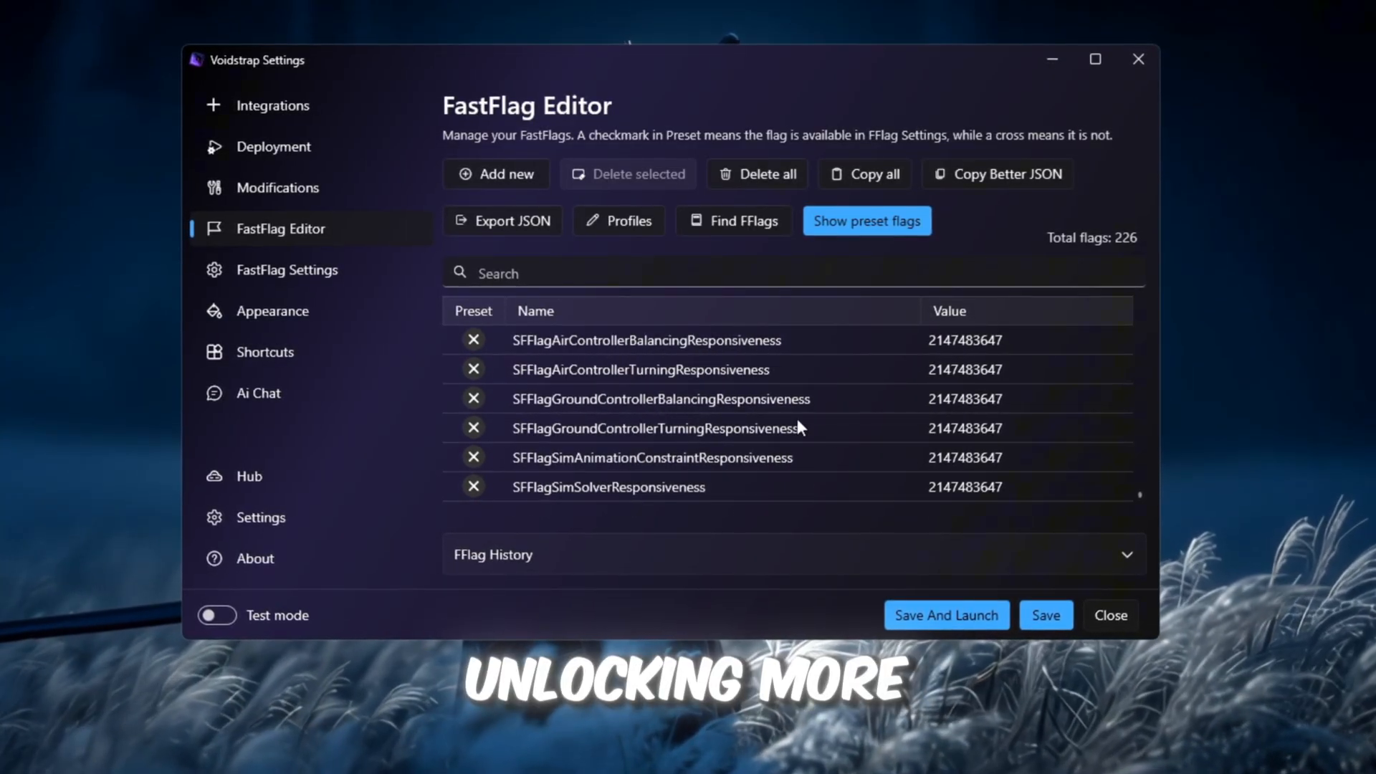
pyautogui.scroll(-3)
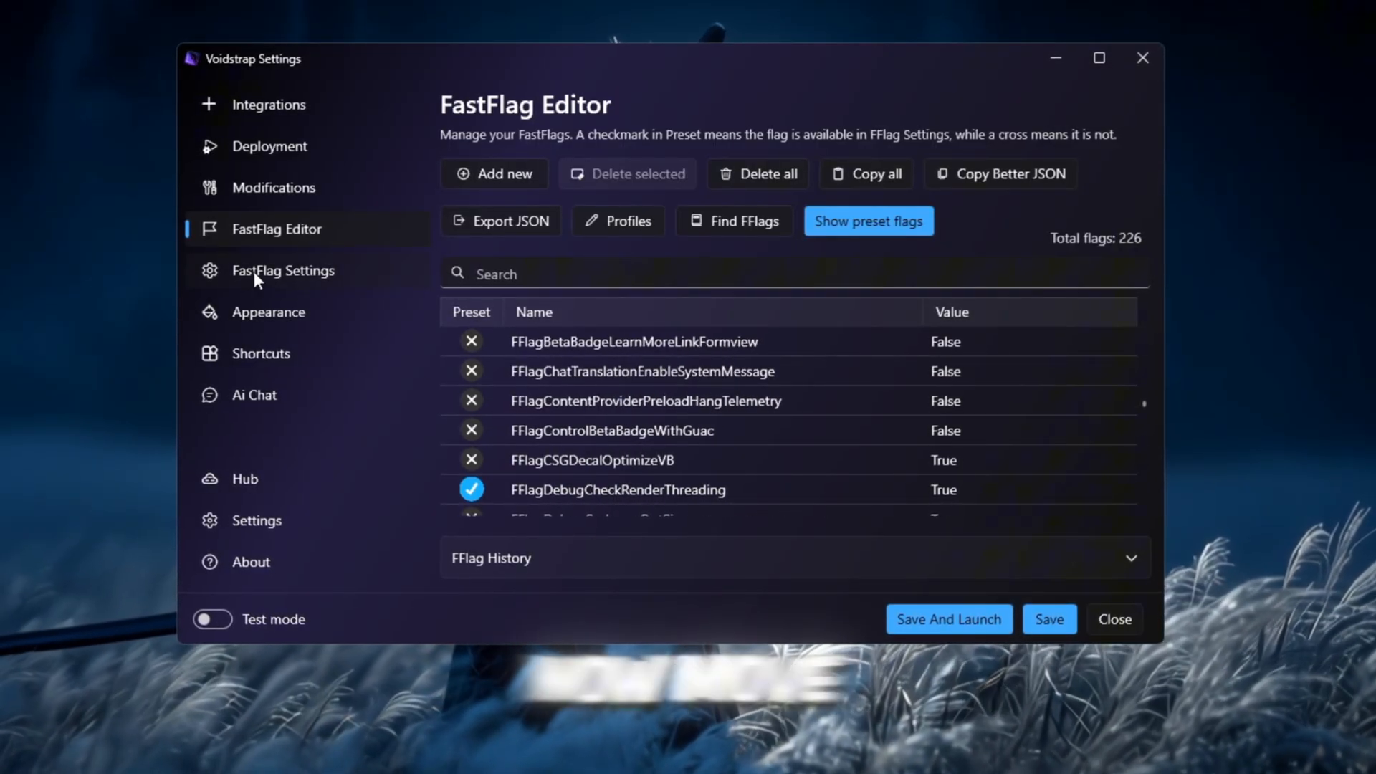
# - Review the FastFlag presets settings page from top to bottom
pyautogui.click(282, 271)
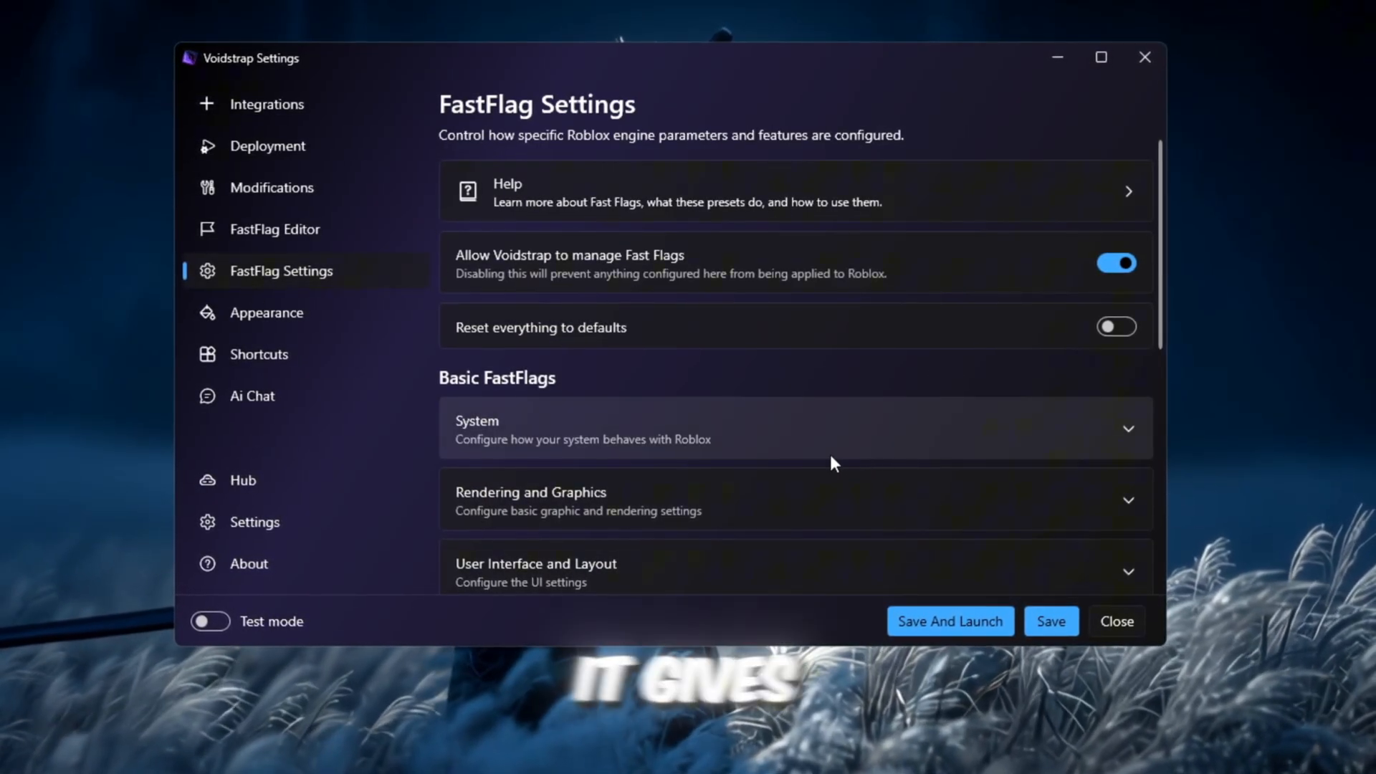
pyautogui.scroll(-3)
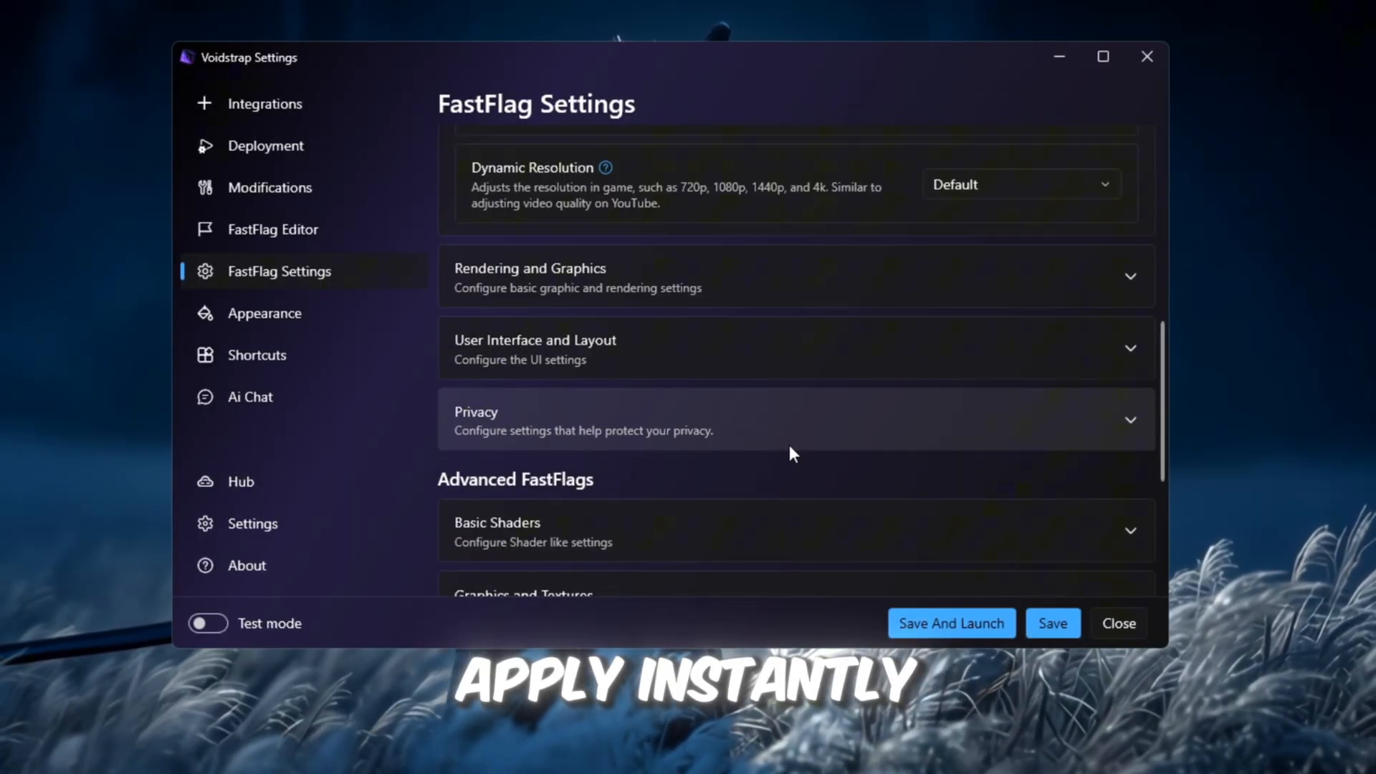
pyautogui.scroll(-3)
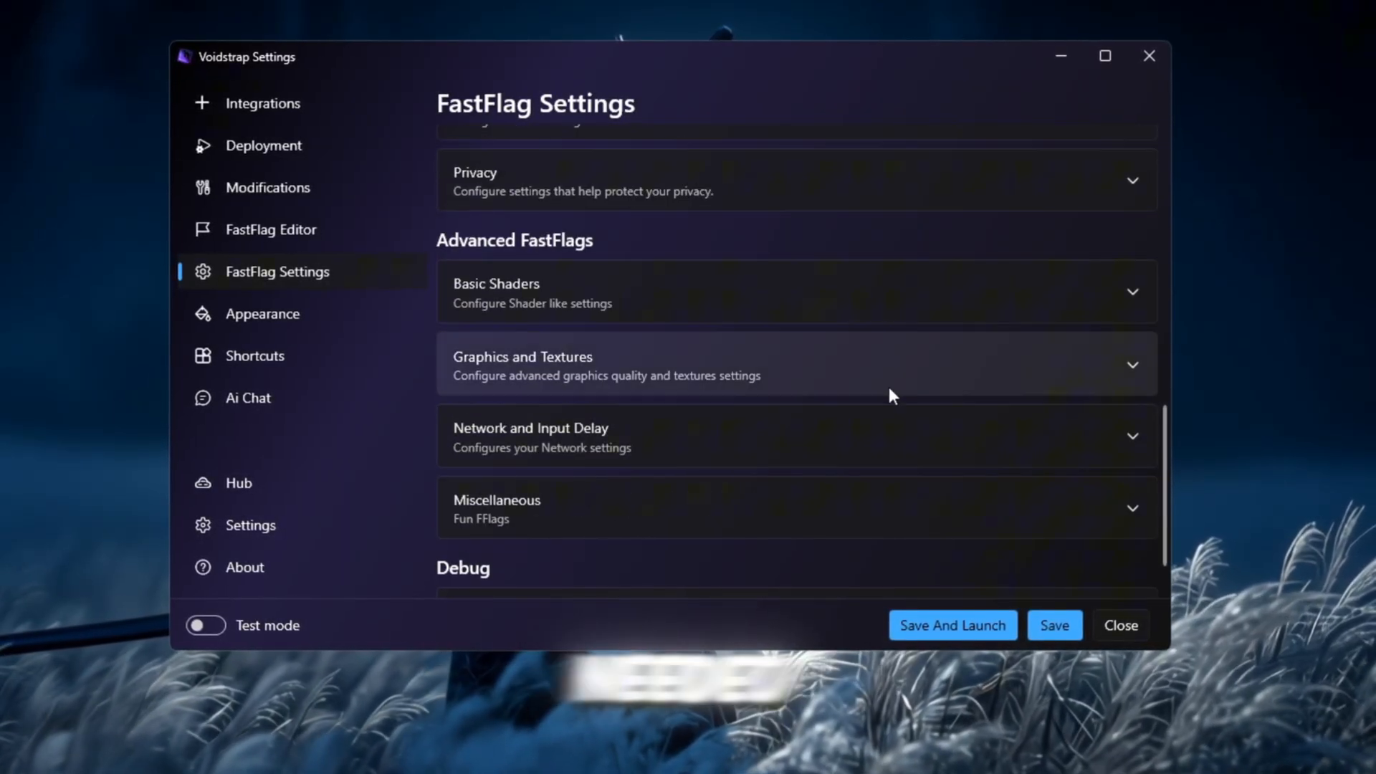
pyautogui.scroll(-3)
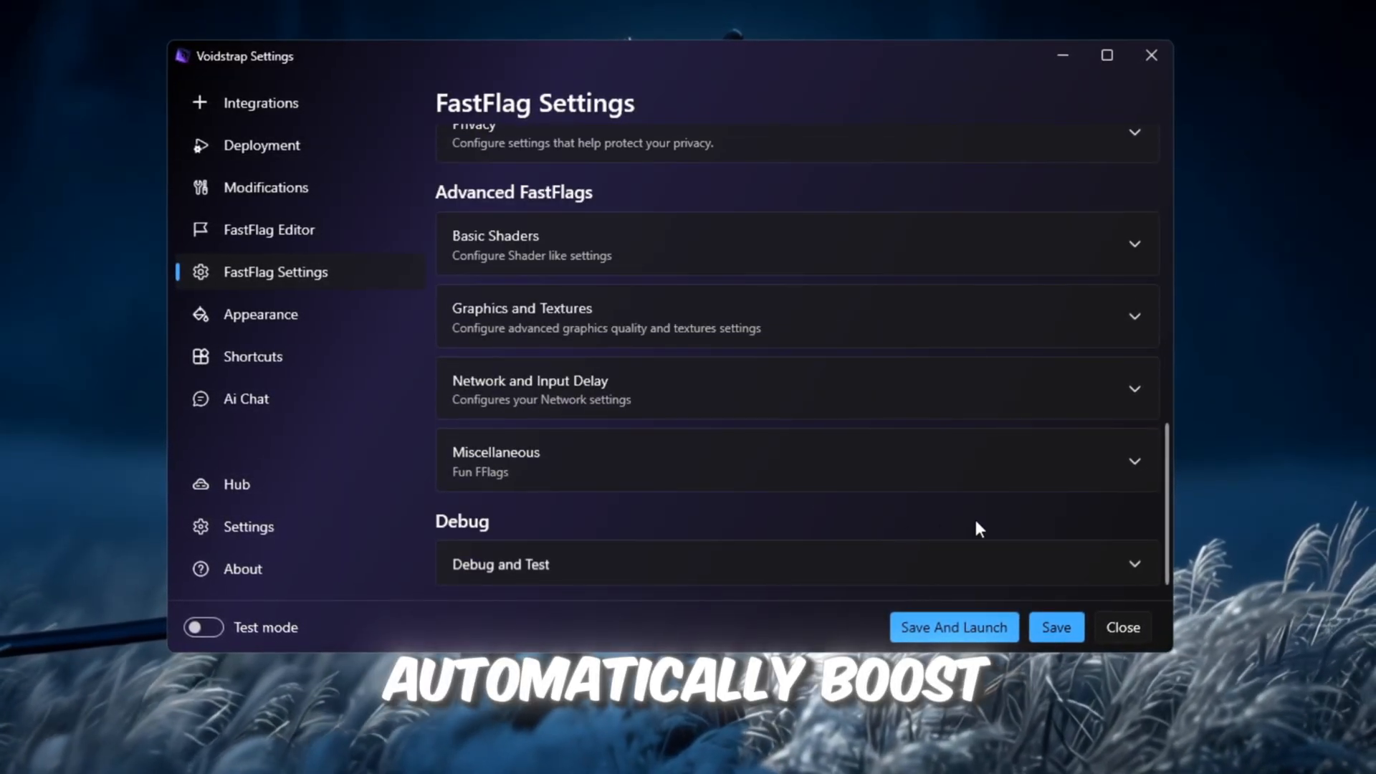
pyautogui.moveTo(873, 508)
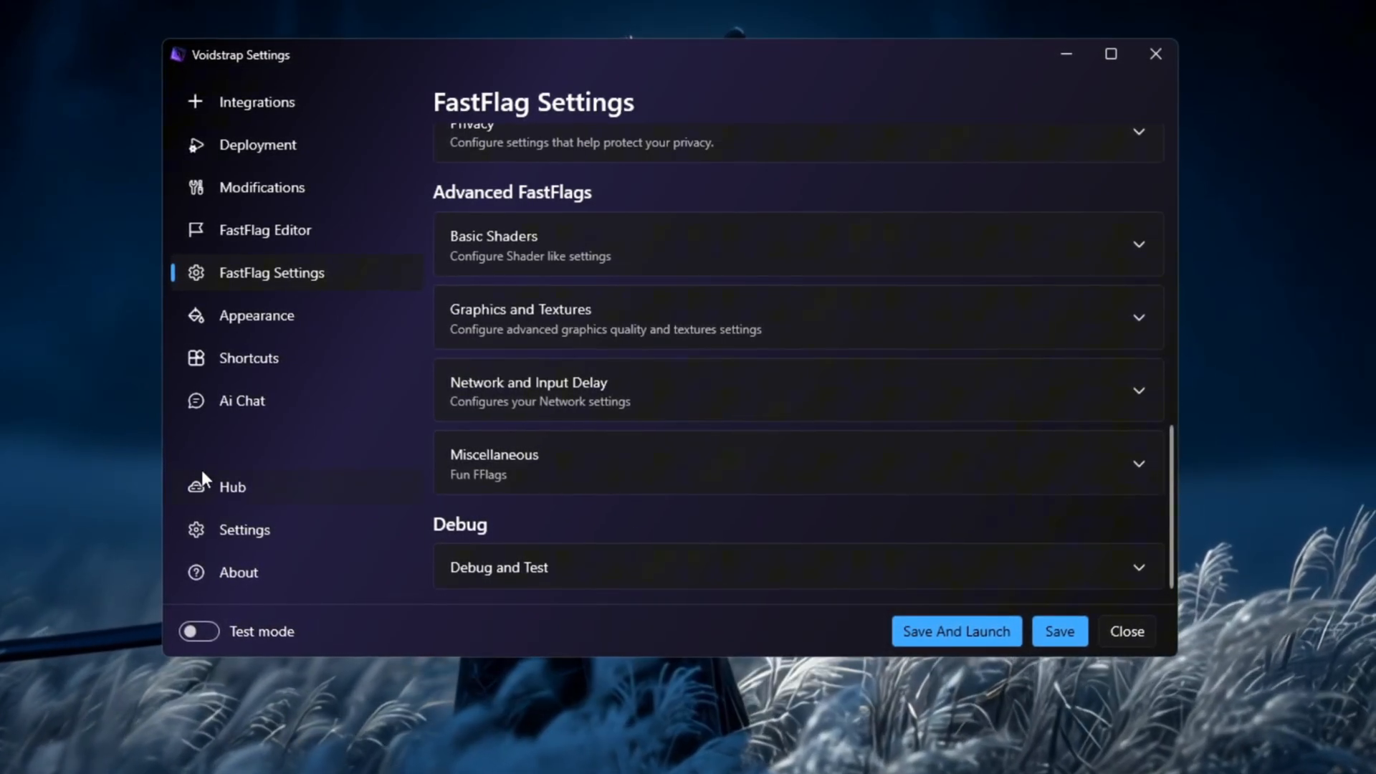
# - Look over the Shortcuts and beta Ai Chat pages, then save the Voidstrap settings
pyautogui.click(246, 358)
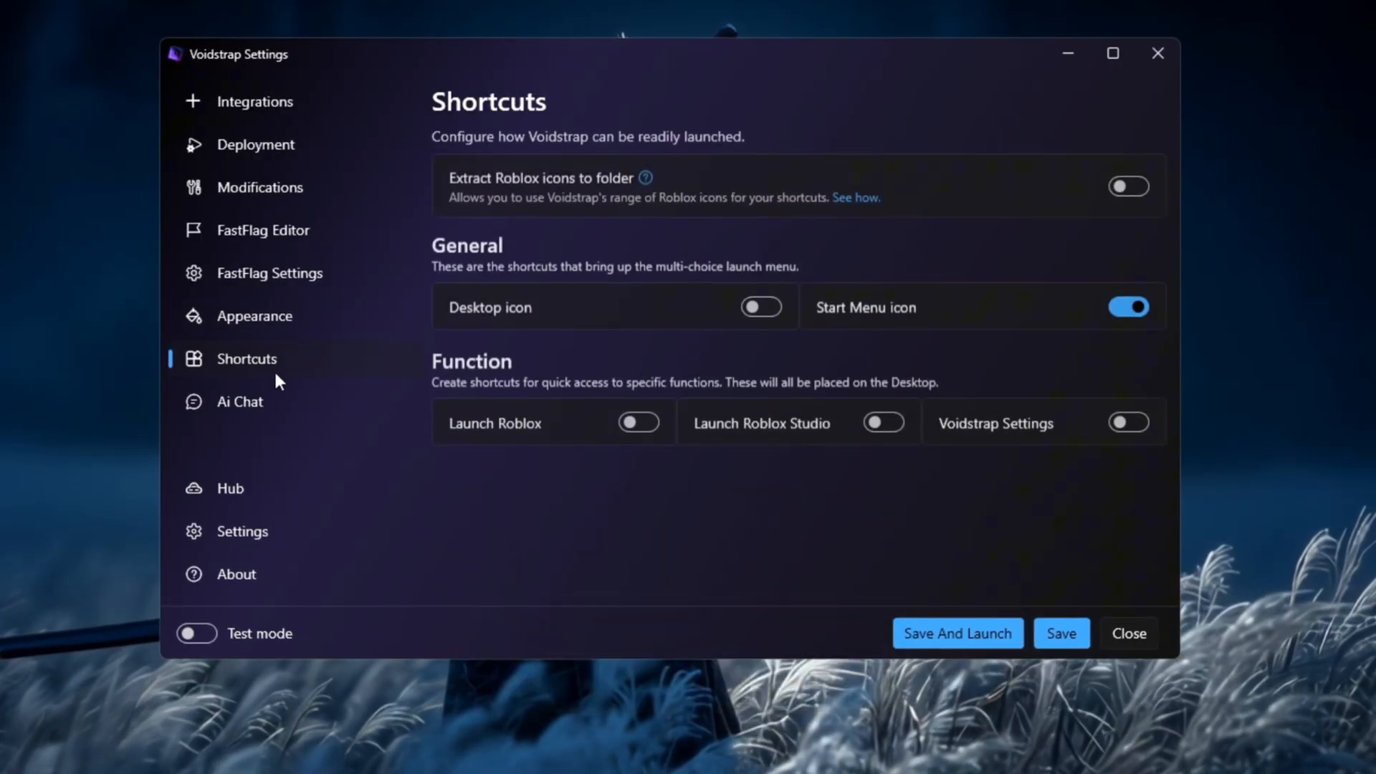
pyautogui.click(238, 401)
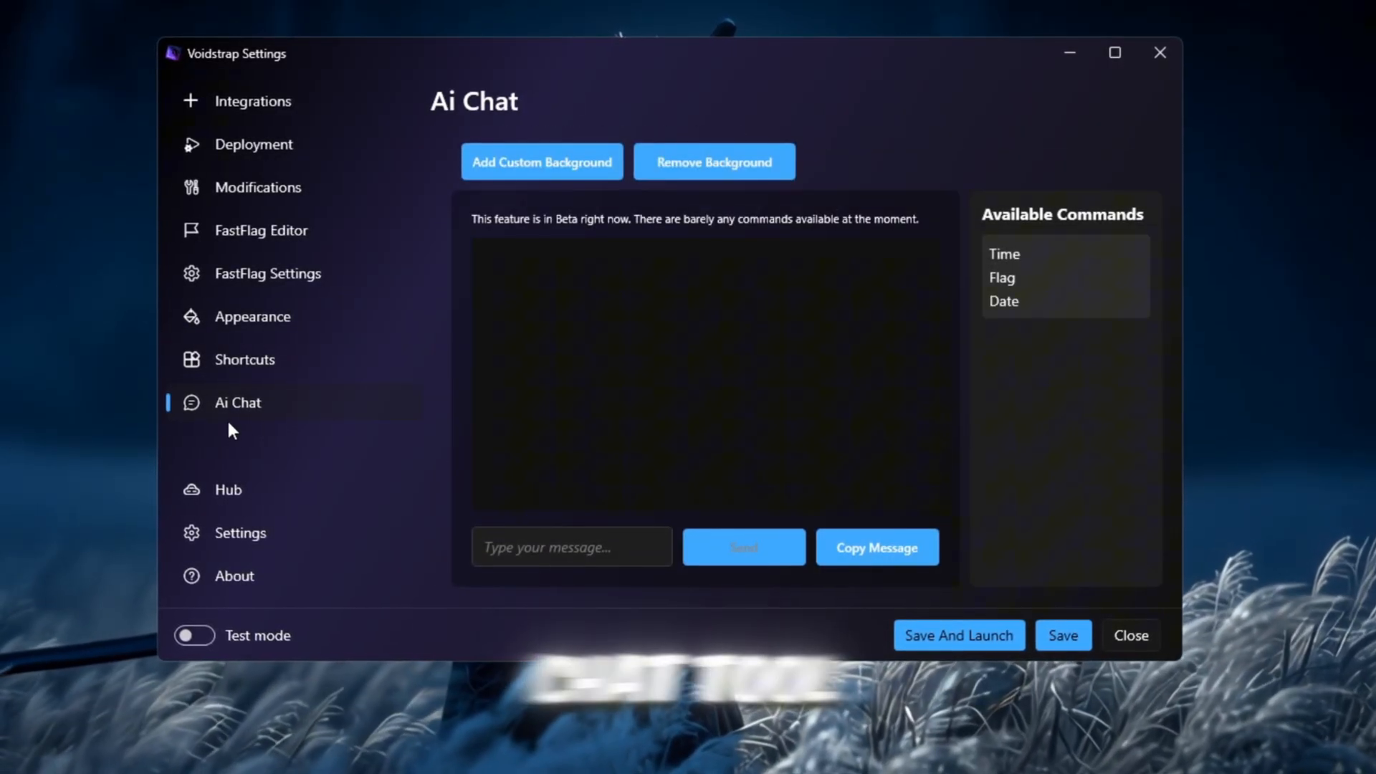
pyautogui.moveTo(685, 311)
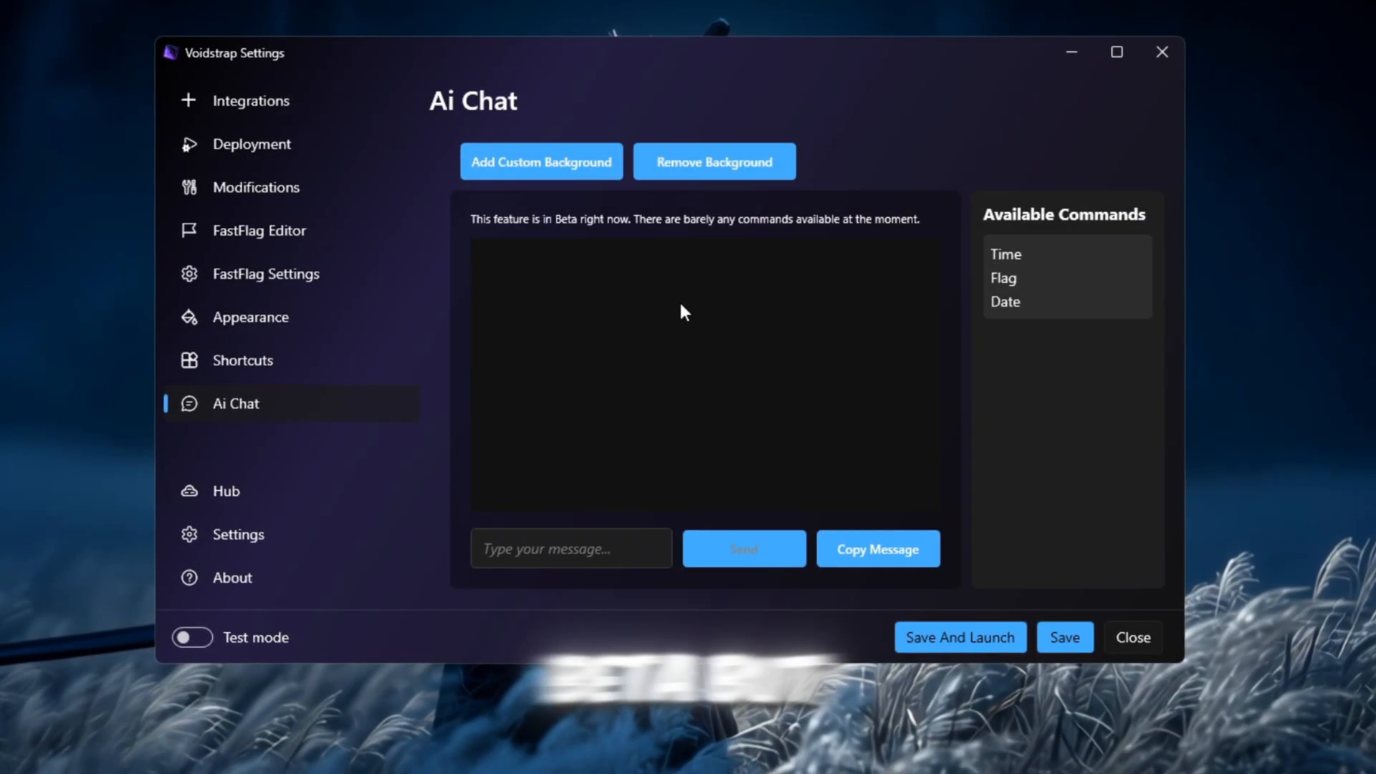
pyautogui.click(1065, 638)
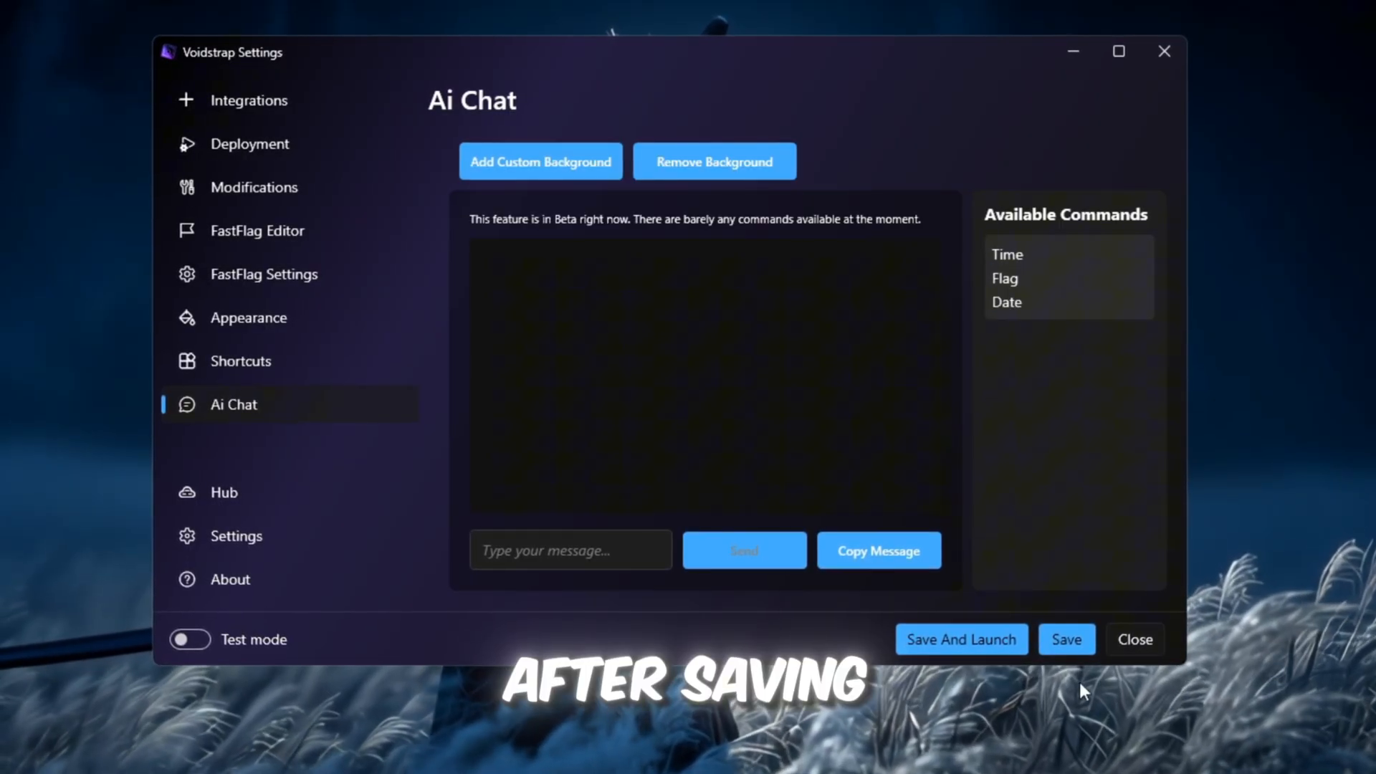
pyautogui.click(1067, 639)
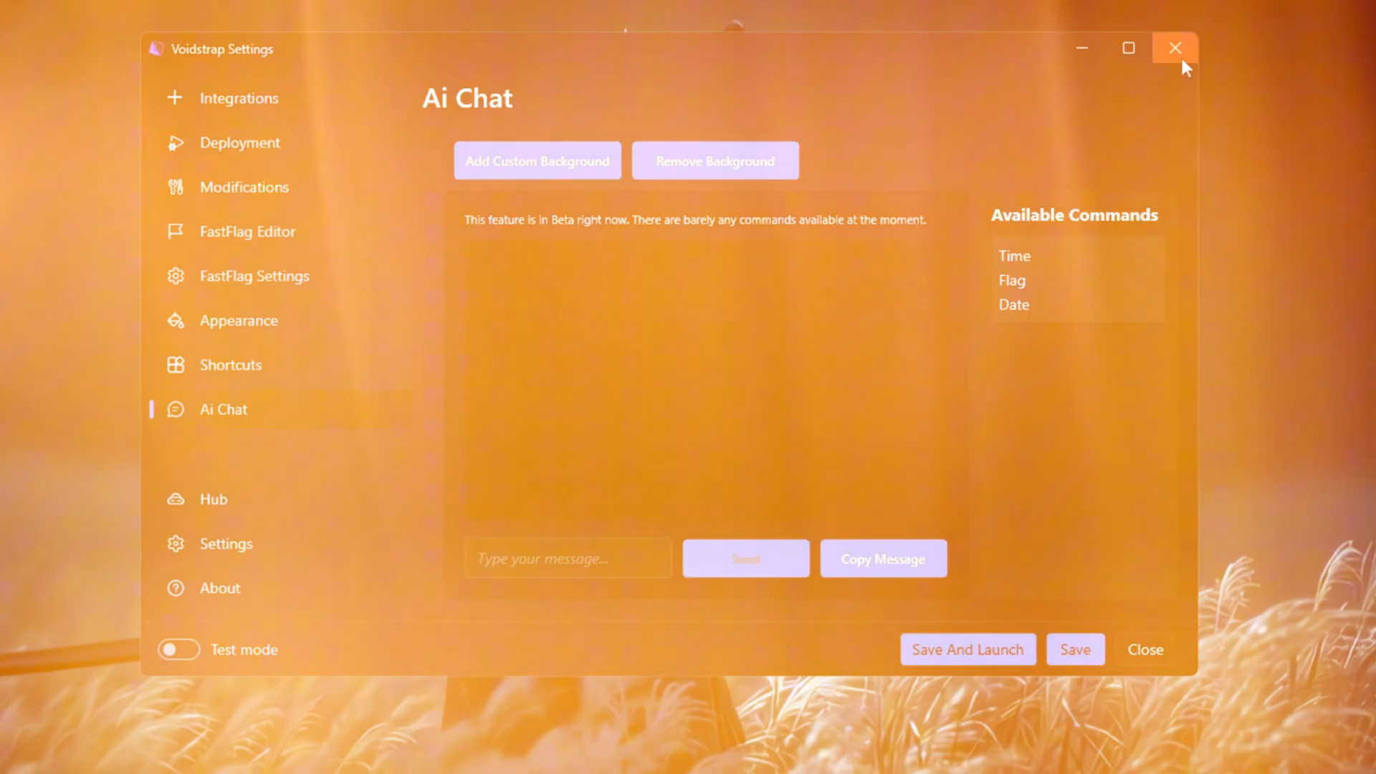
# - Close Voidstrap, browse GearUP Booster's popular games catalog and return to the home page
pyautogui.click(1174, 47)
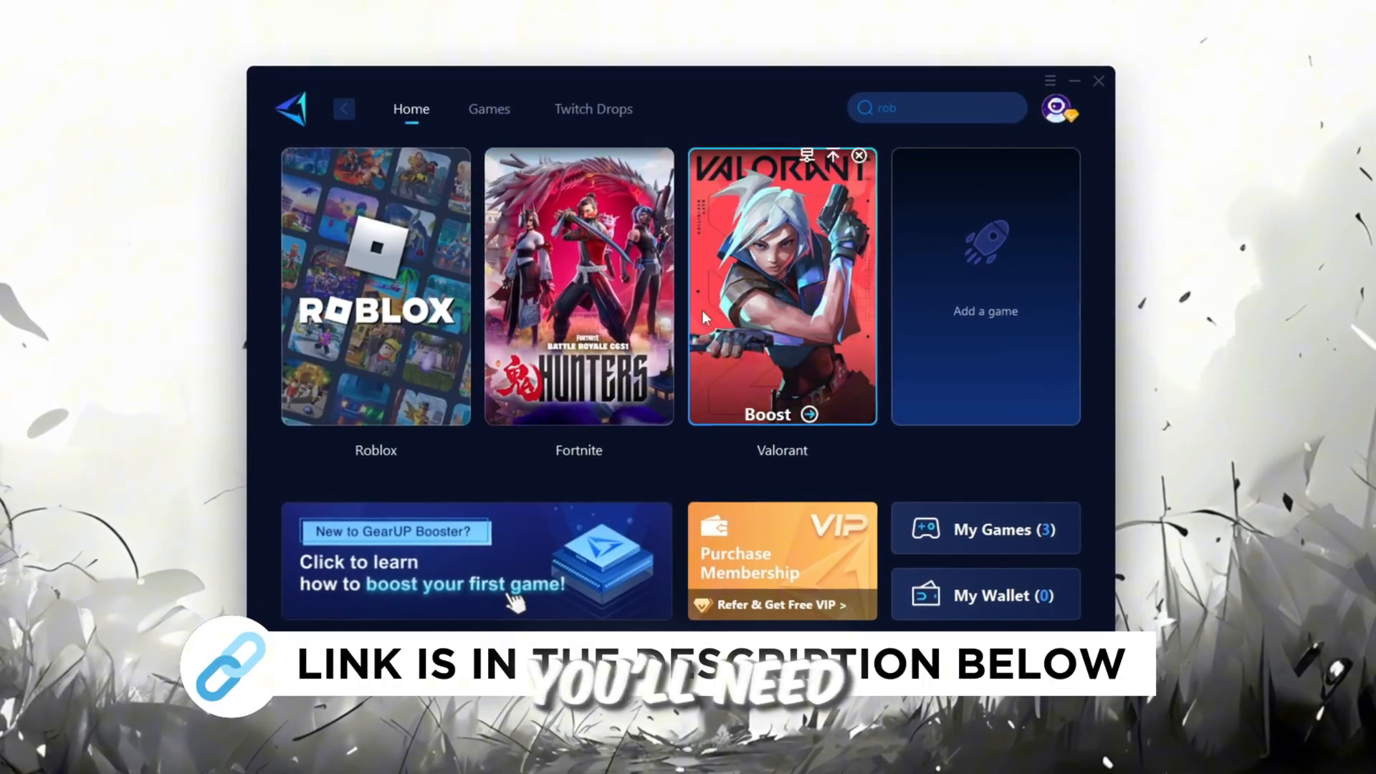
pyautogui.click(1059, 107)
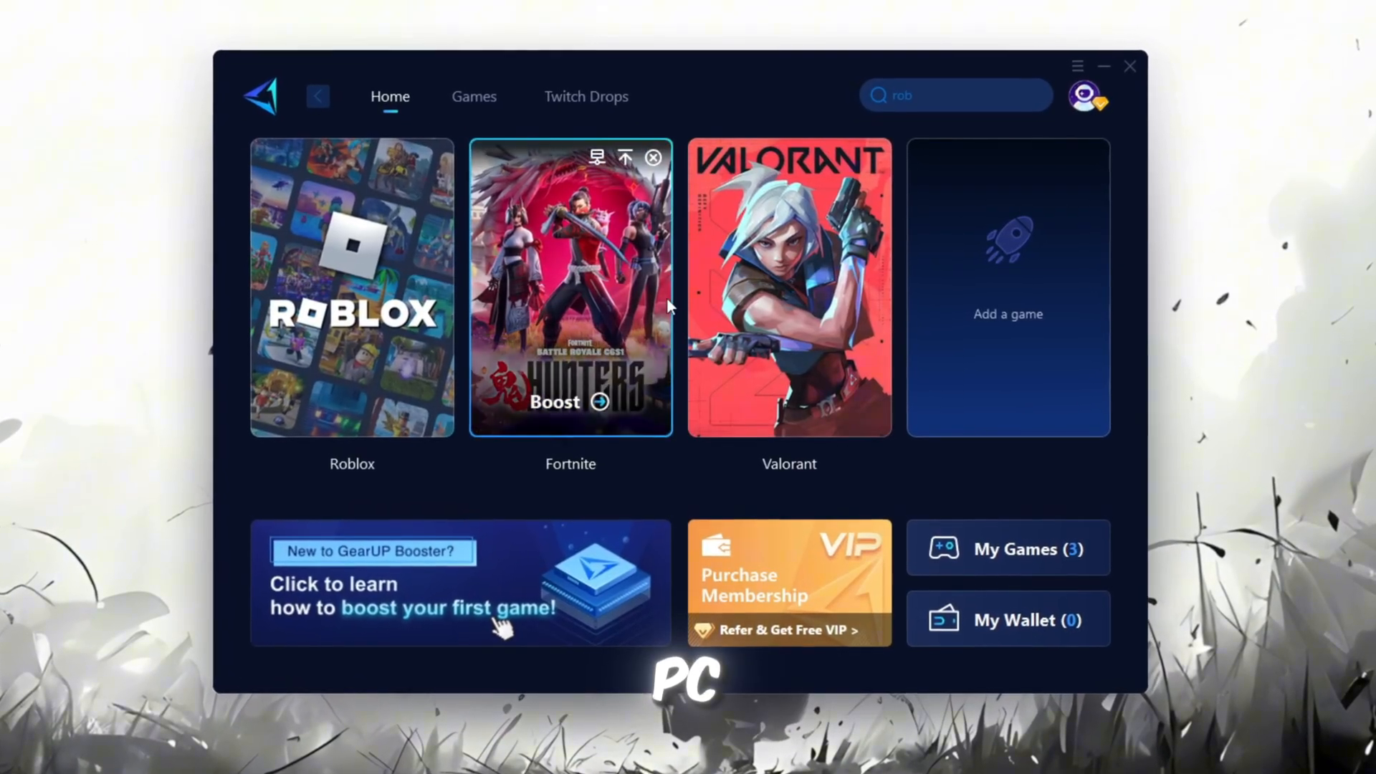
pyautogui.click(474, 96)
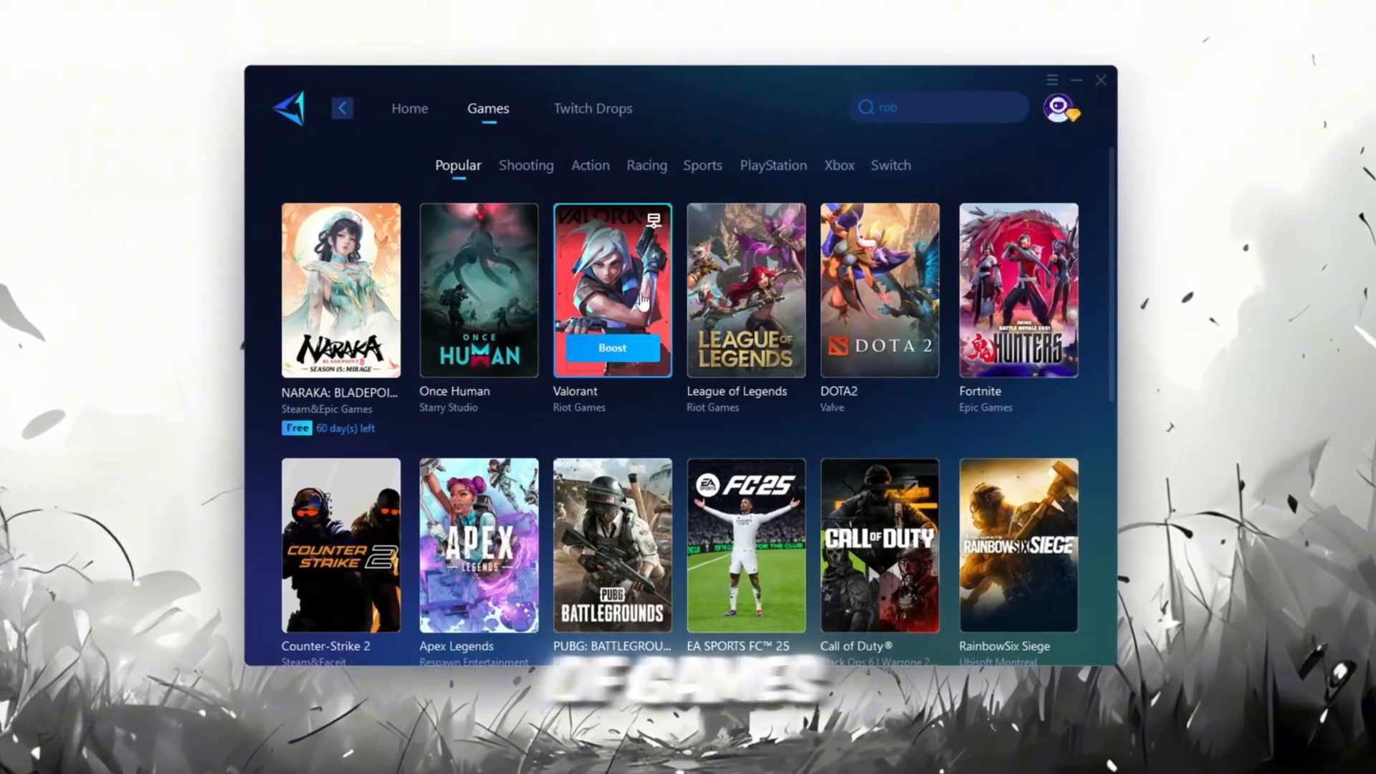
pyautogui.click(403, 104)
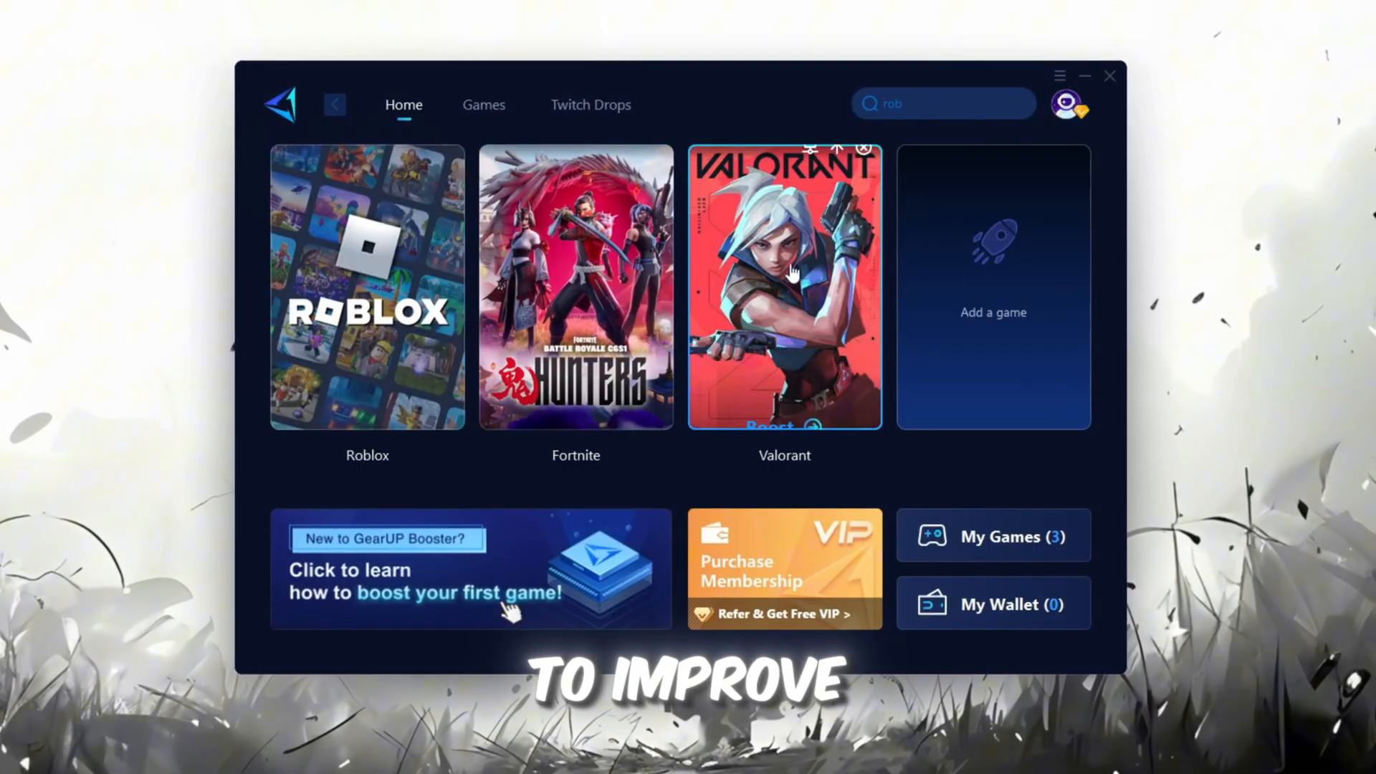
pyautogui.moveTo(654, 306)
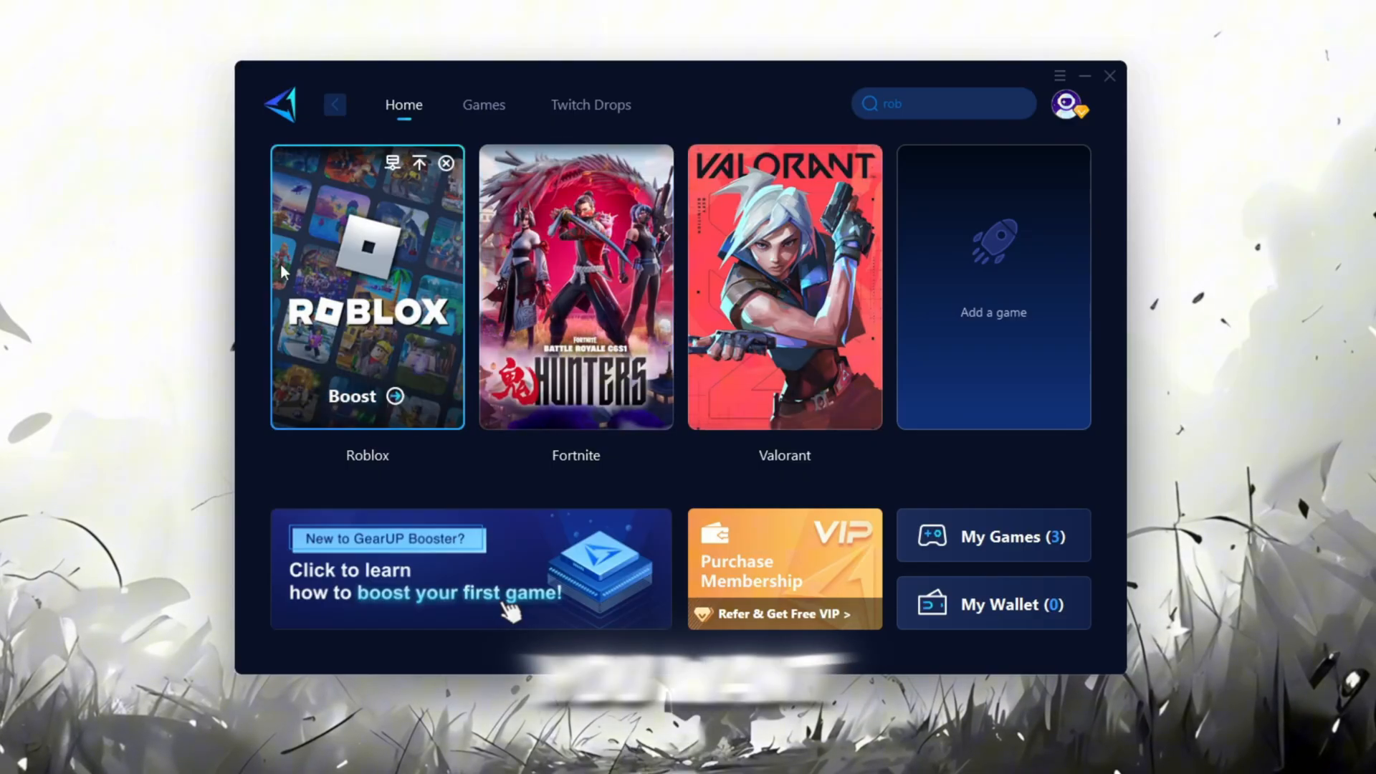
pyautogui.moveTo(367, 405)
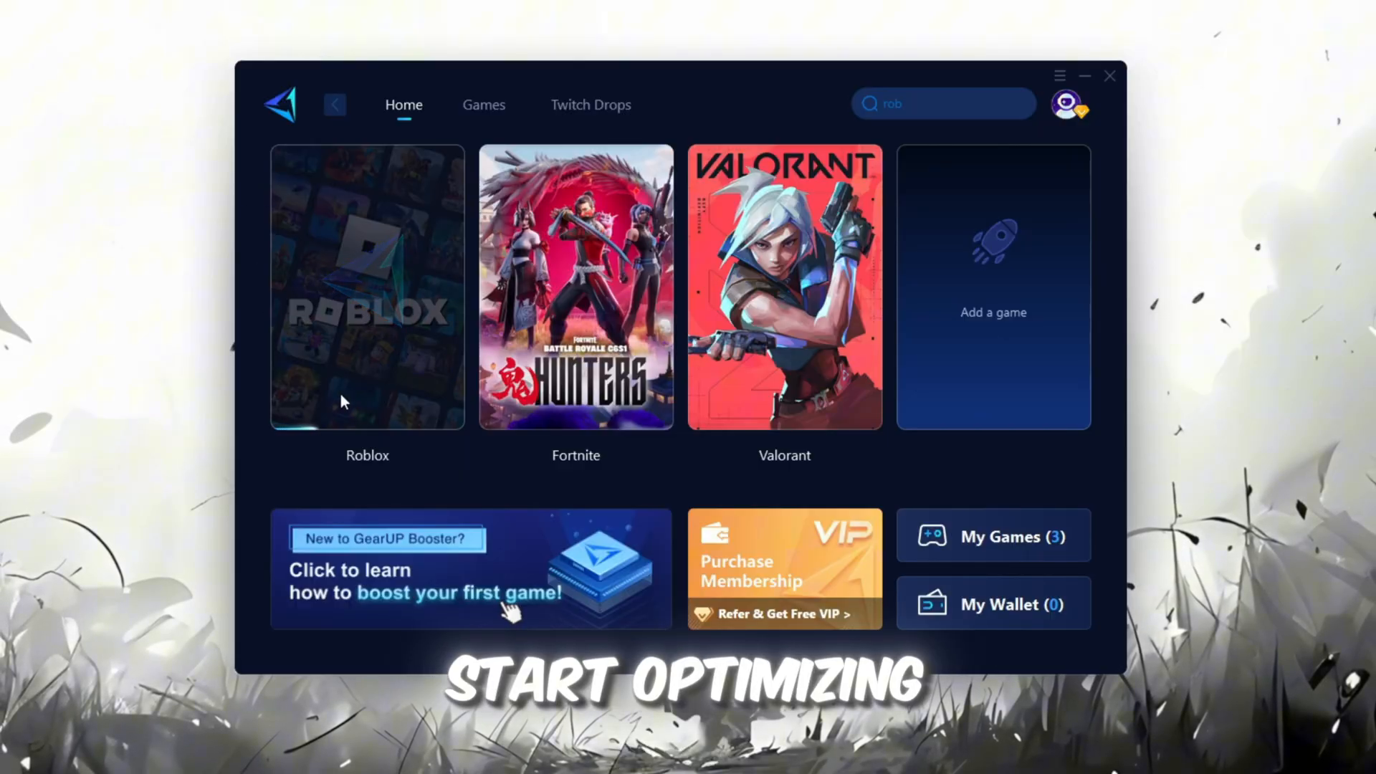
# - Boost Roblox, reviewing the server node list but leaving region and node on automatic
pyautogui.click(367, 287)
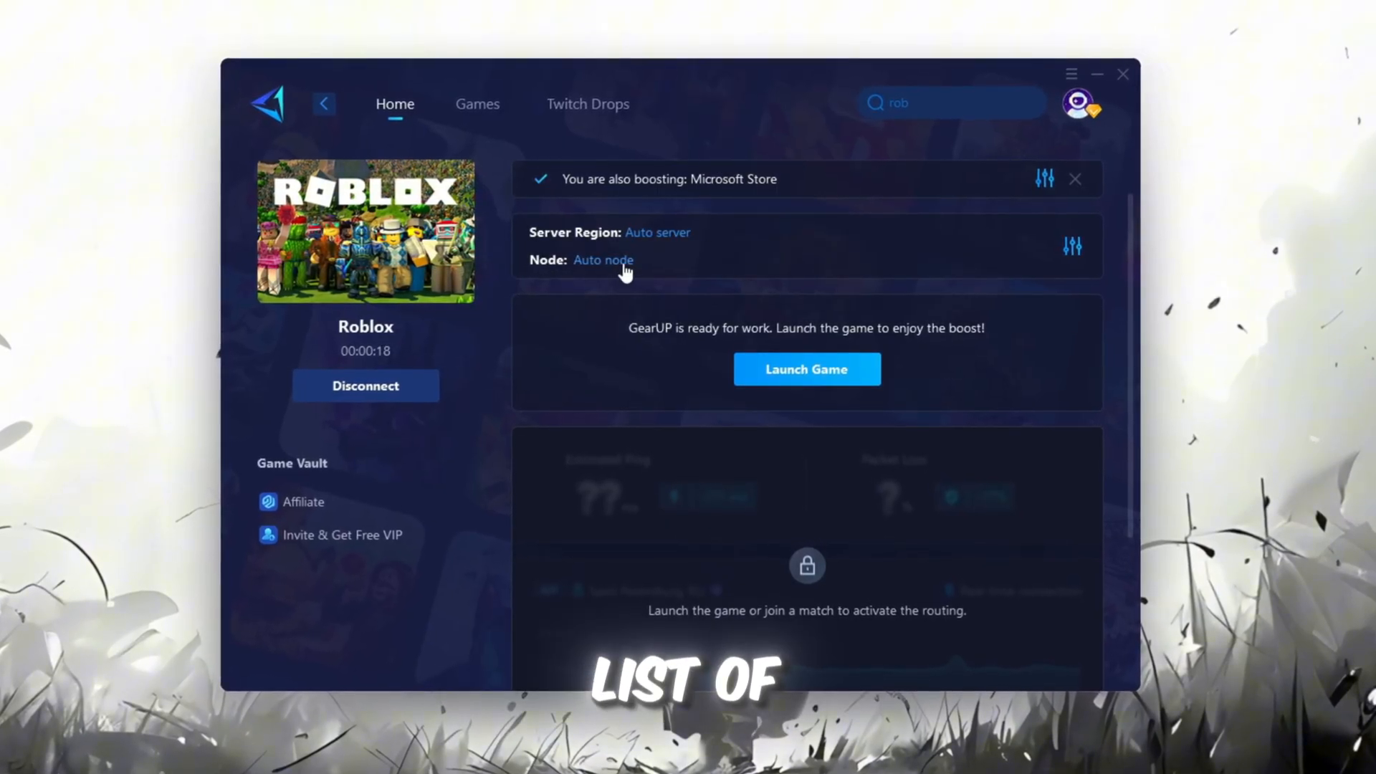
pyautogui.click(604, 259)
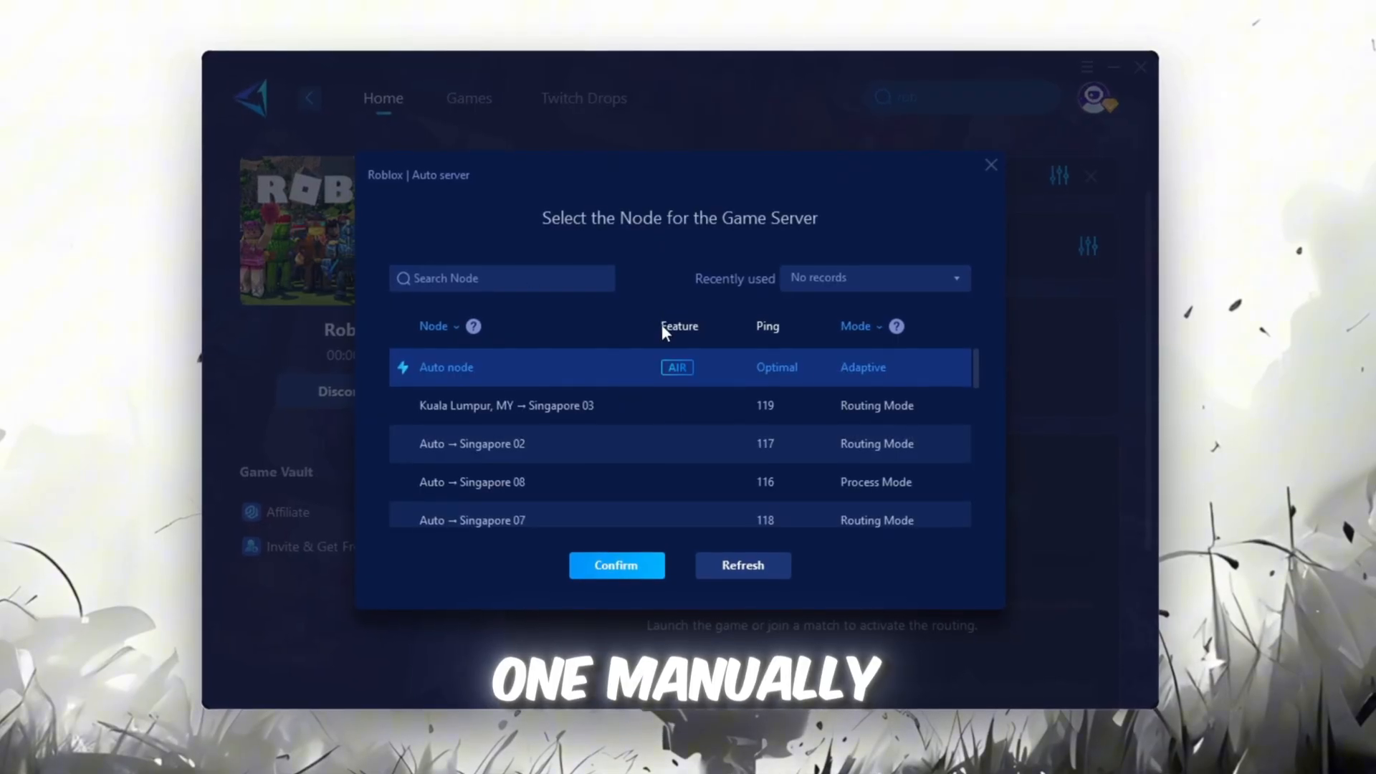
pyautogui.scroll(-3)
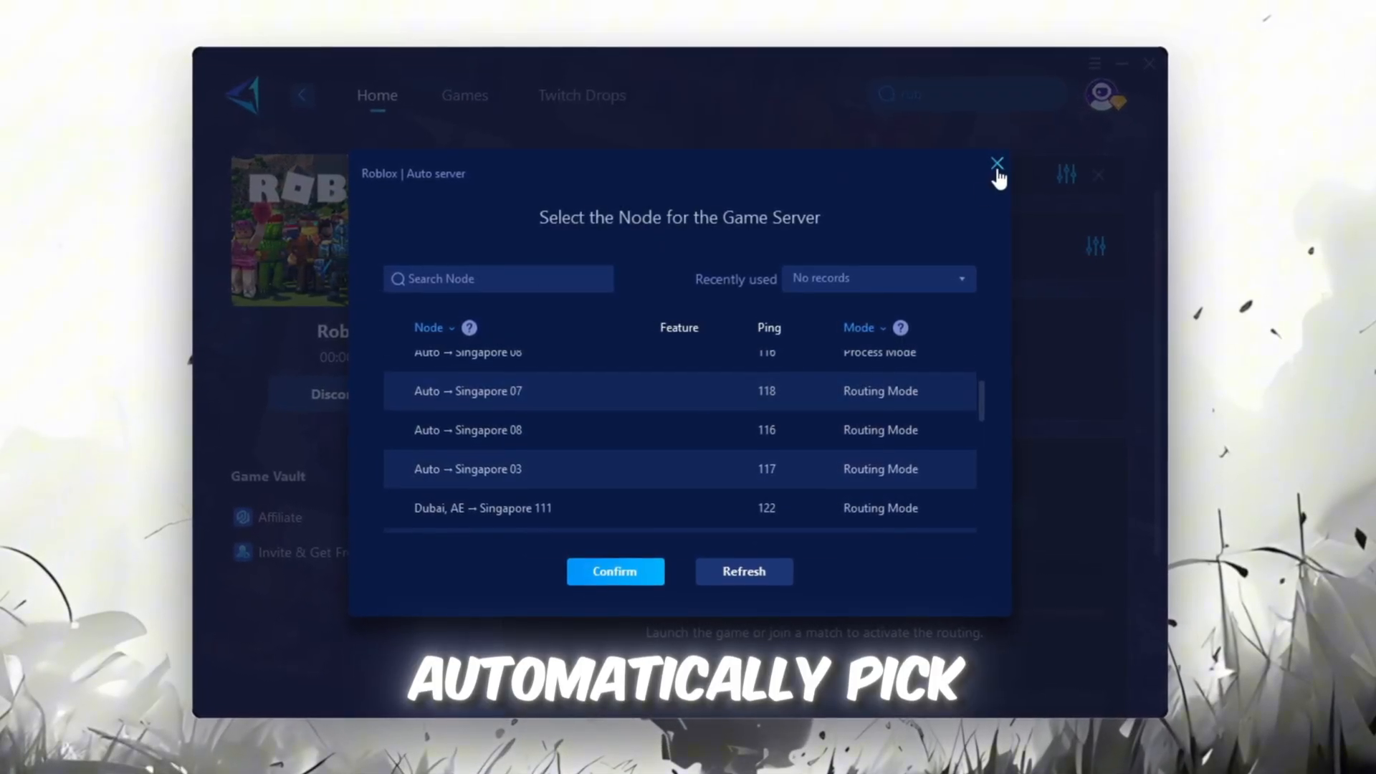
pyautogui.click(997, 164)
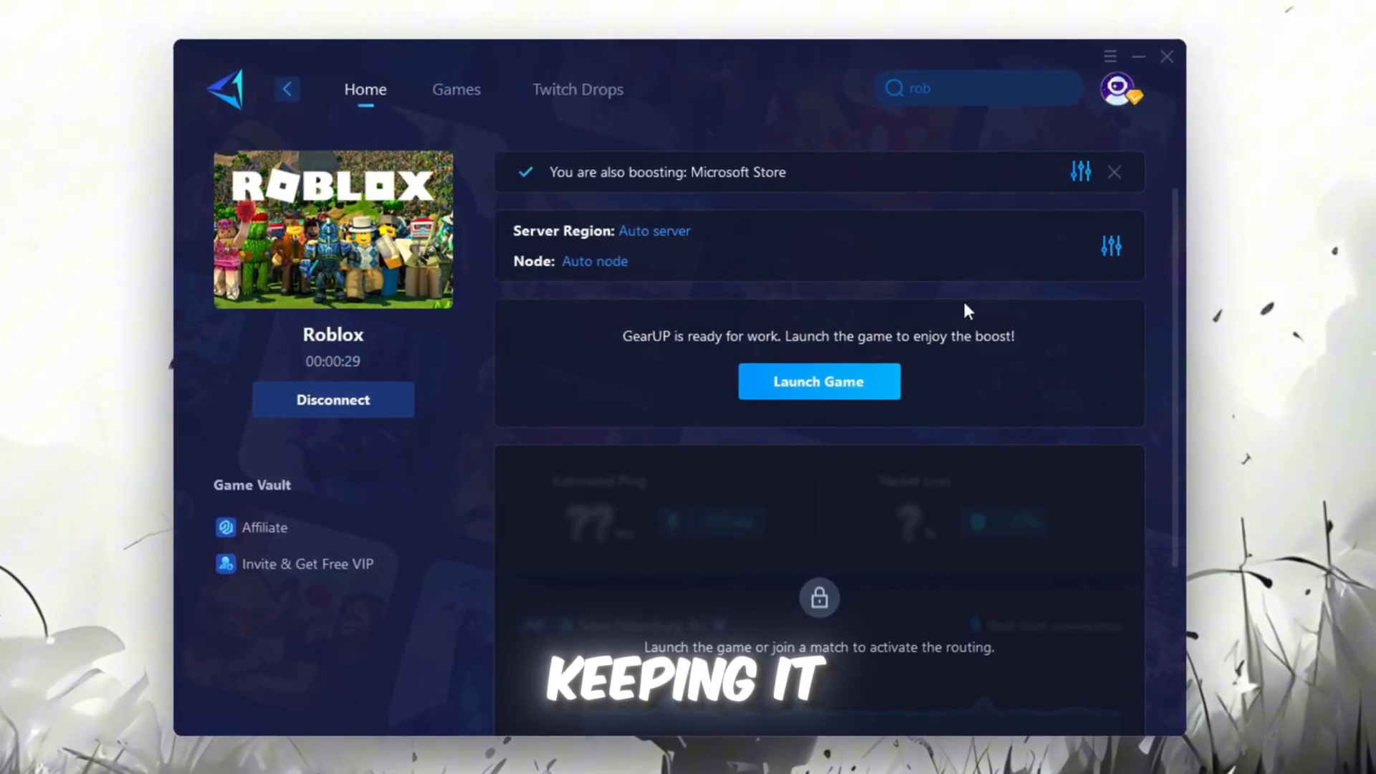
pyautogui.click(818, 381)
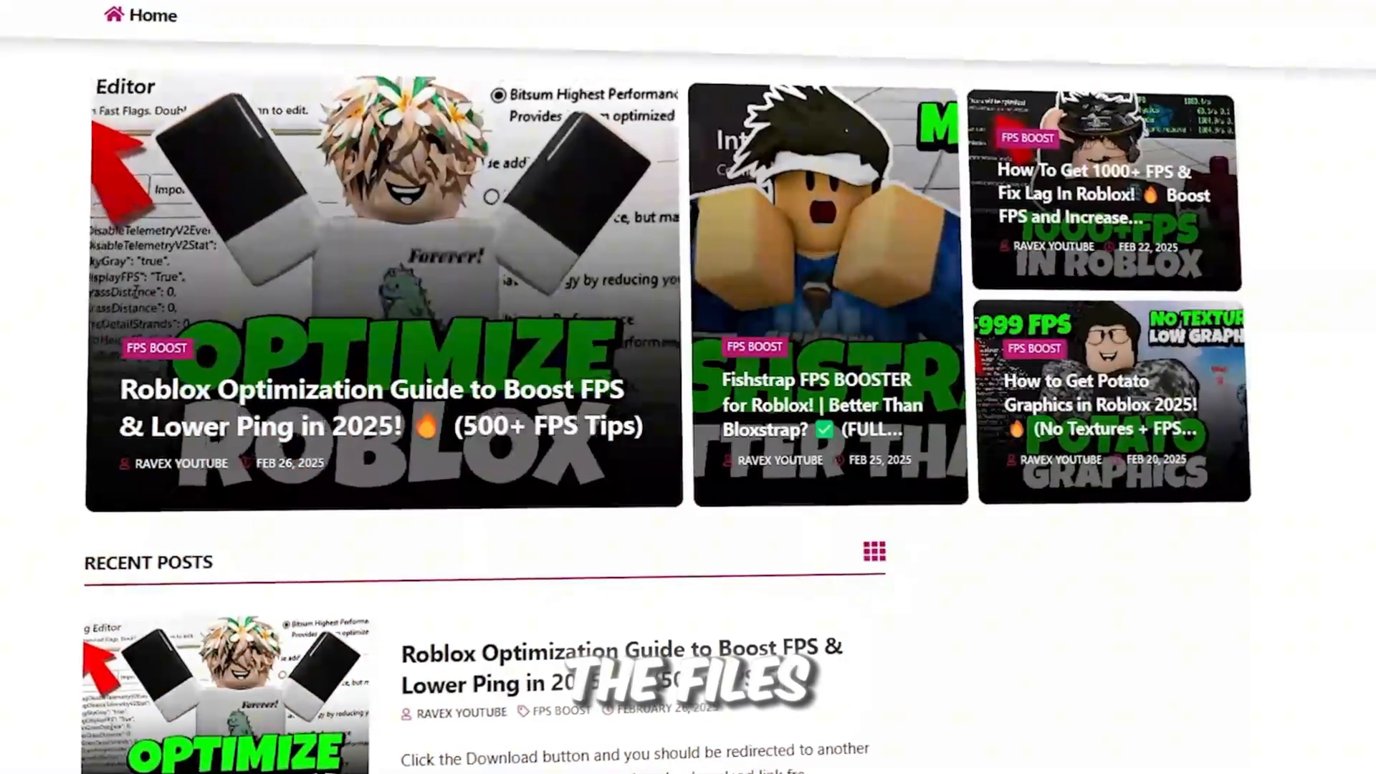
pyautogui.scroll(-3)
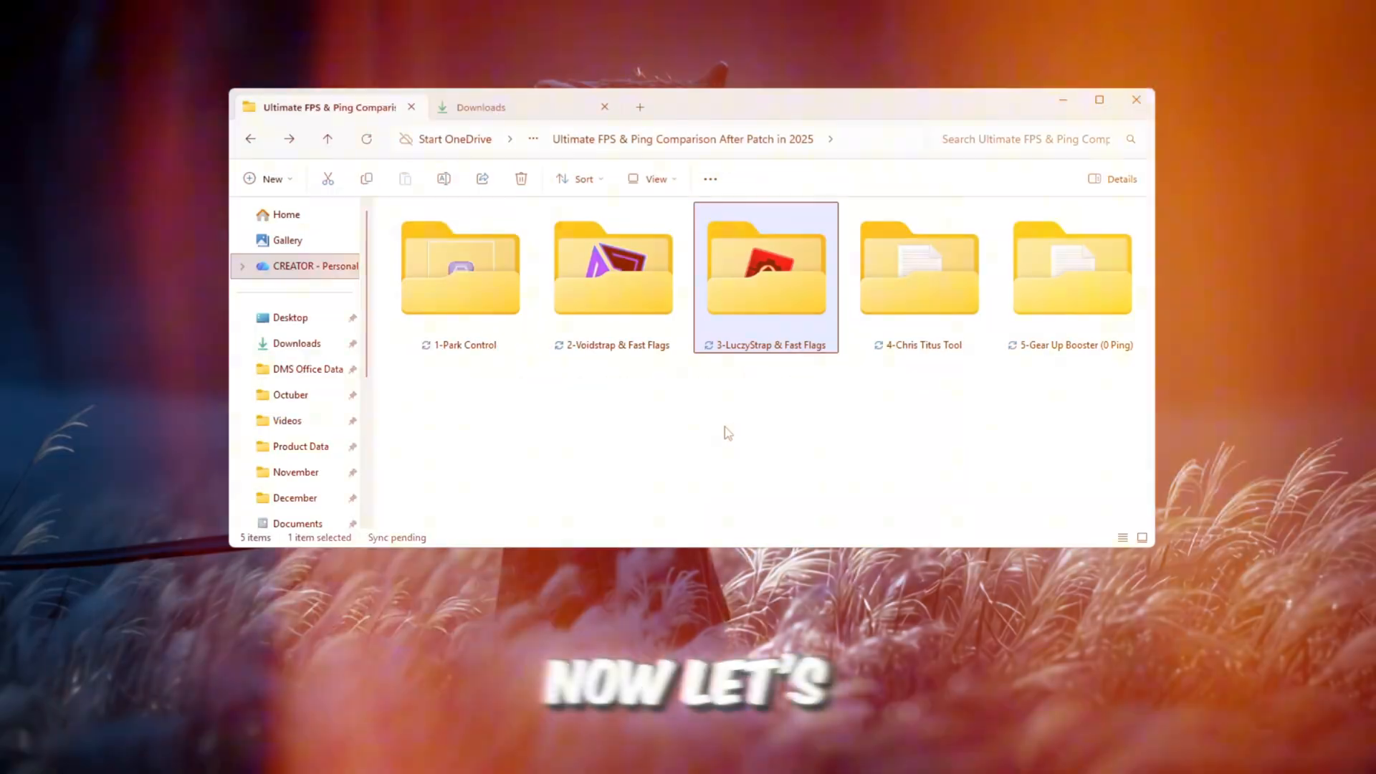
# - Launch the Luczystrap shortcut from the 3-LuczyStrap & Fast Flags folder
pyautogui.doubleClick(764, 268)
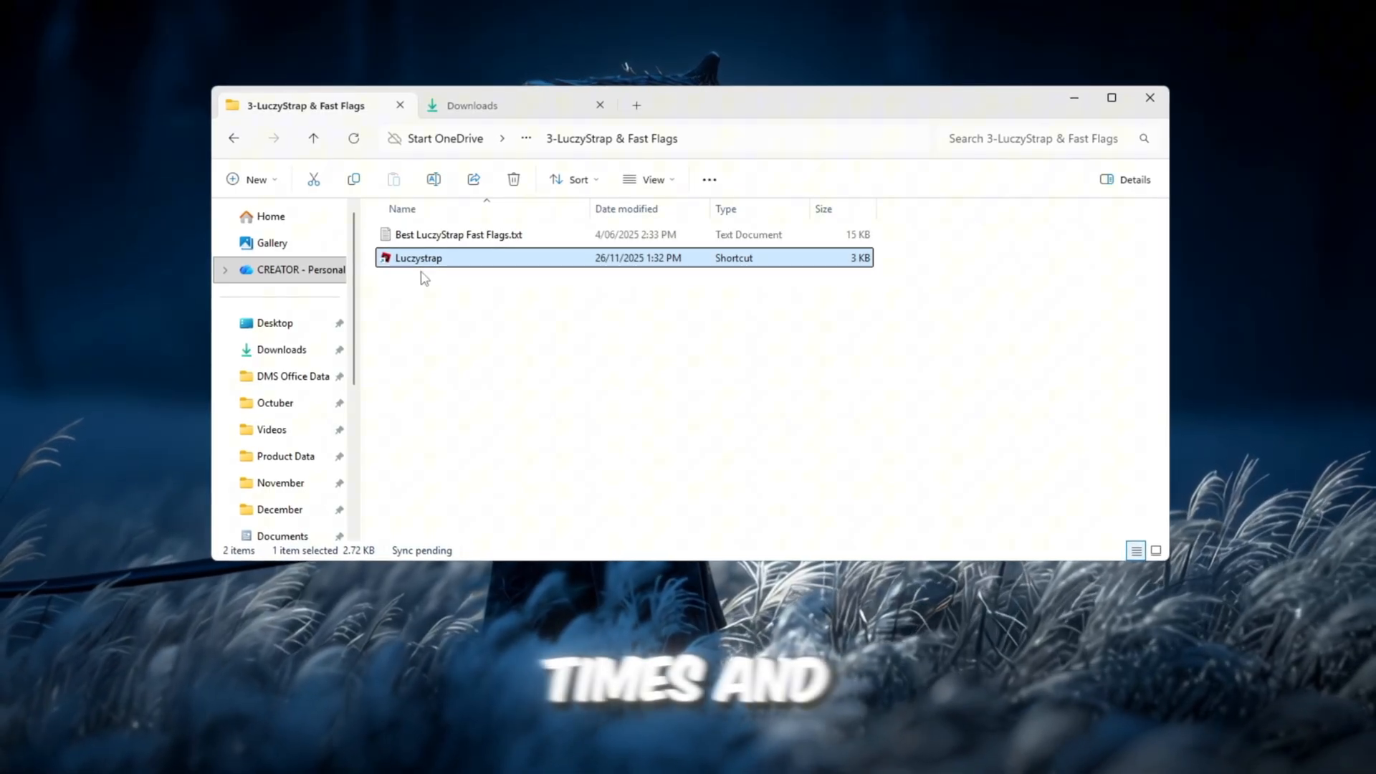
pyautogui.moveTo(607, 450)
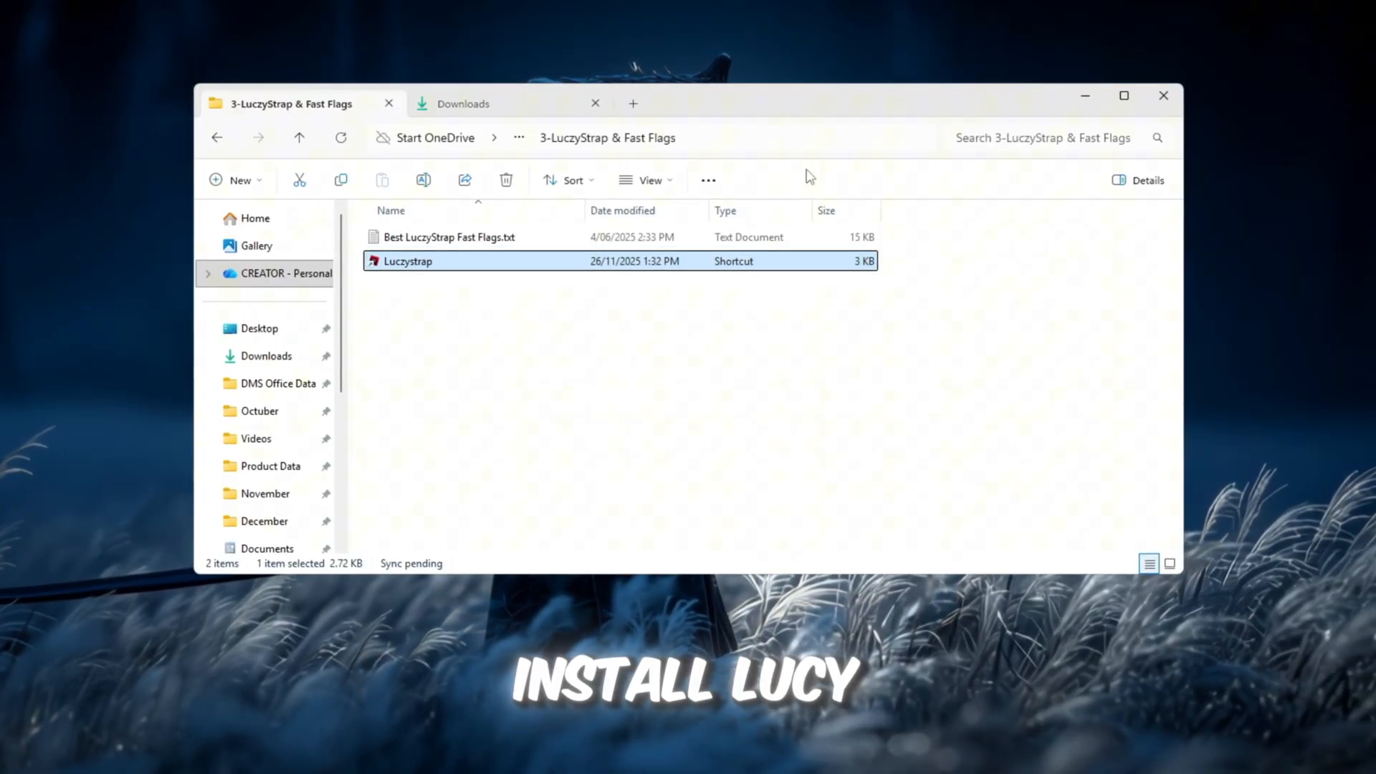
pyautogui.write('Luczystrap')
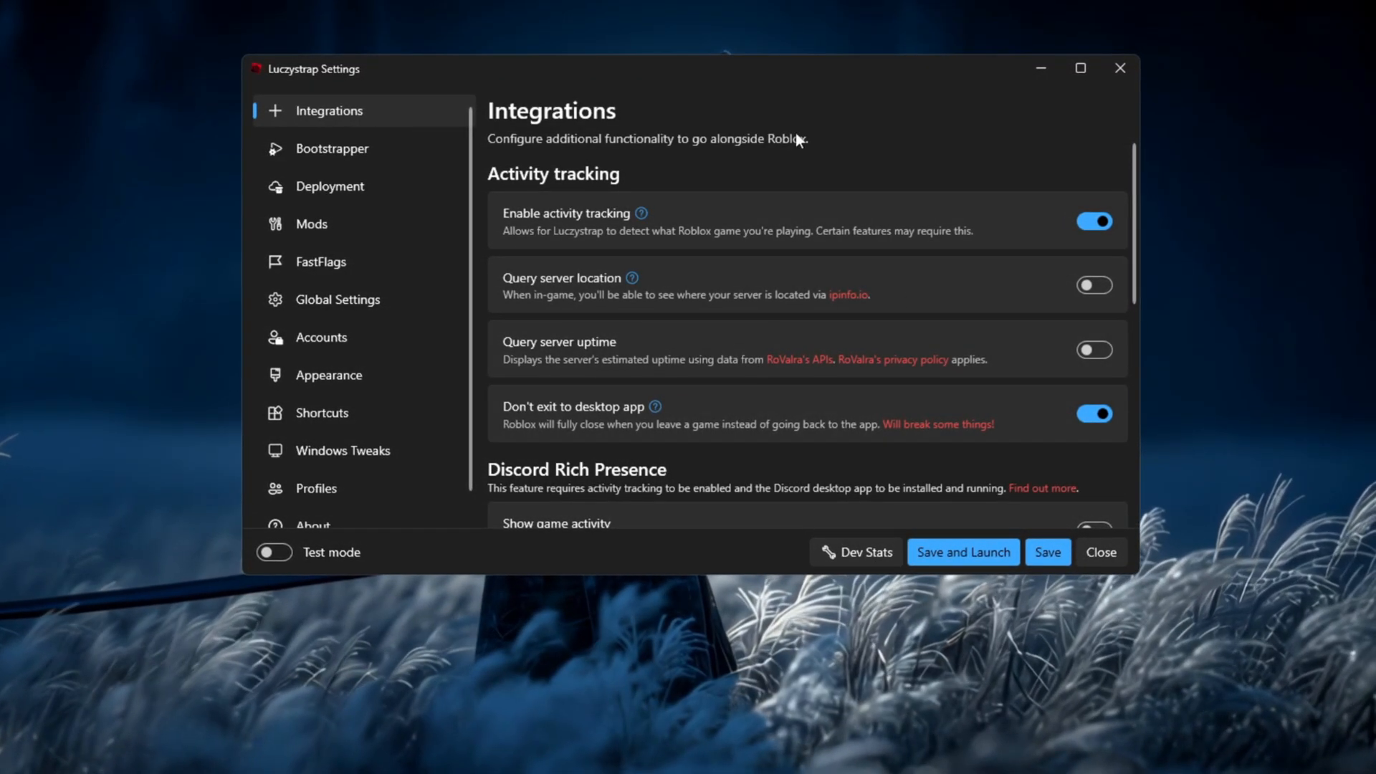
# - Set the Bootstrapper cleaner to delete old files after 1 day, then move to FastFlags
pyautogui.click(331, 148)
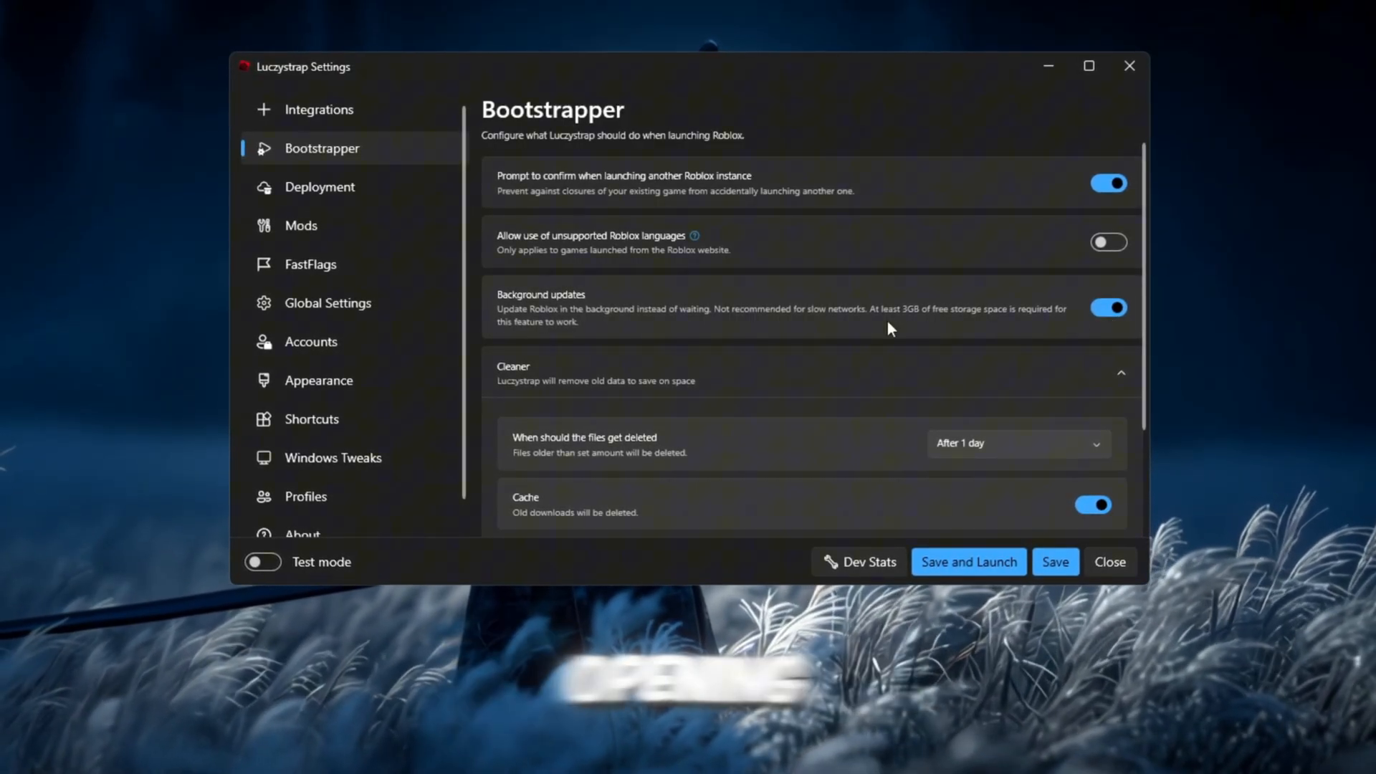
pyautogui.click(1016, 443)
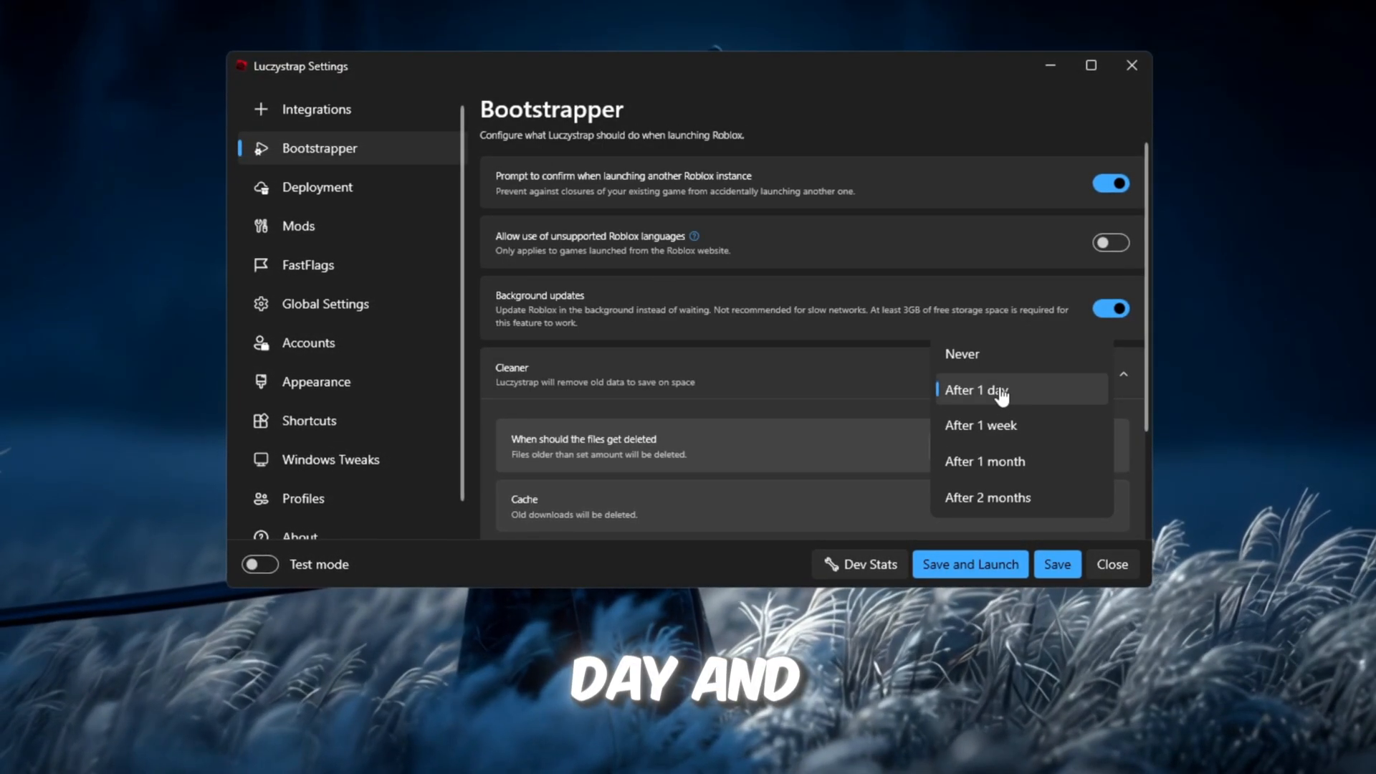
pyautogui.click(975, 390)
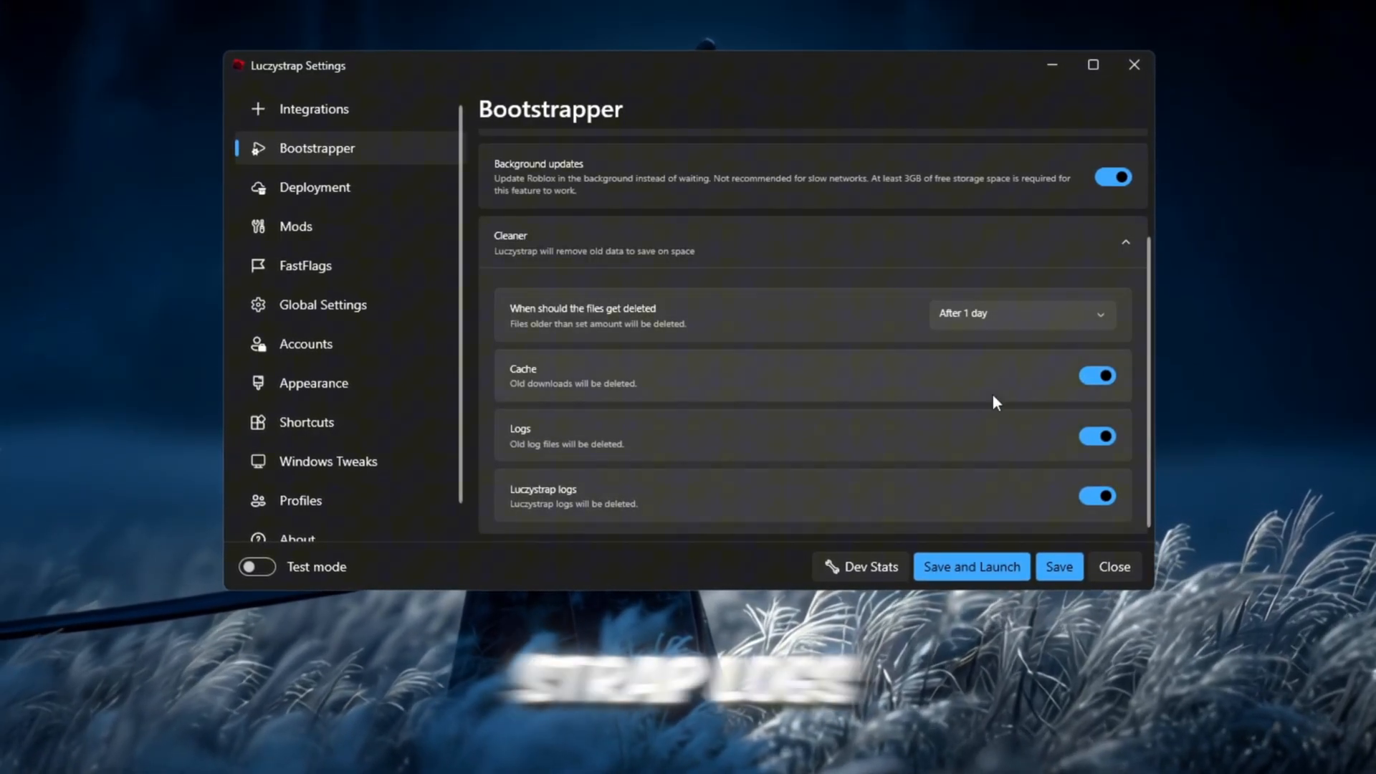
pyautogui.click(303, 266)
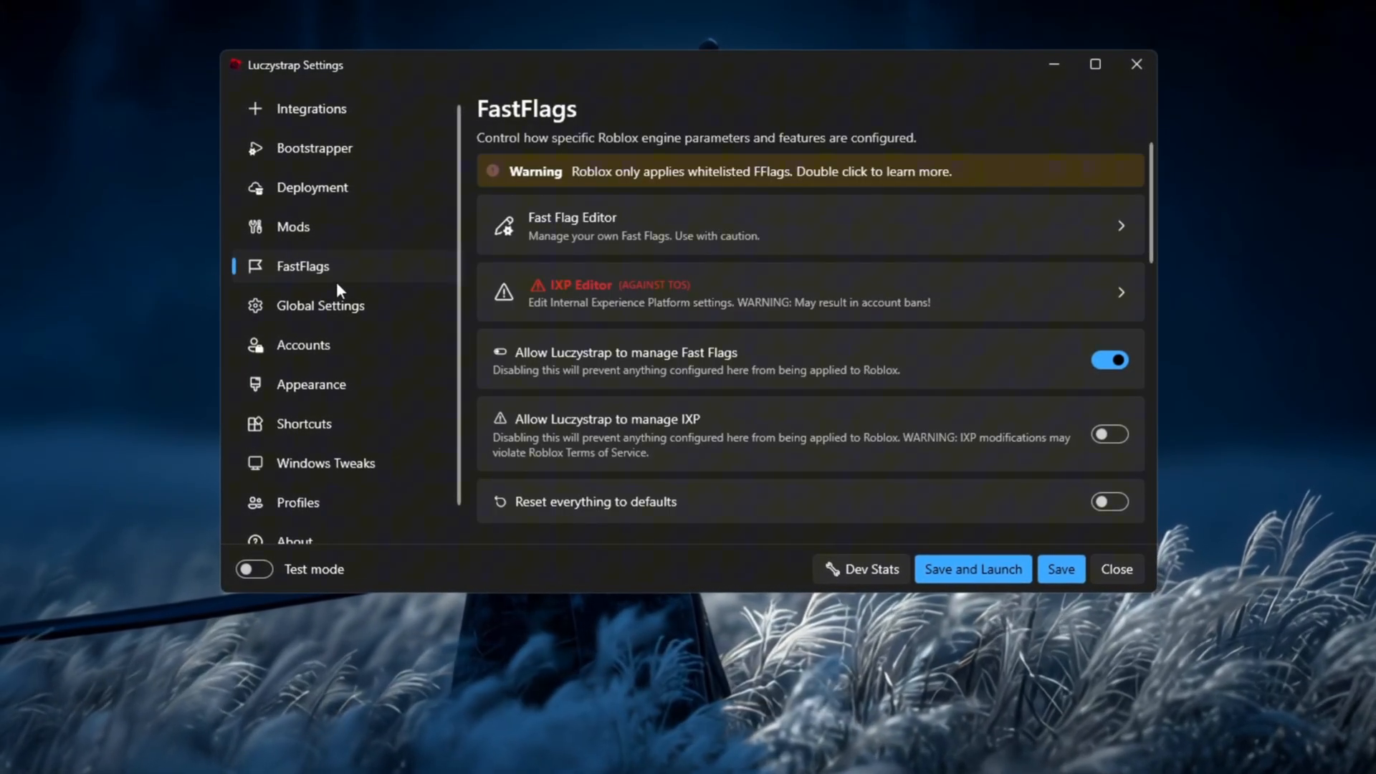
pyautogui.moveTo(797, 244)
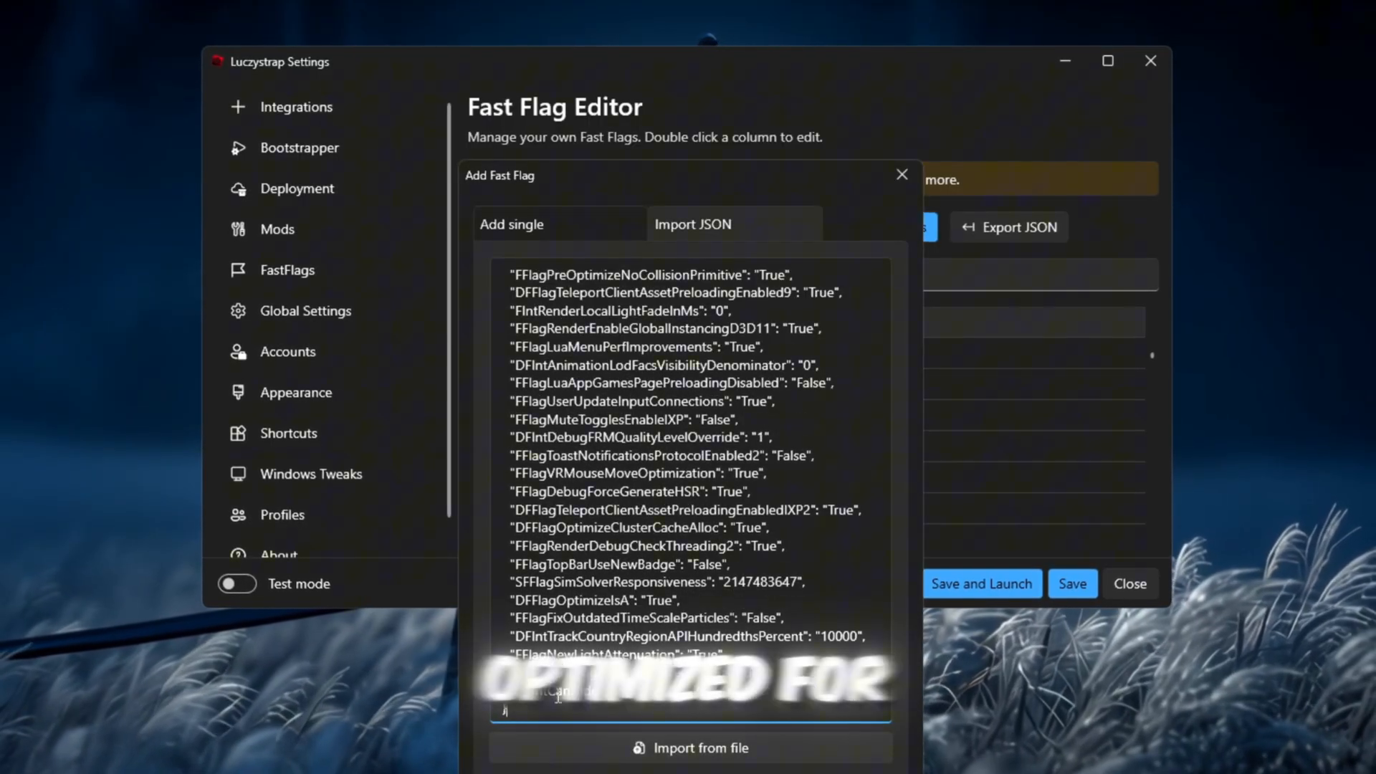
# - Confirm importing the pasted optimized FastFlags JSON
pyautogui.click(689, 748)
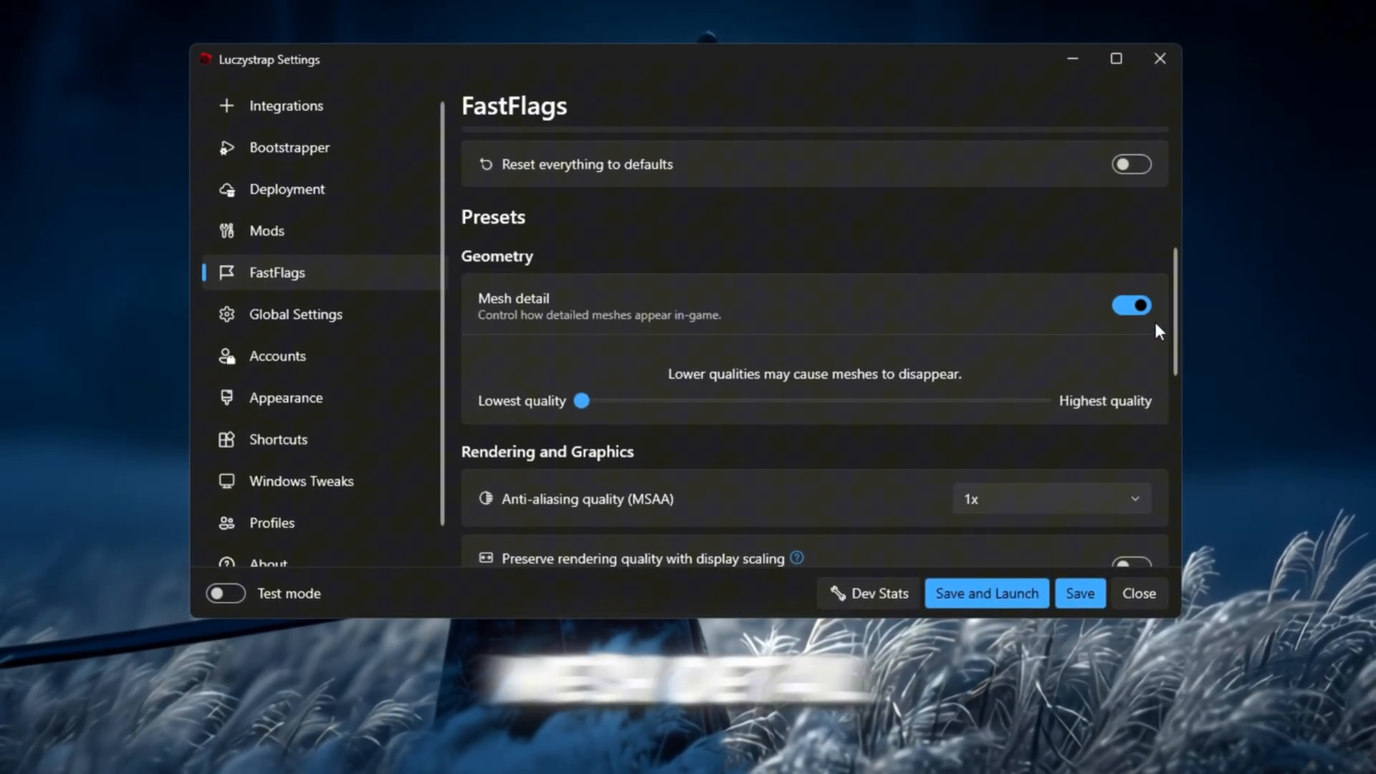
# - Preserve rendering quality with display scaling and set texture quality to Level 0
pyautogui.scroll(-3)
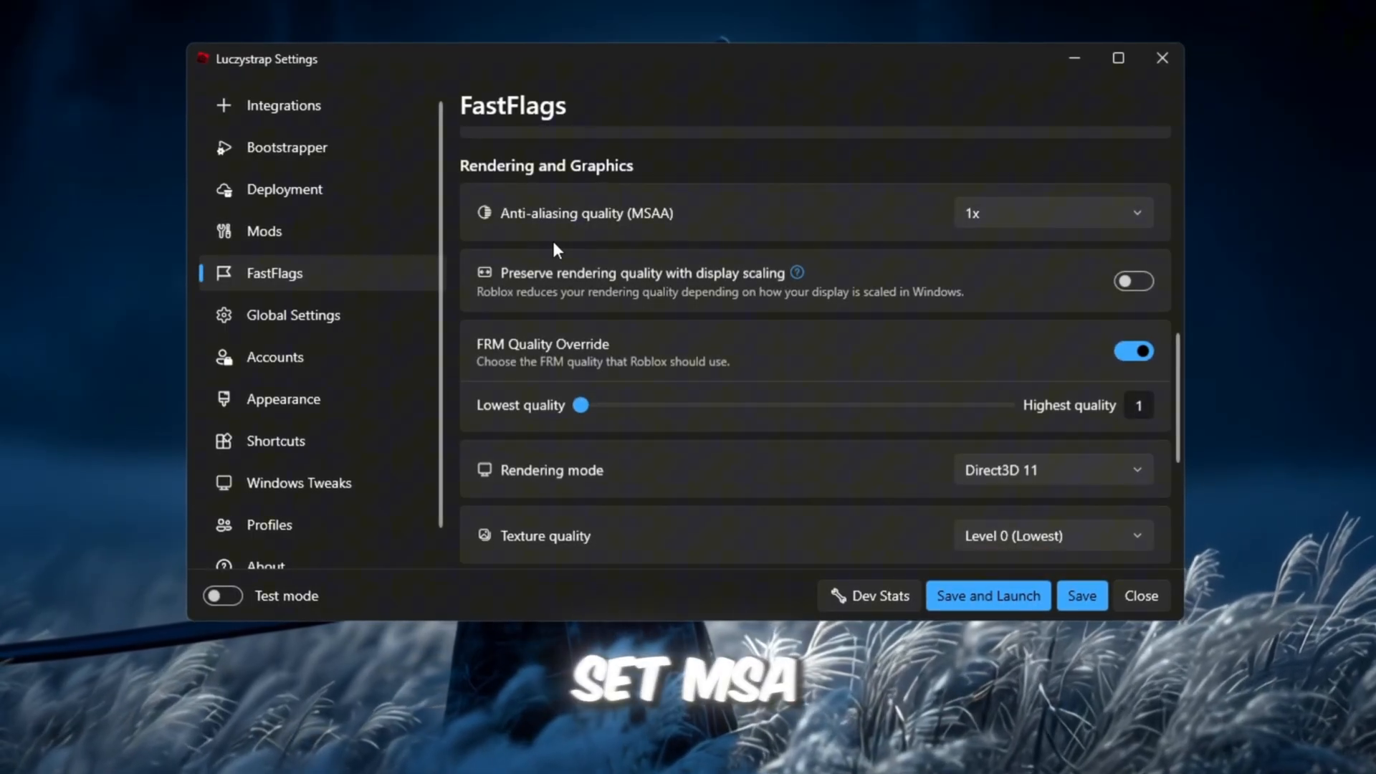
pyautogui.scroll(3)
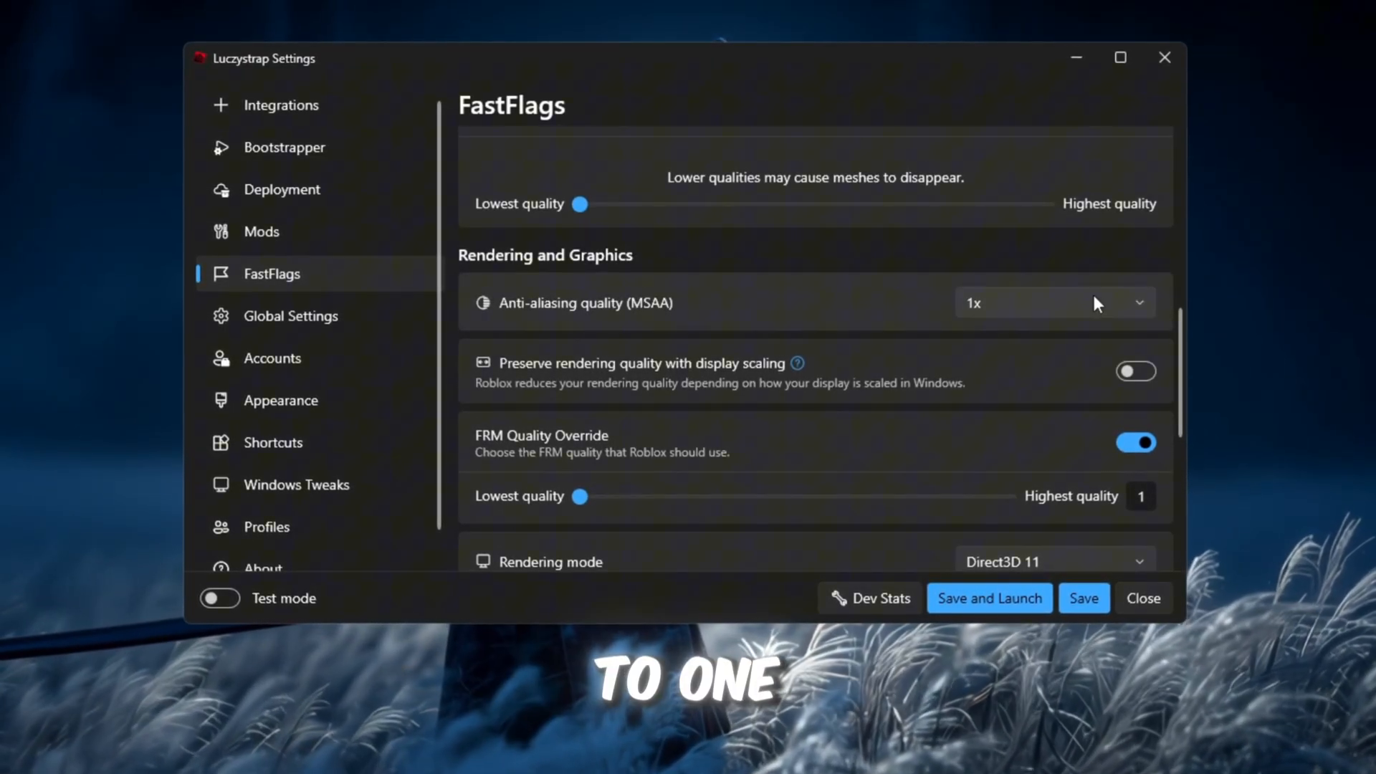
pyautogui.click(1135, 370)
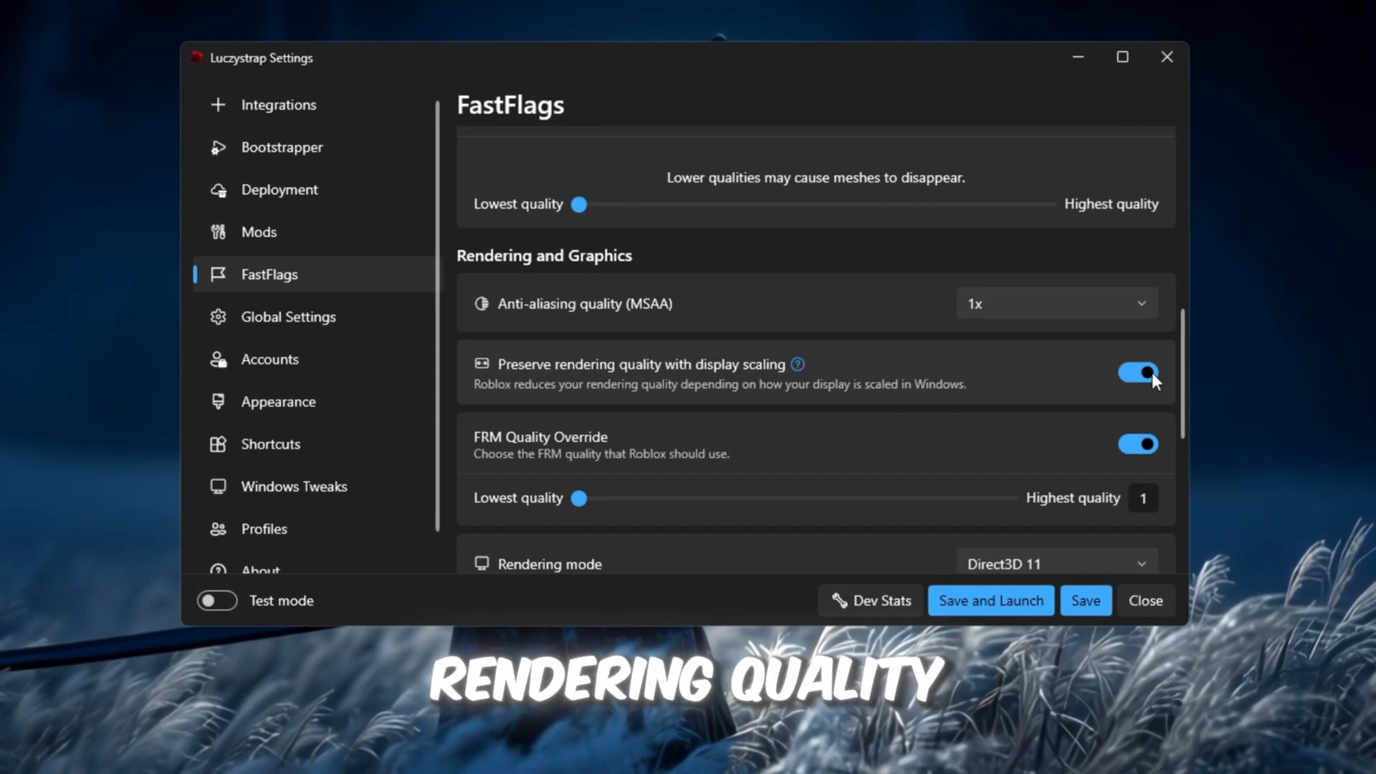
pyautogui.scroll(-3)
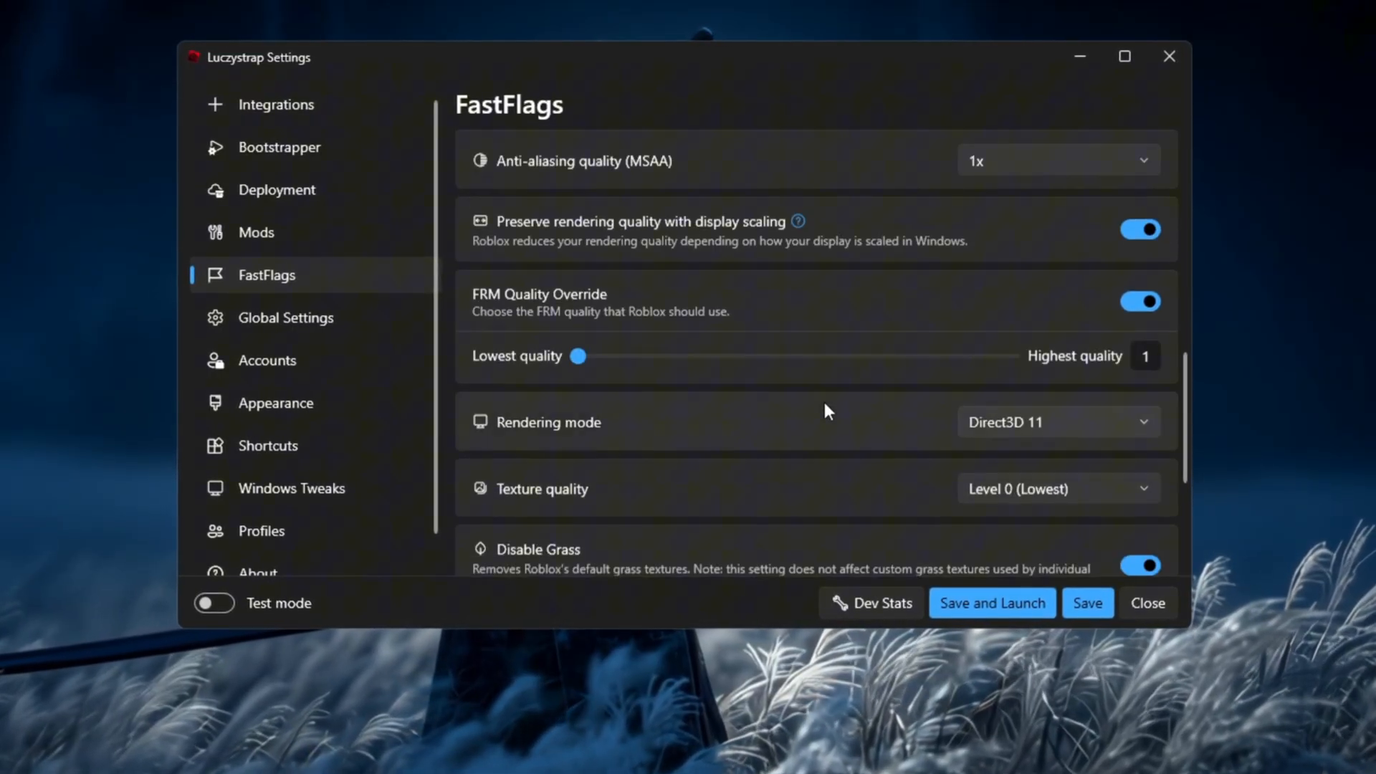
pyautogui.click(1057, 489)
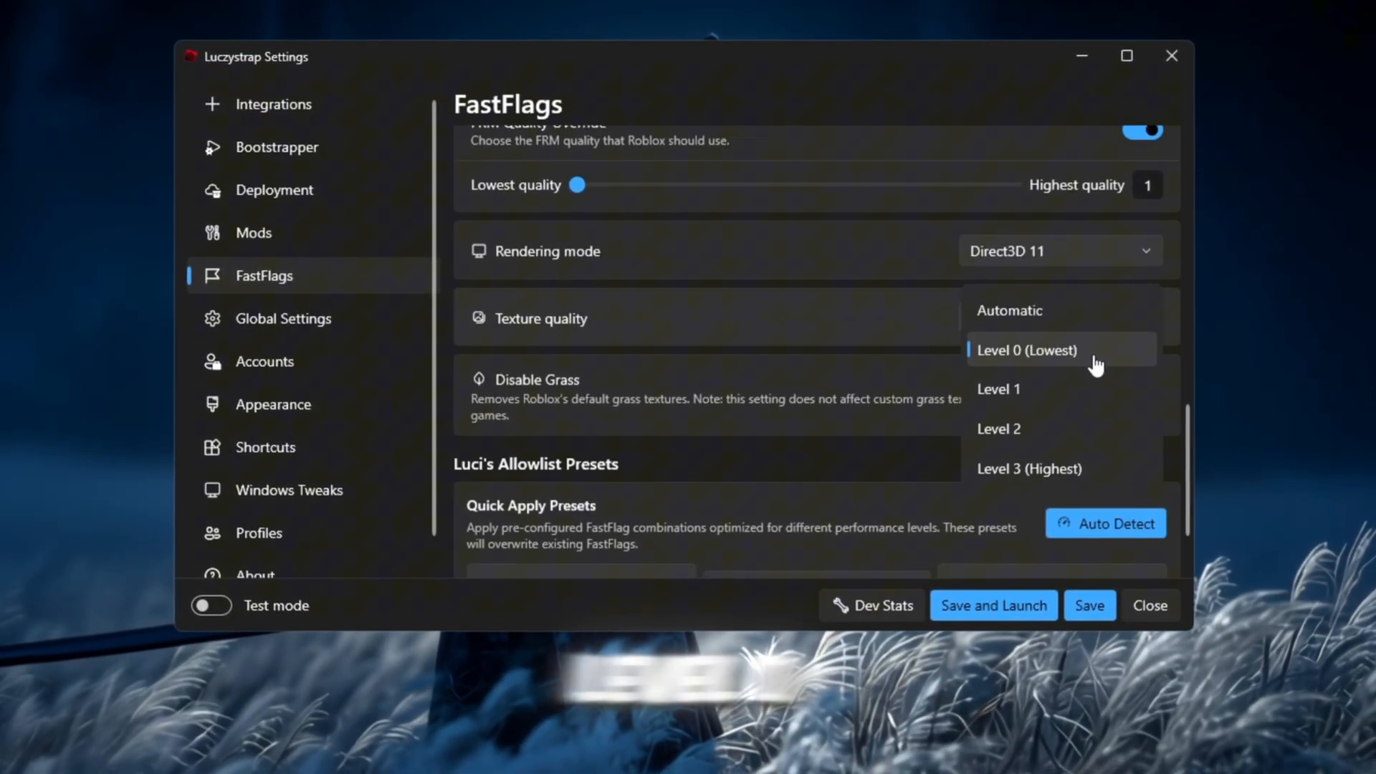
pyautogui.click(1026, 350)
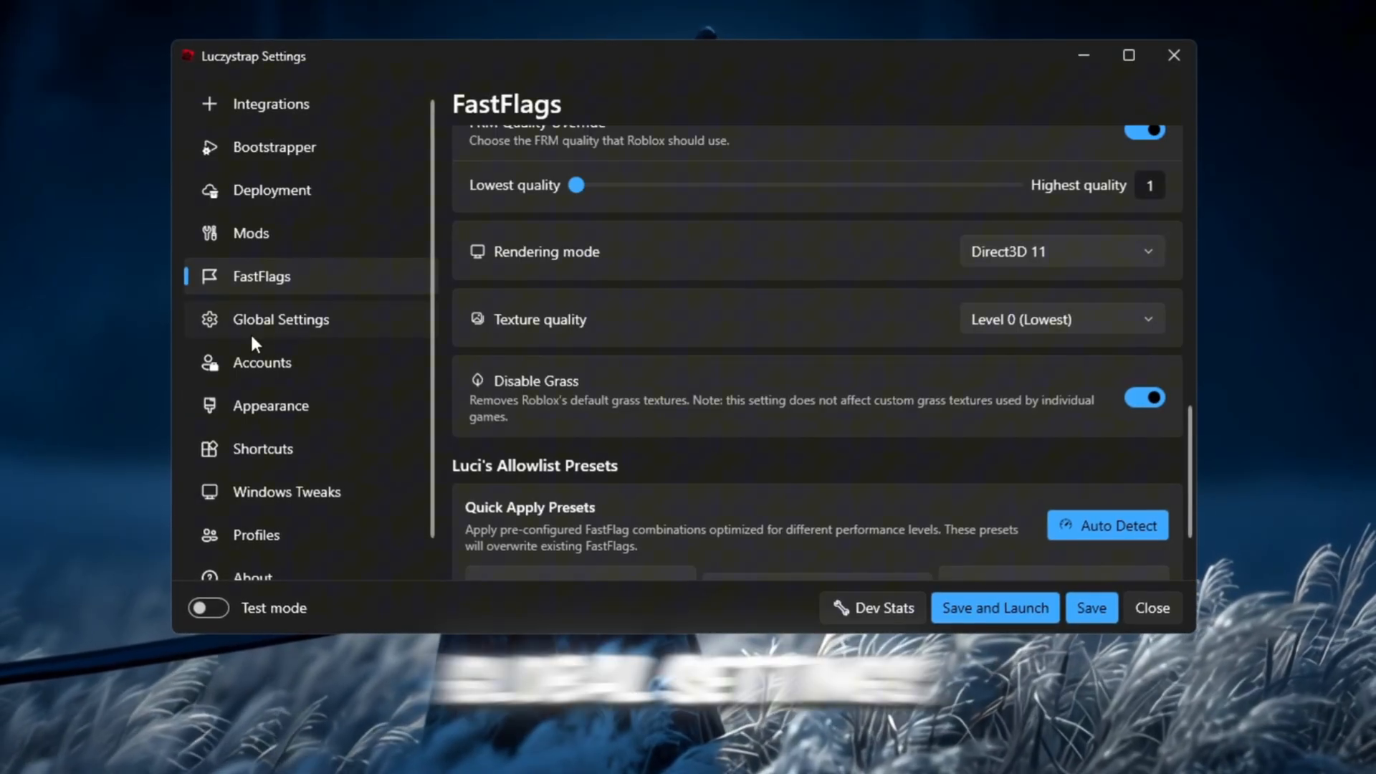
# - Set Global Settings framerate limit to 9999 with graphics quality 1, then move to Windows Tweaks
pyautogui.click(281, 320)
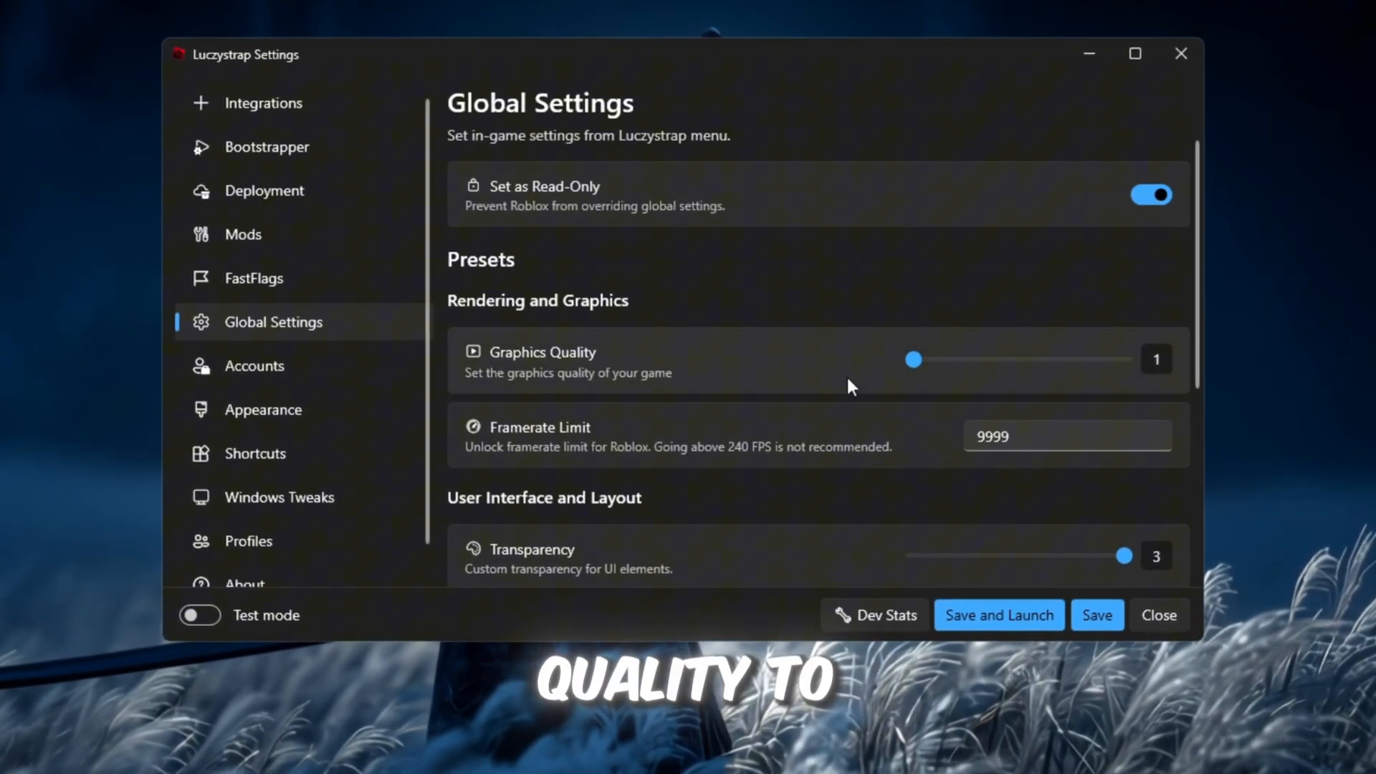
pyautogui.click(1054, 436)
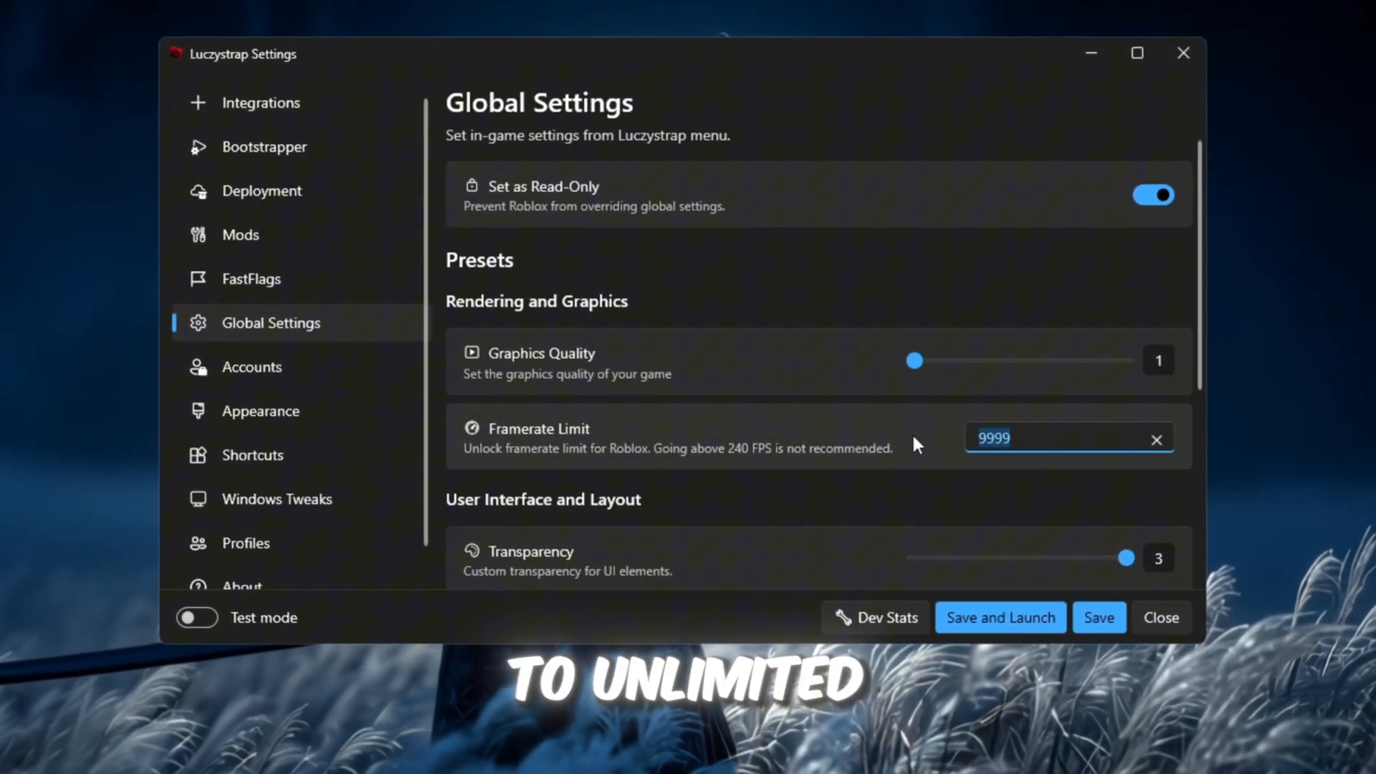
pyautogui.click(274, 501)
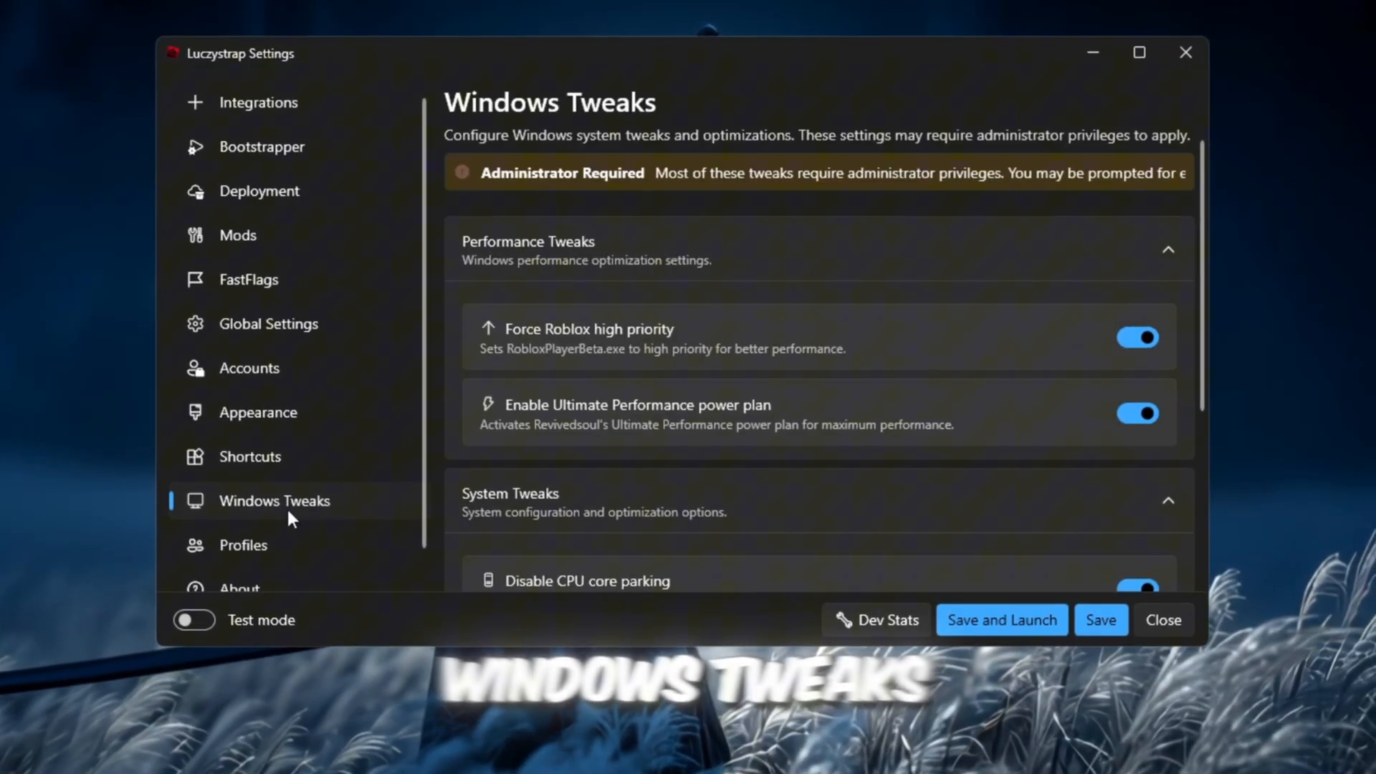
# - Confirm all performance, system and network tweaks are on and save the settings
pyautogui.scroll(-3)
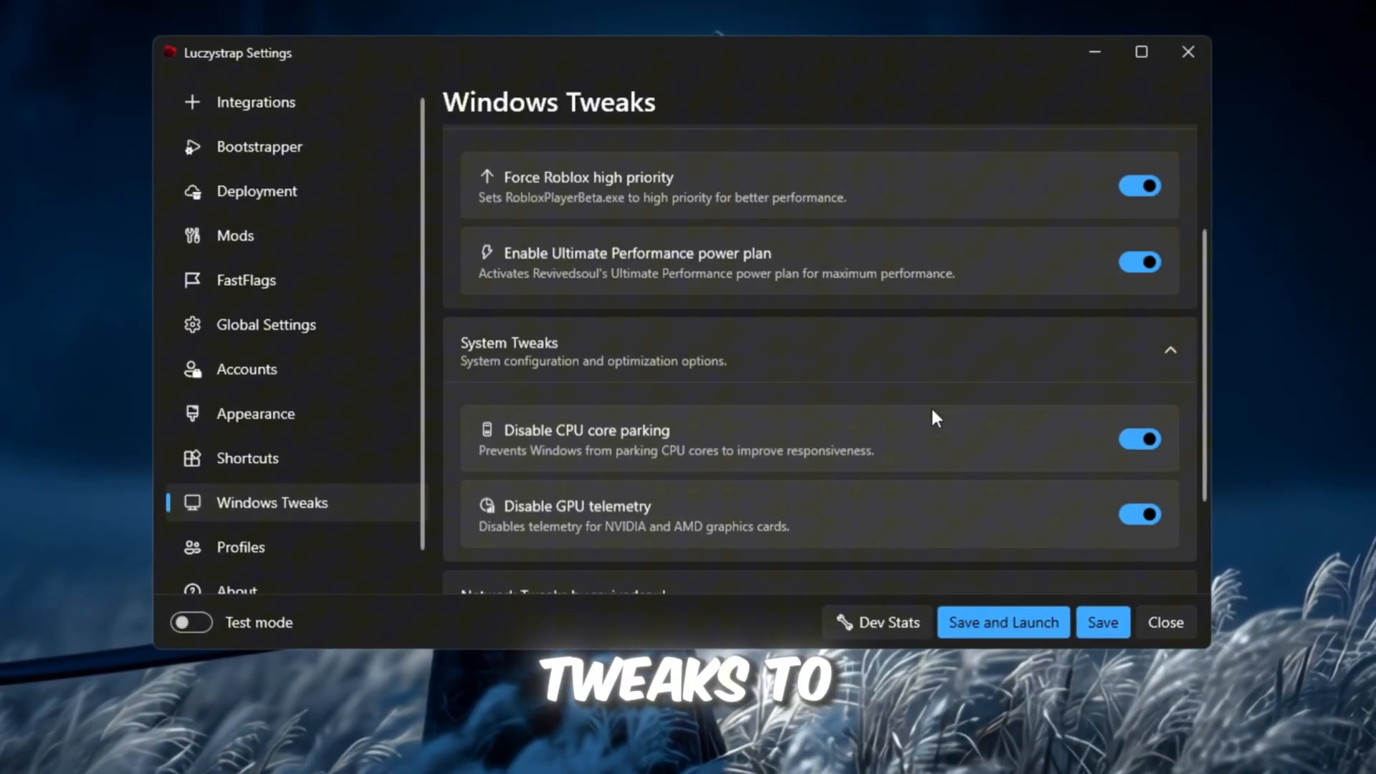
pyautogui.scroll(-3)
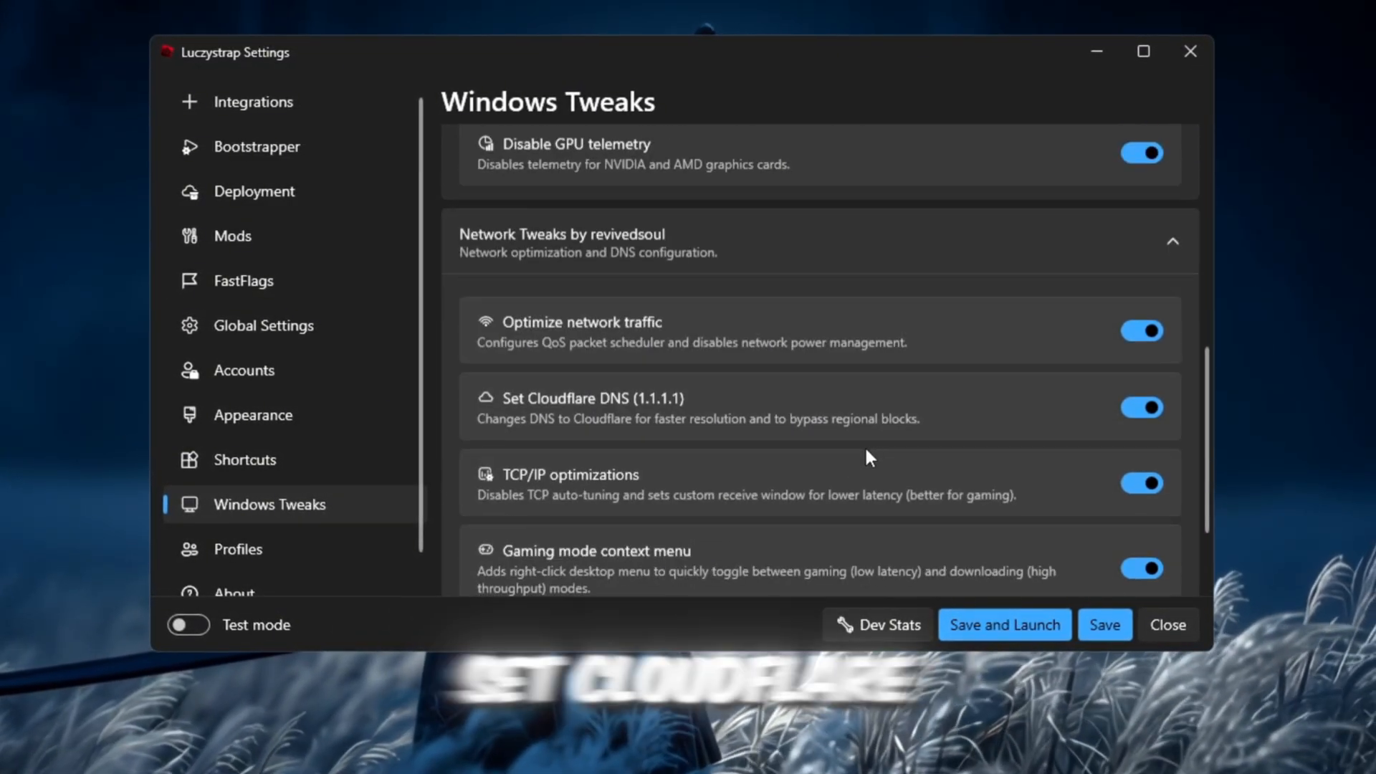
pyautogui.scroll(-3)
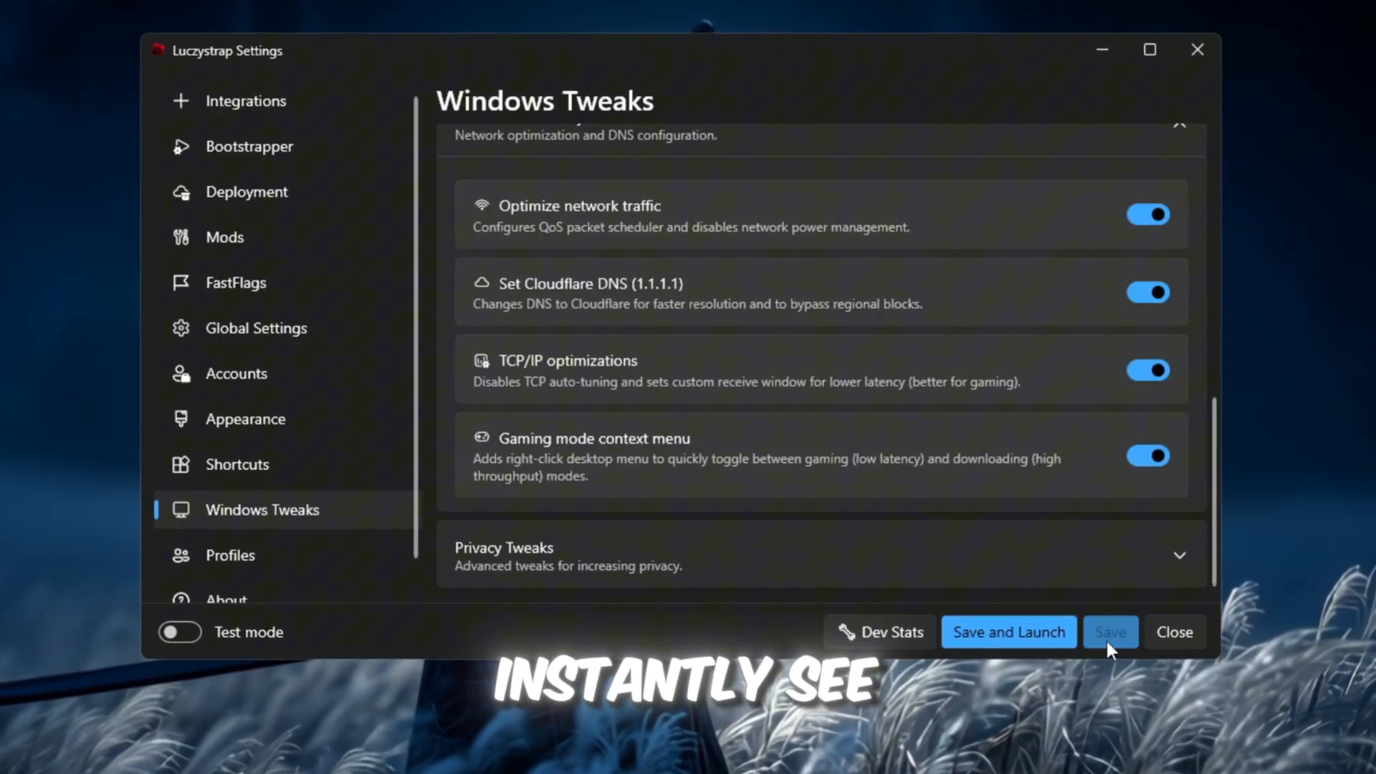
pyautogui.click(1109, 632)
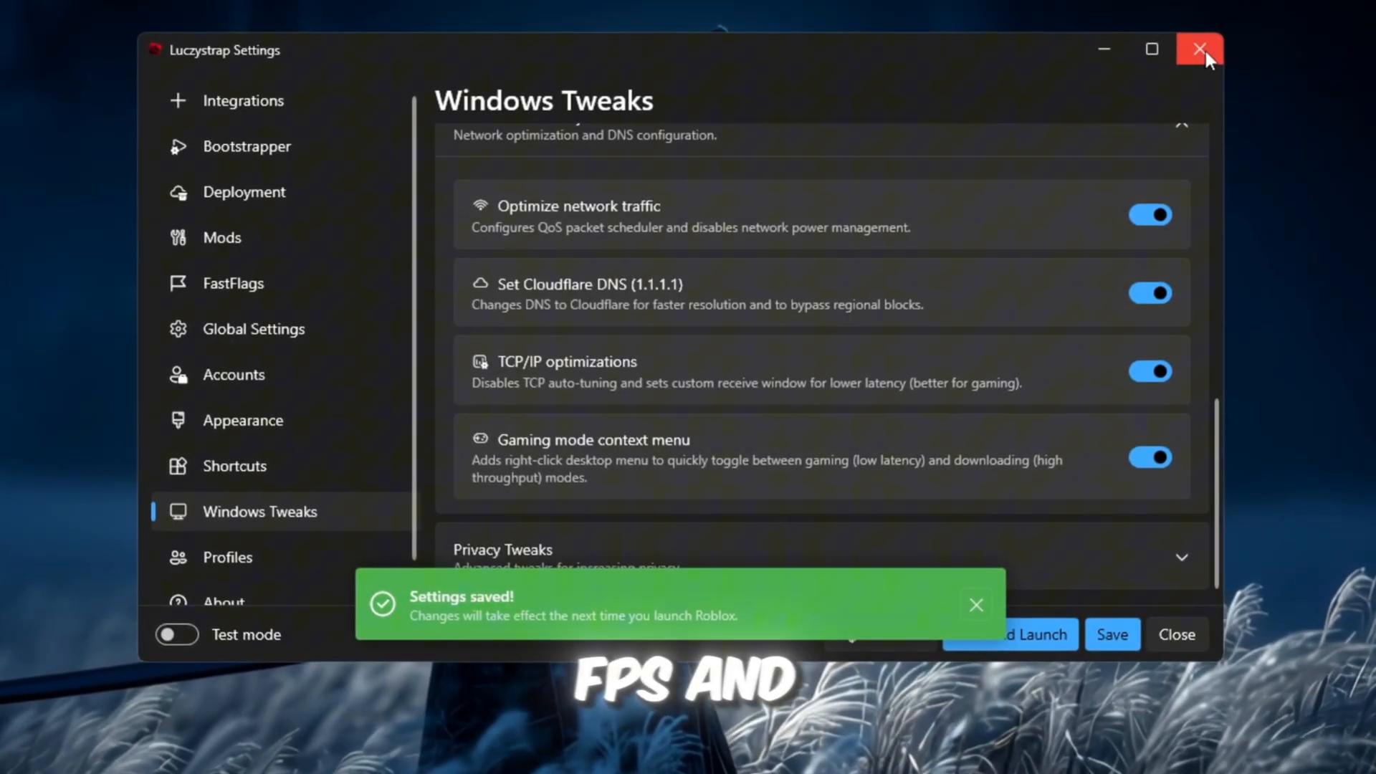
# - Close the Luczystrap settings window
pyautogui.click(975, 605)
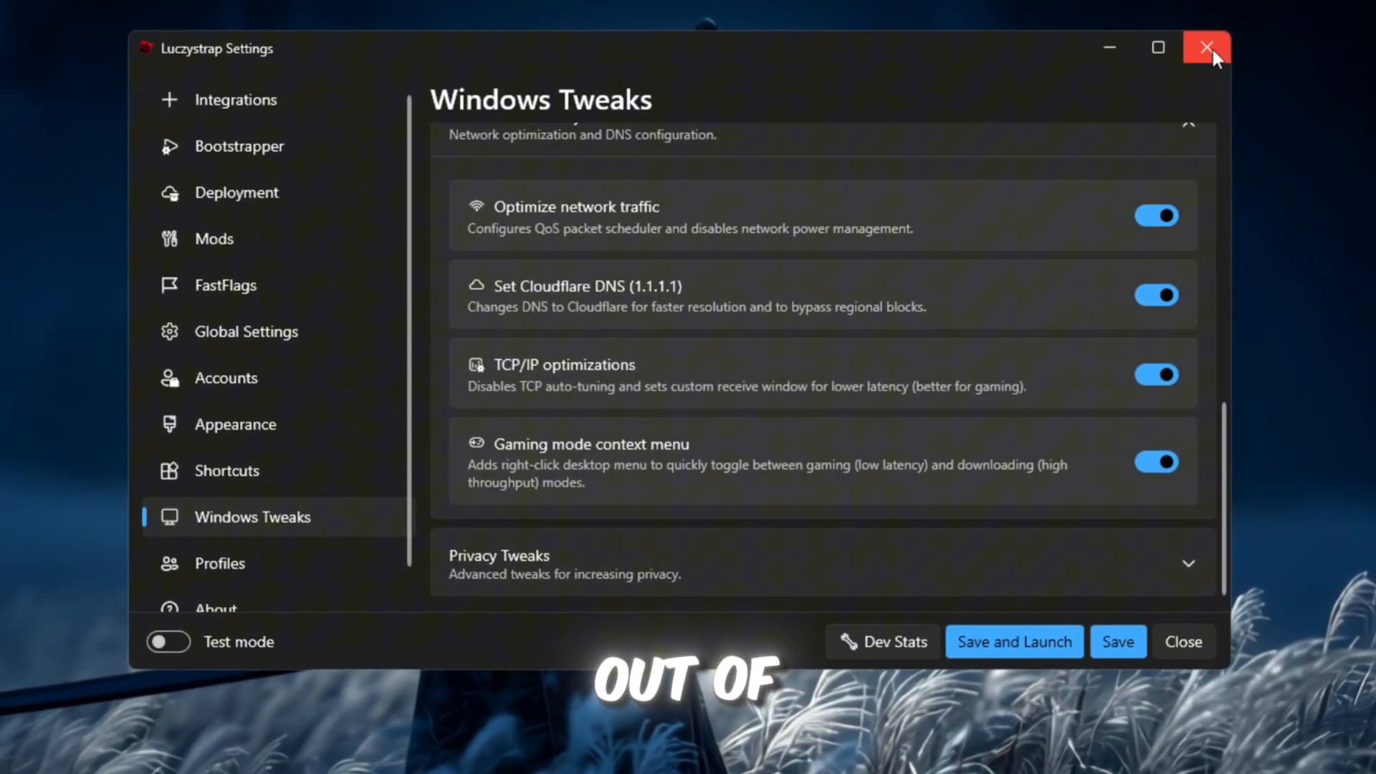
pyautogui.click(1205, 47)
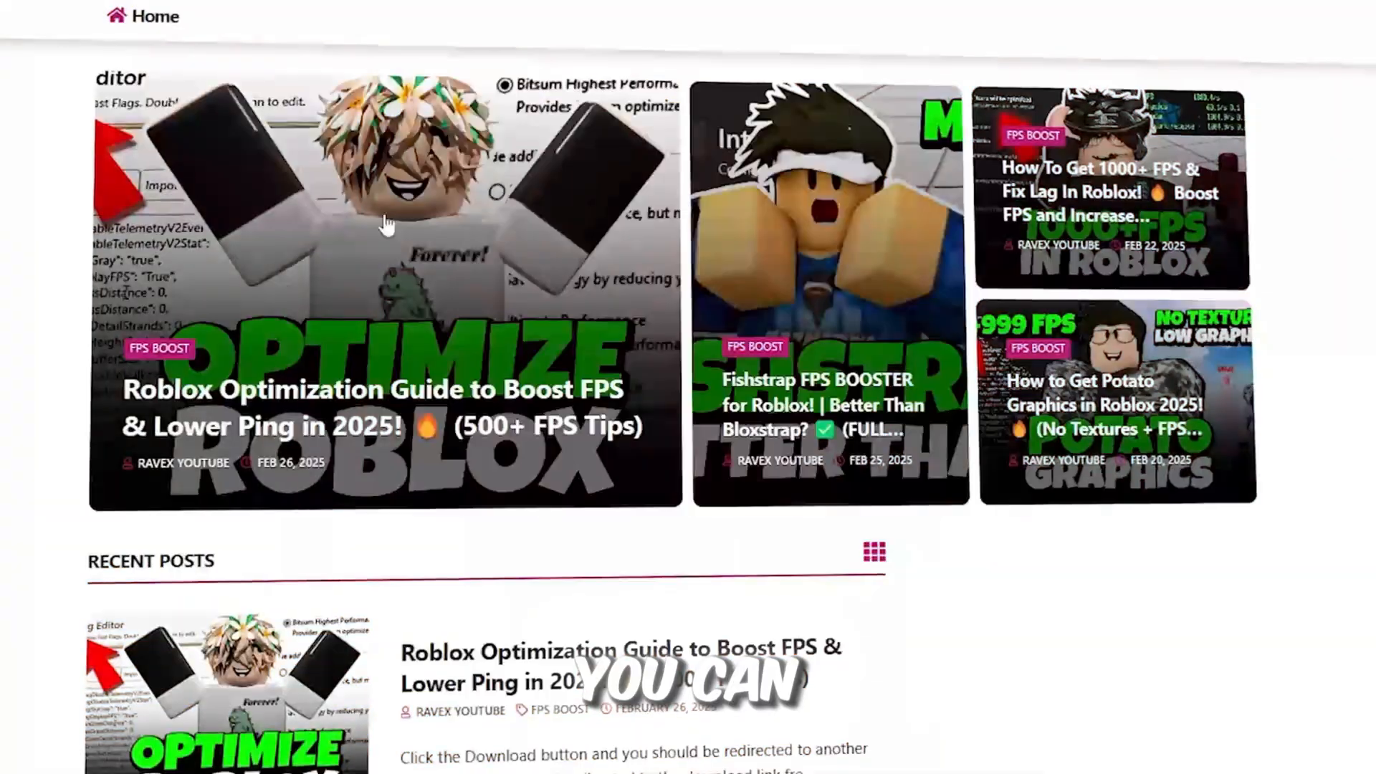
# - Scroll the Ravex homepage down to the Recent Posts section with the Roblox guide
pyautogui.scroll(-3)
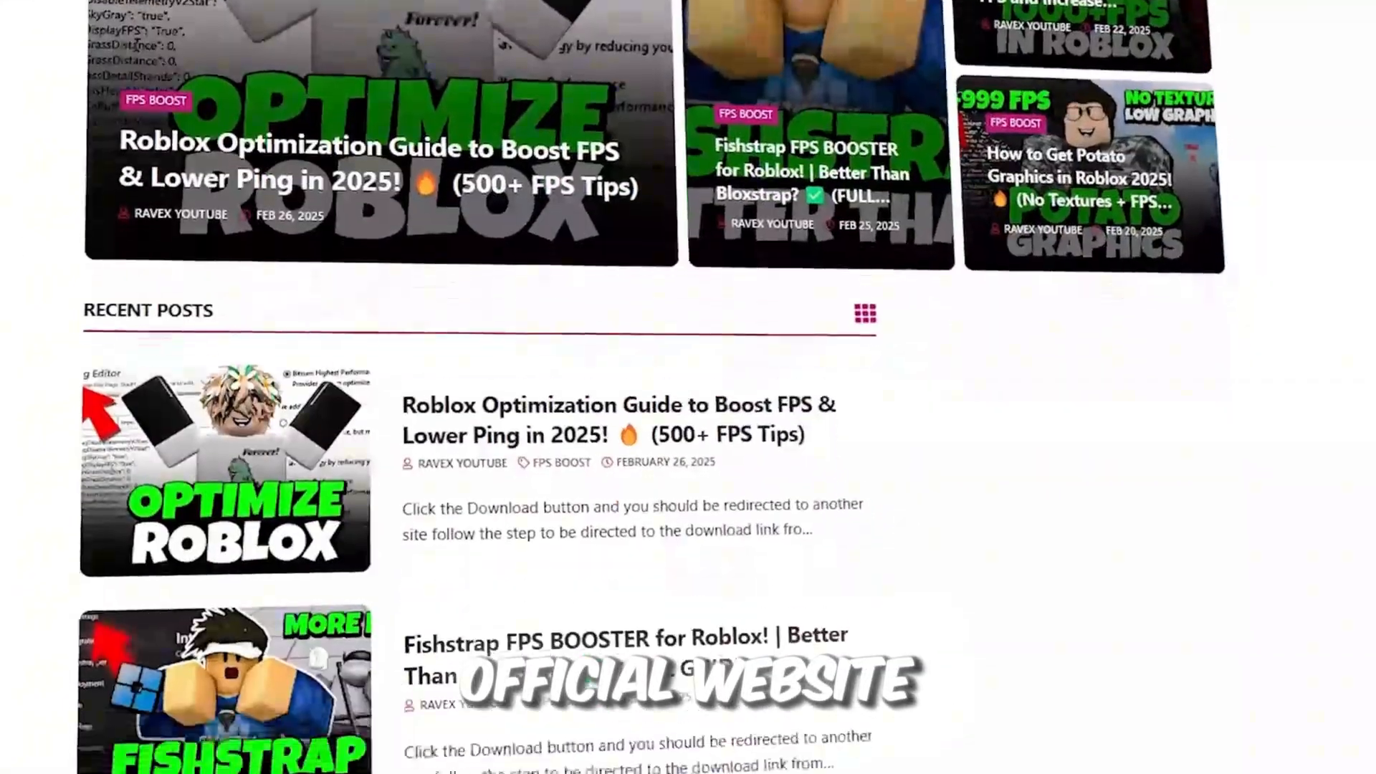
pyautogui.scroll(-3)
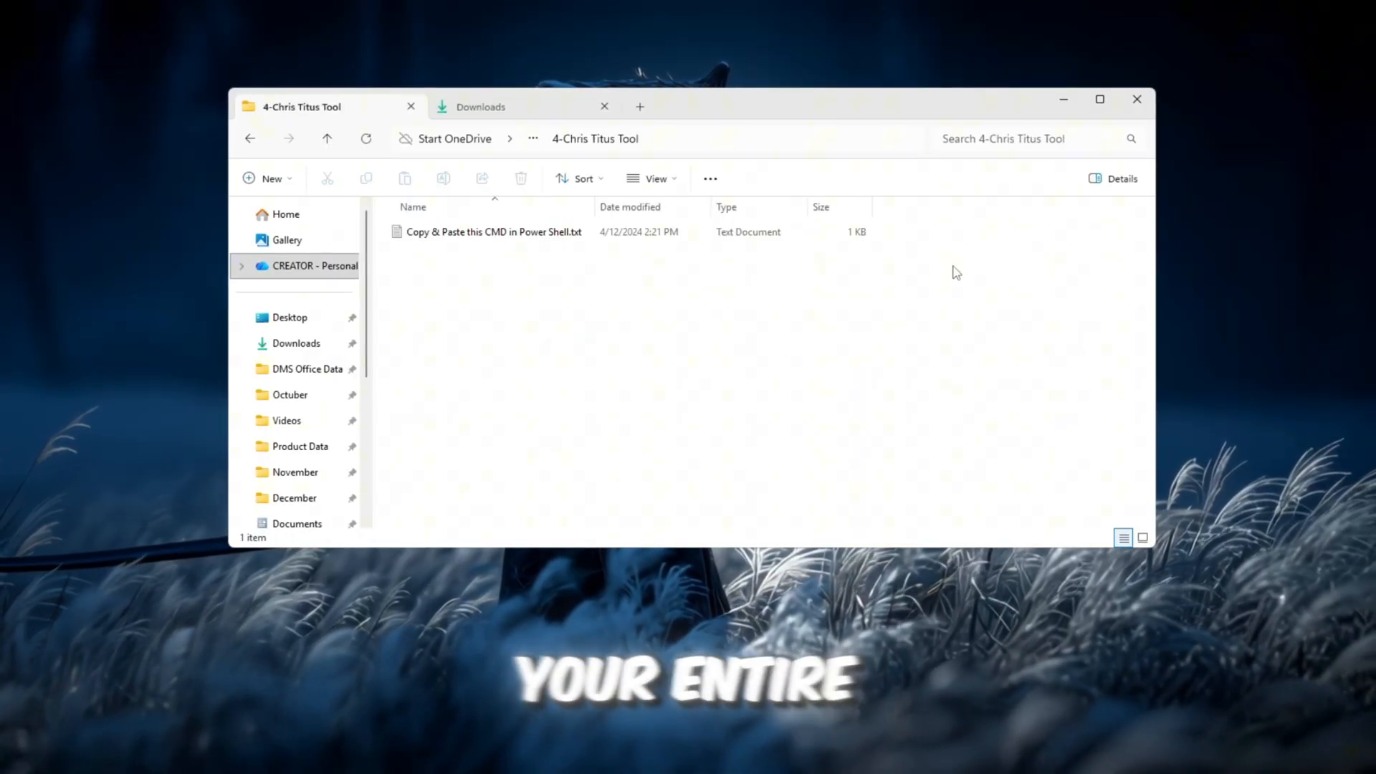
# - Open 'Copy & Paste this CMD in Power Shell.txt' in Notepad and select the whole command
pyautogui.click(495, 232)
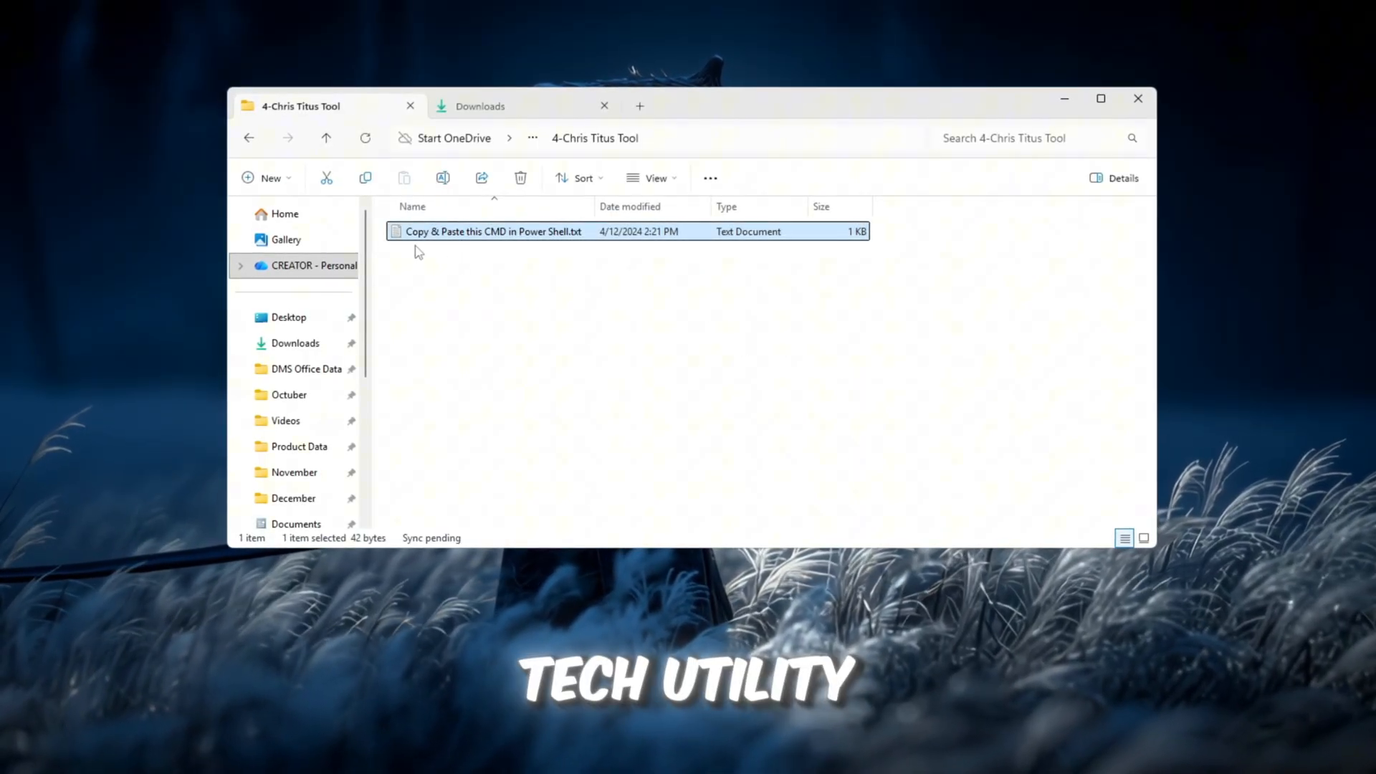
pyautogui.moveTo(701, 364)
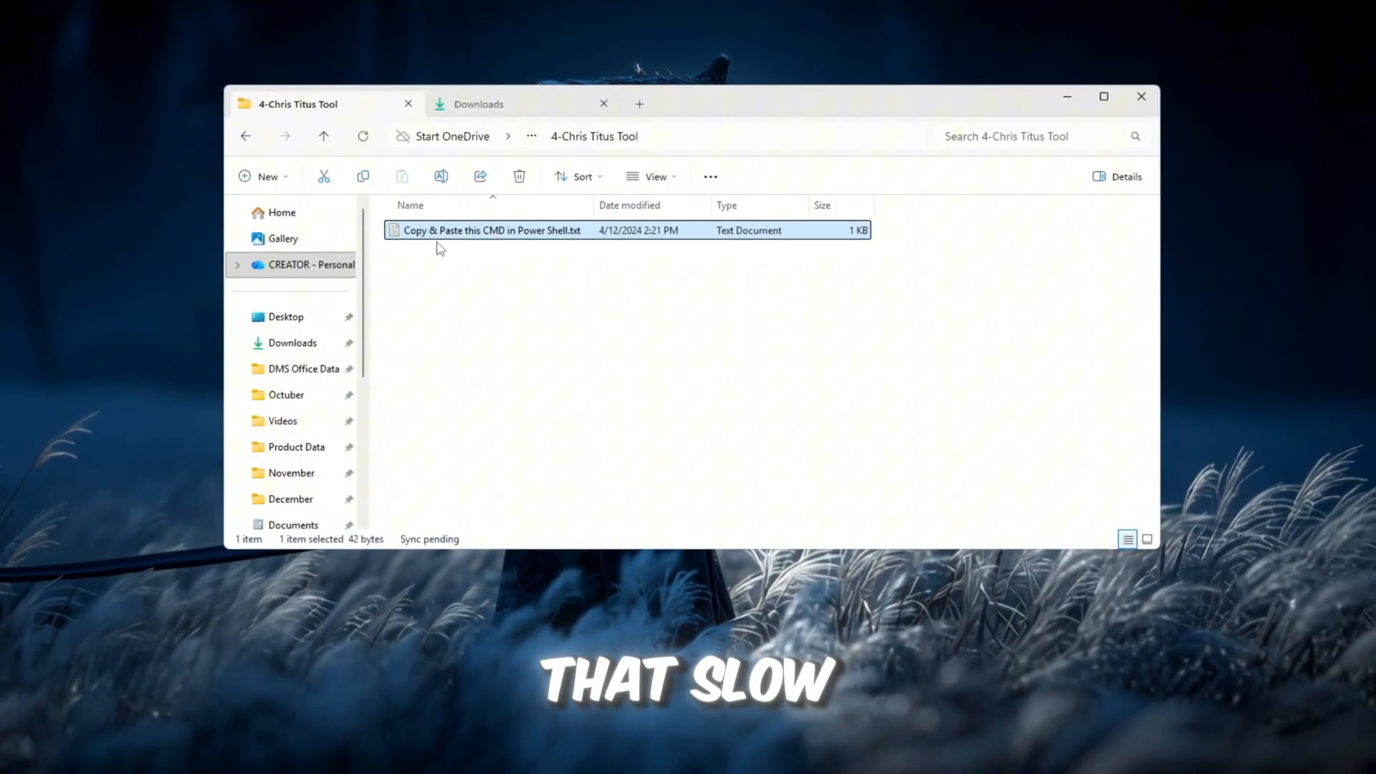
pyautogui.moveTo(486, 246)
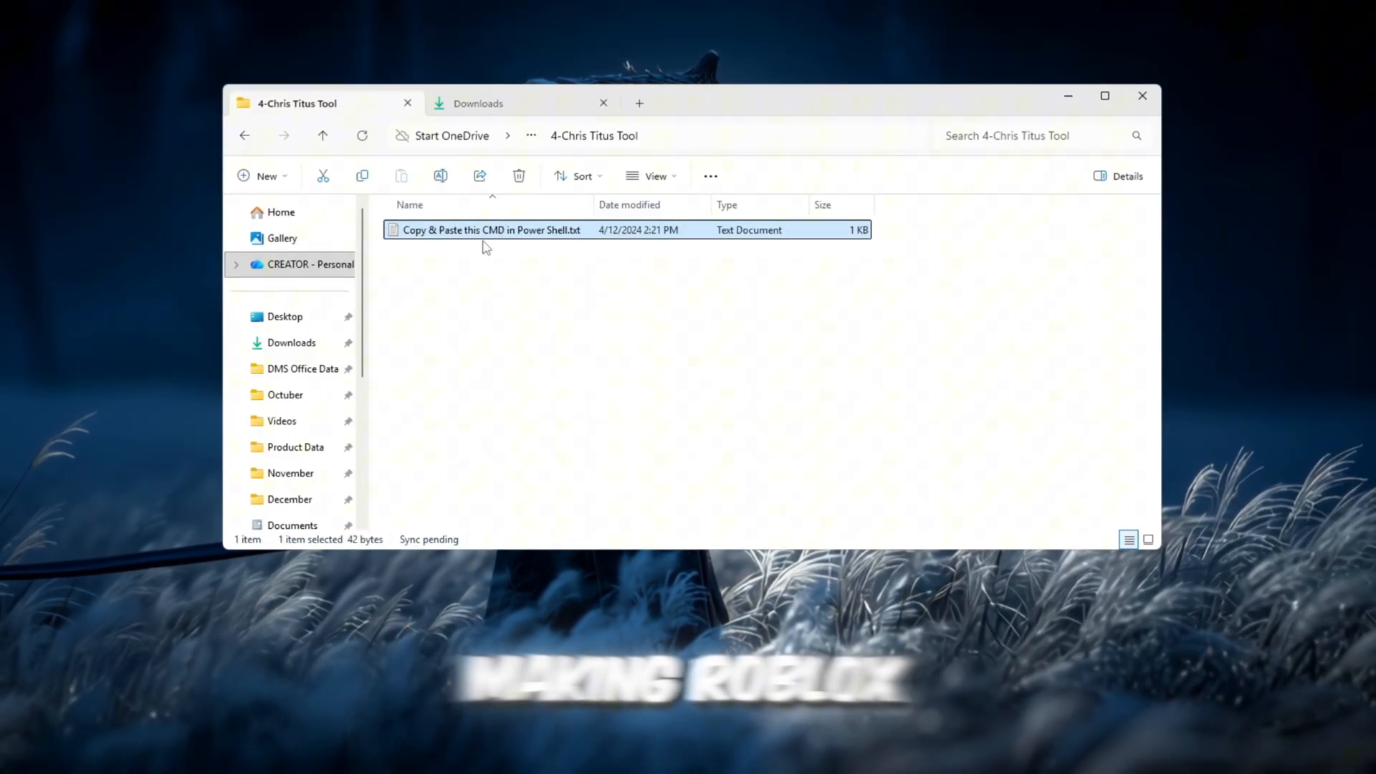
pyautogui.doubleClick(492, 229)
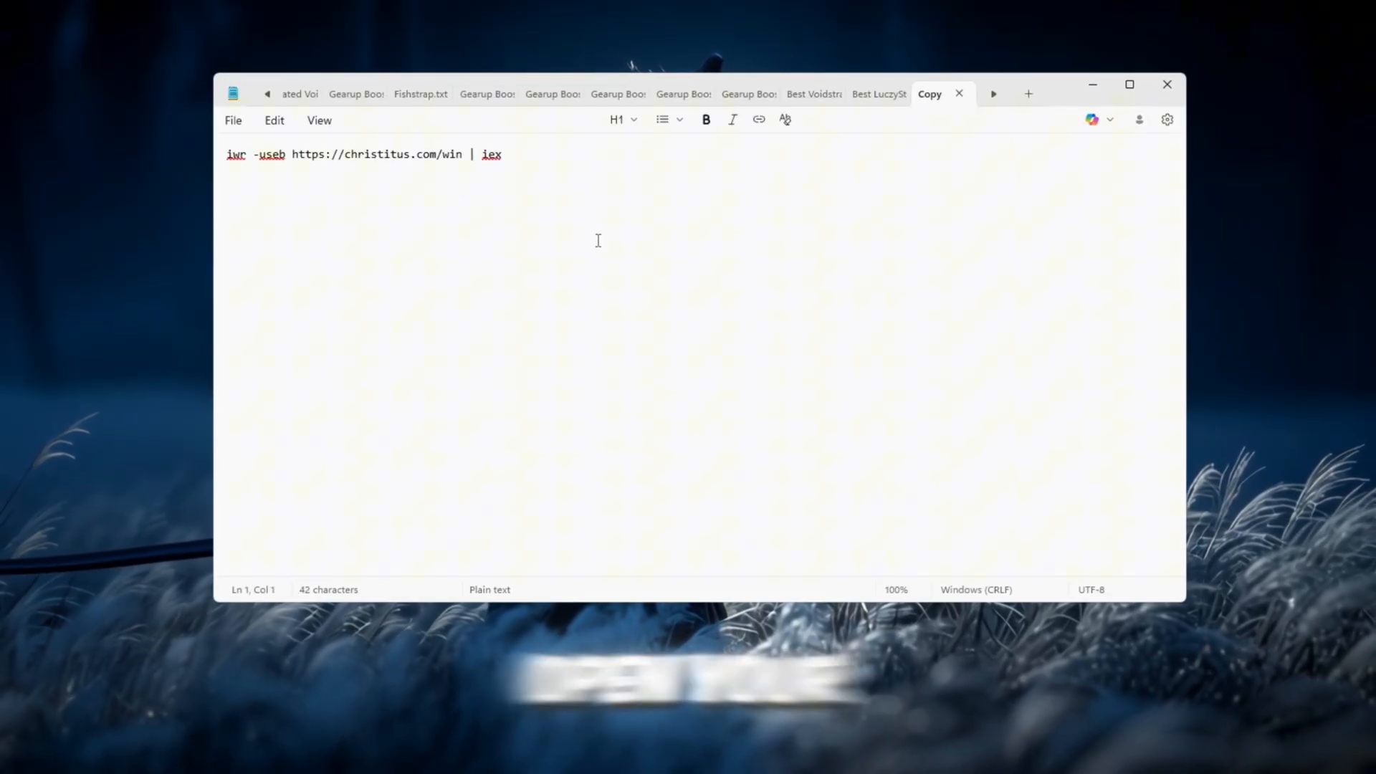
pyautogui.press('ctrl+a')
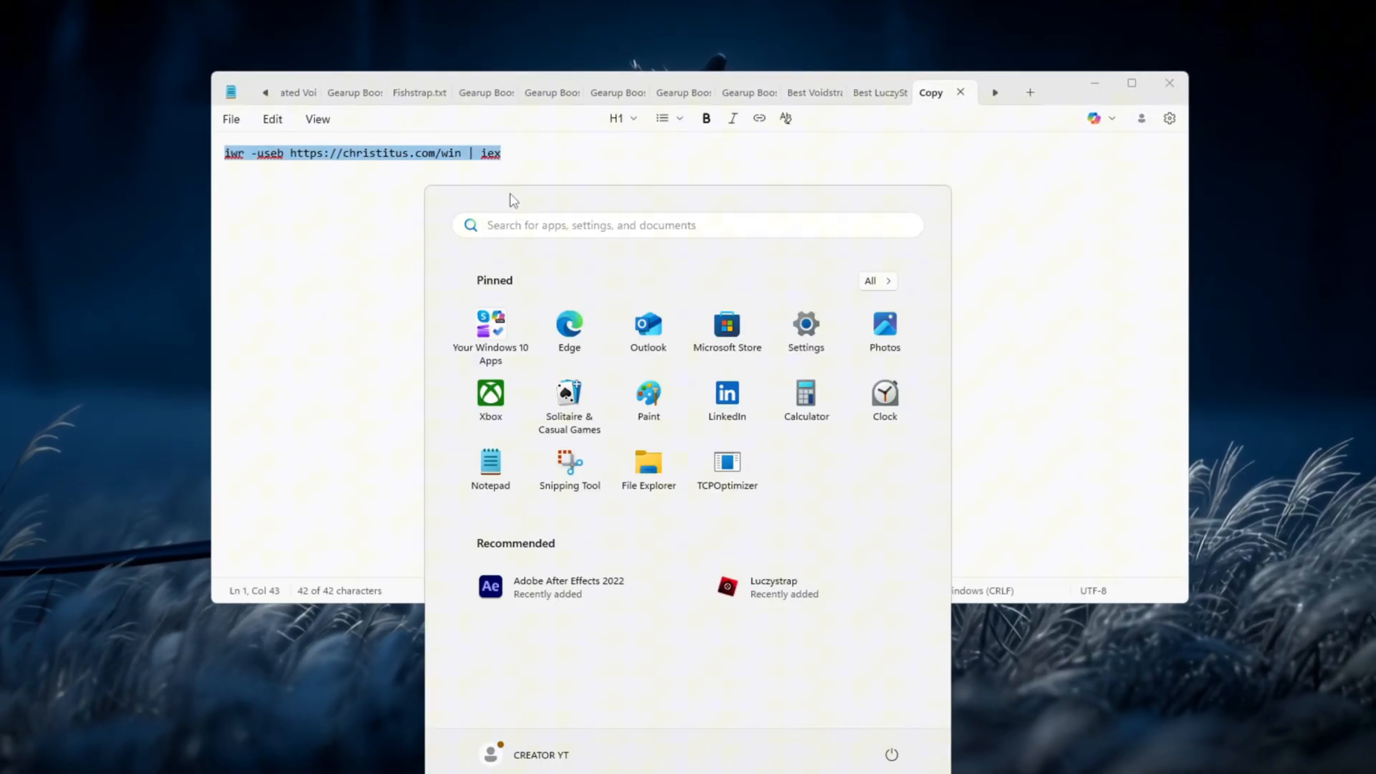
# - Launch PowerShell as administrator from Start and run the pasted Chris Titus WinUtil command
pyautogui.write('Powe')
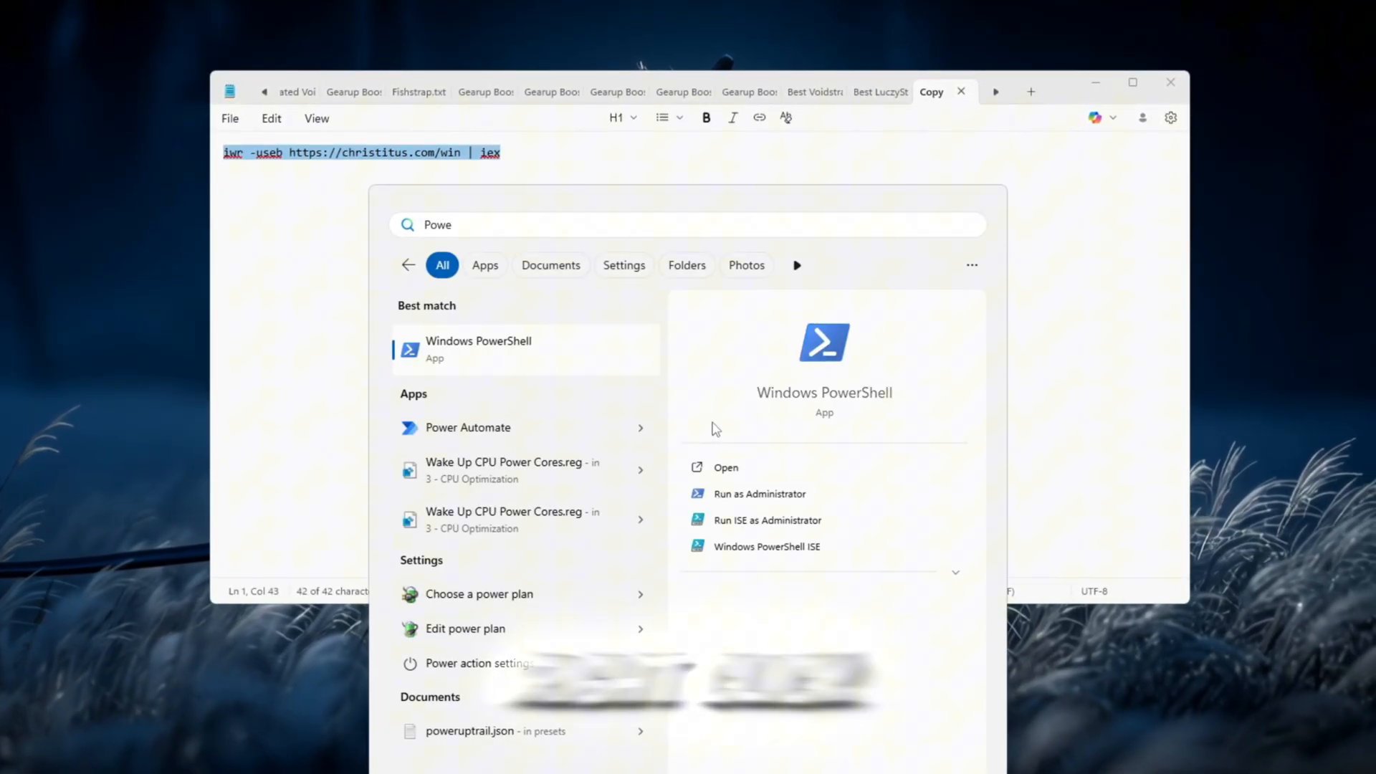
pyautogui.click(758, 493)
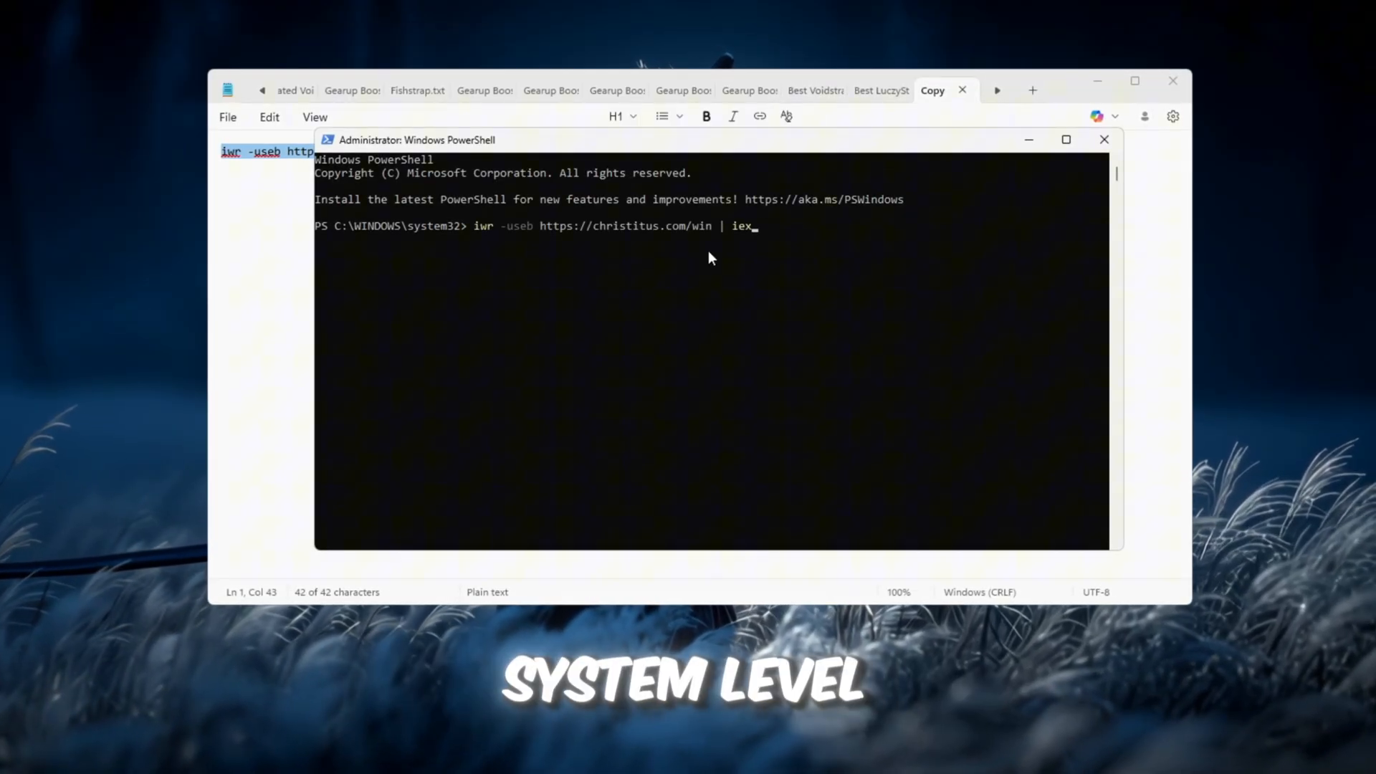
pyautogui.press('Return')
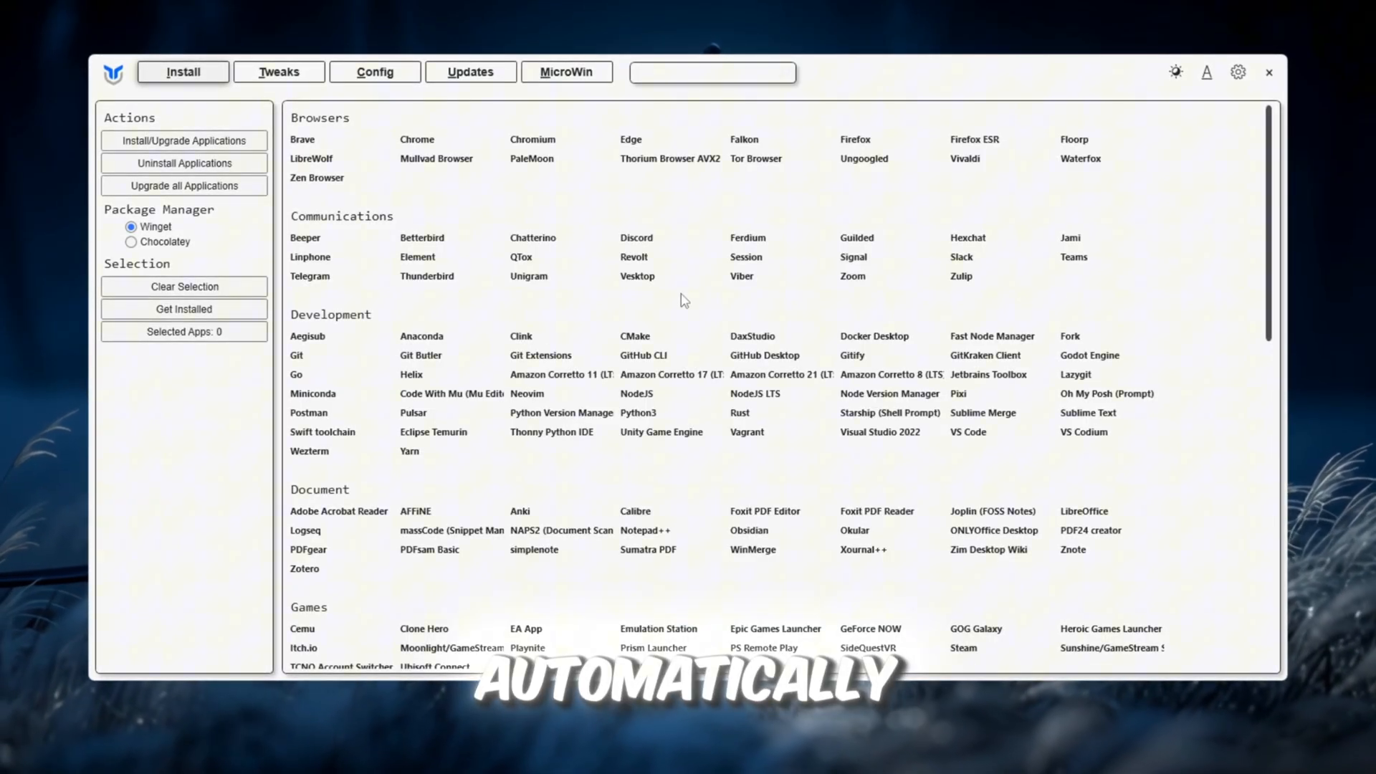
# - Check the Standard recommended essential tweaks in WinUtil's Tweaks section and review the list
pyautogui.click(276, 71)
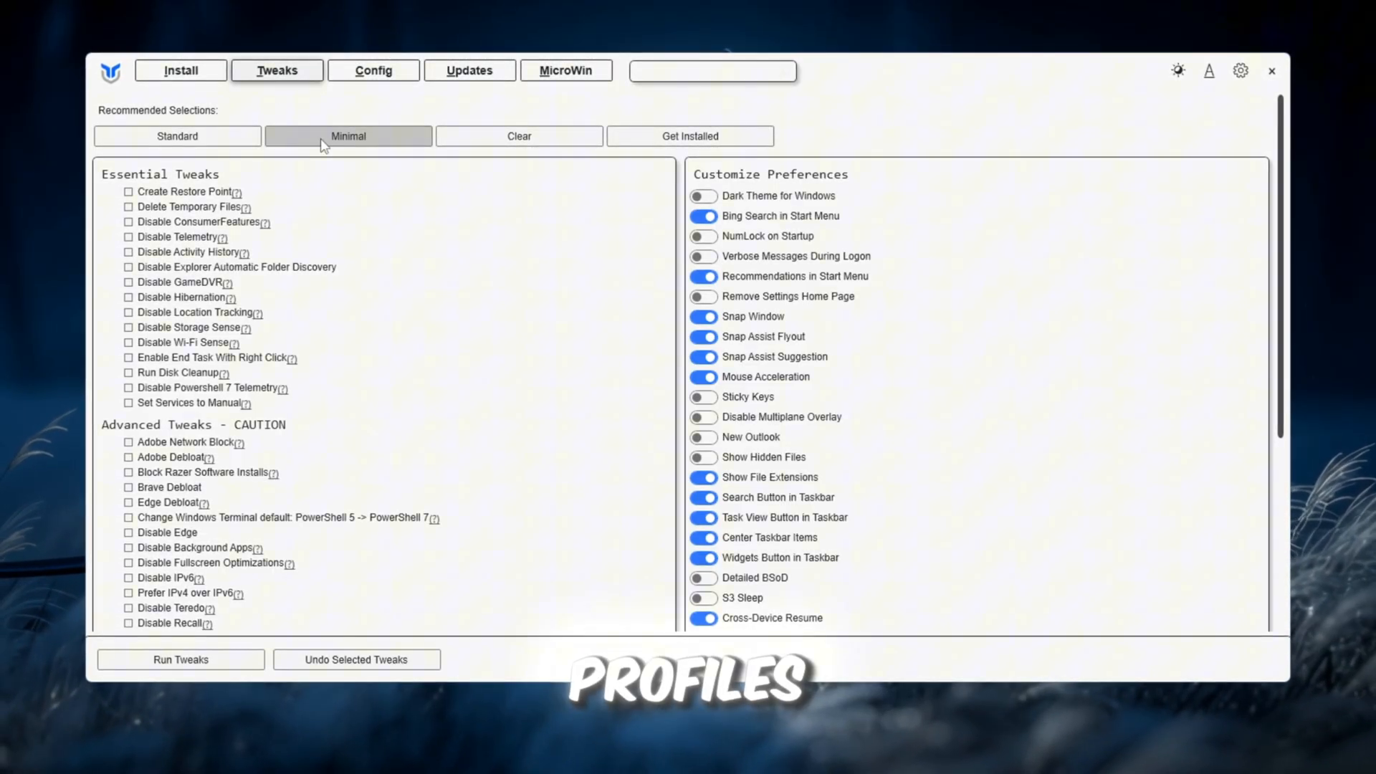
pyautogui.click(347, 135)
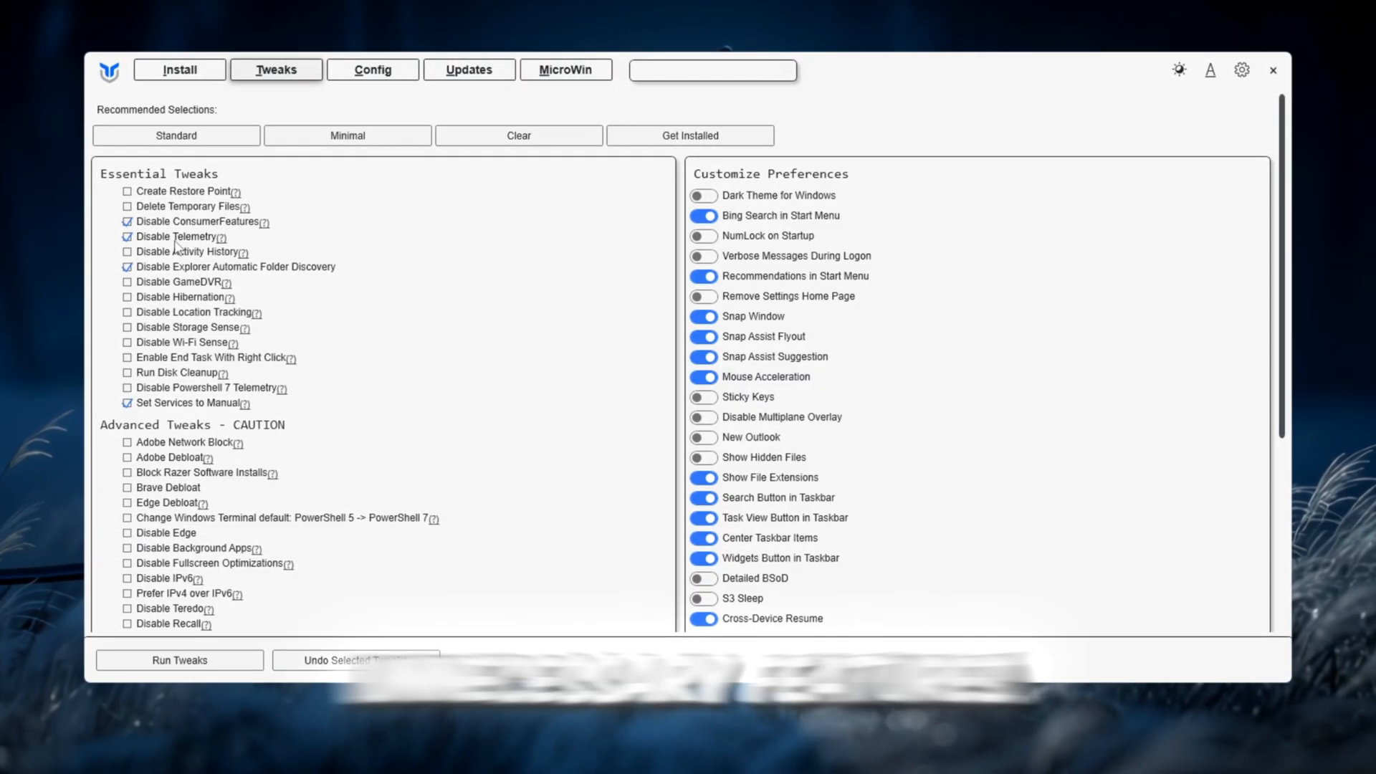
pyautogui.scroll(-3)
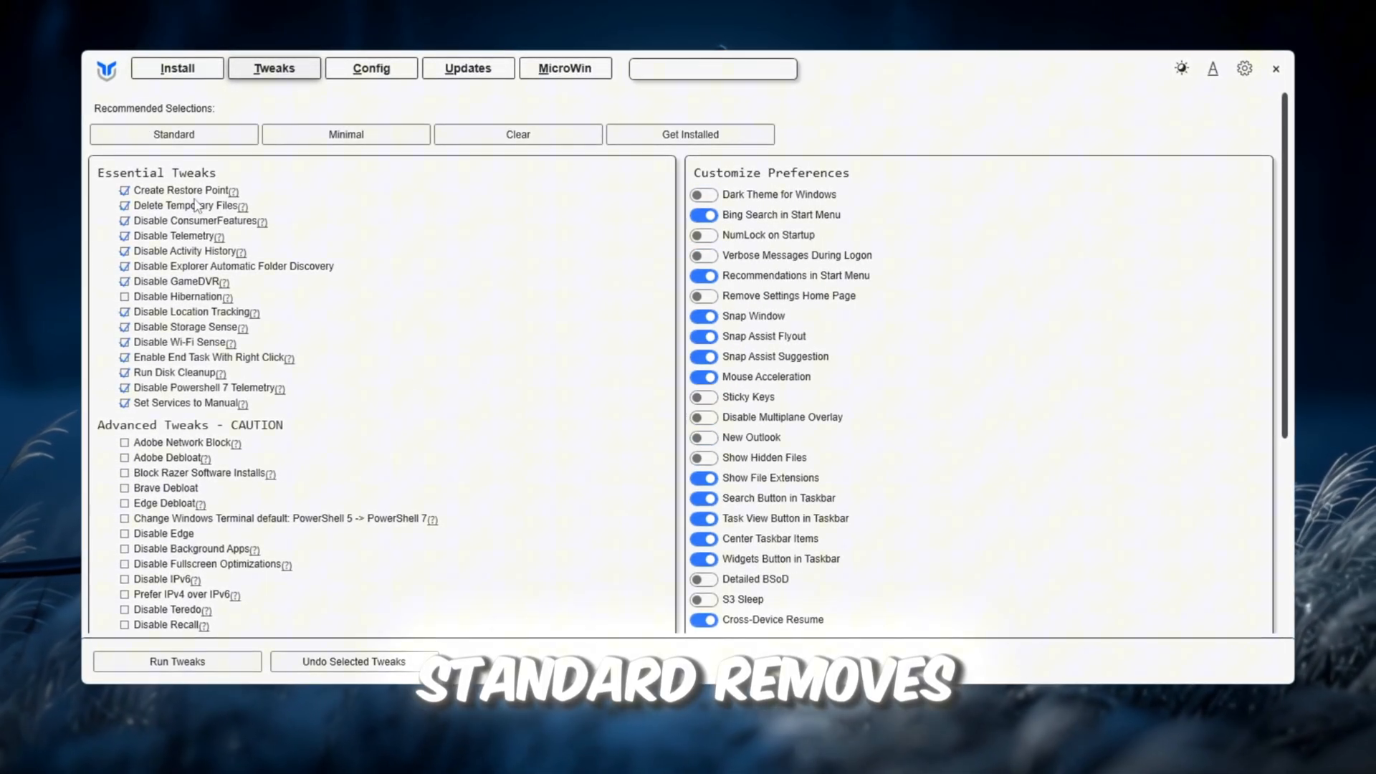
pyautogui.scroll(-3)
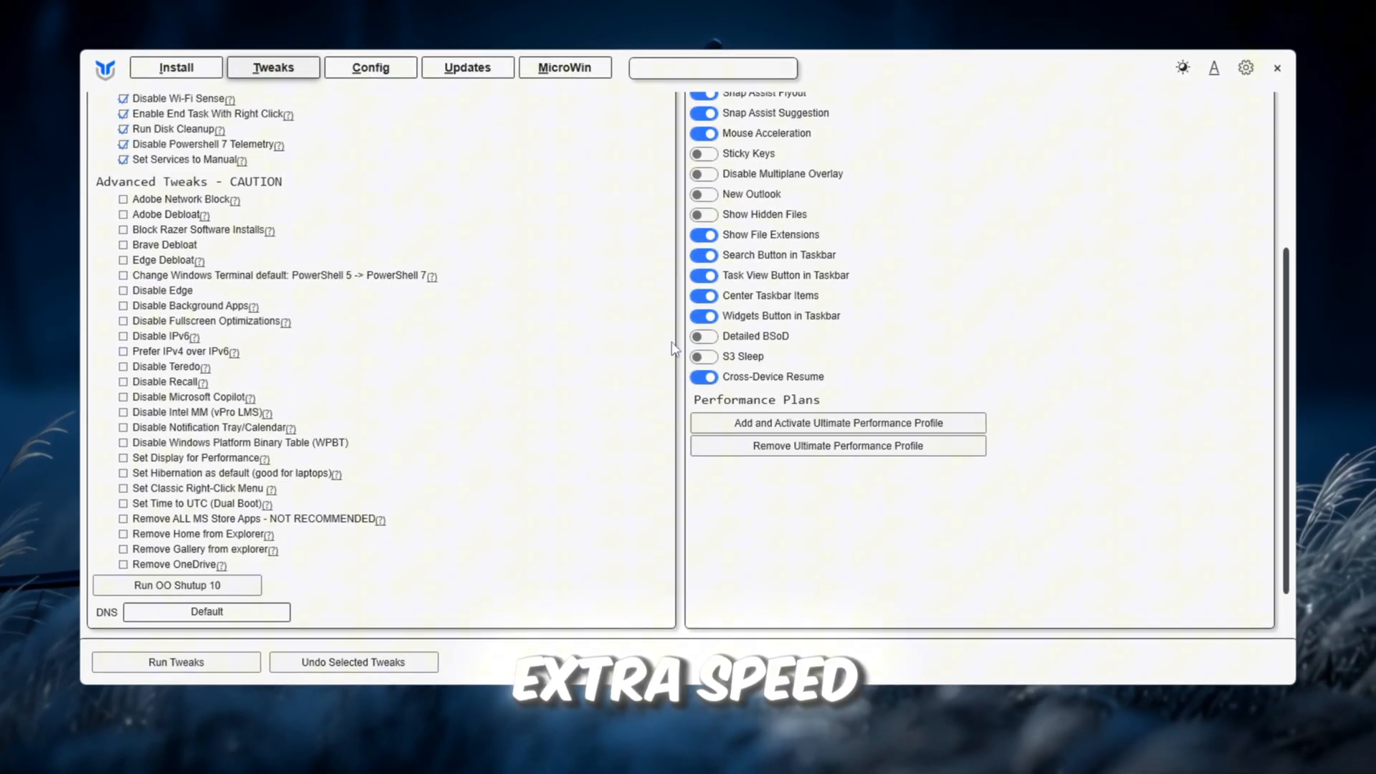
pyautogui.scroll(3)
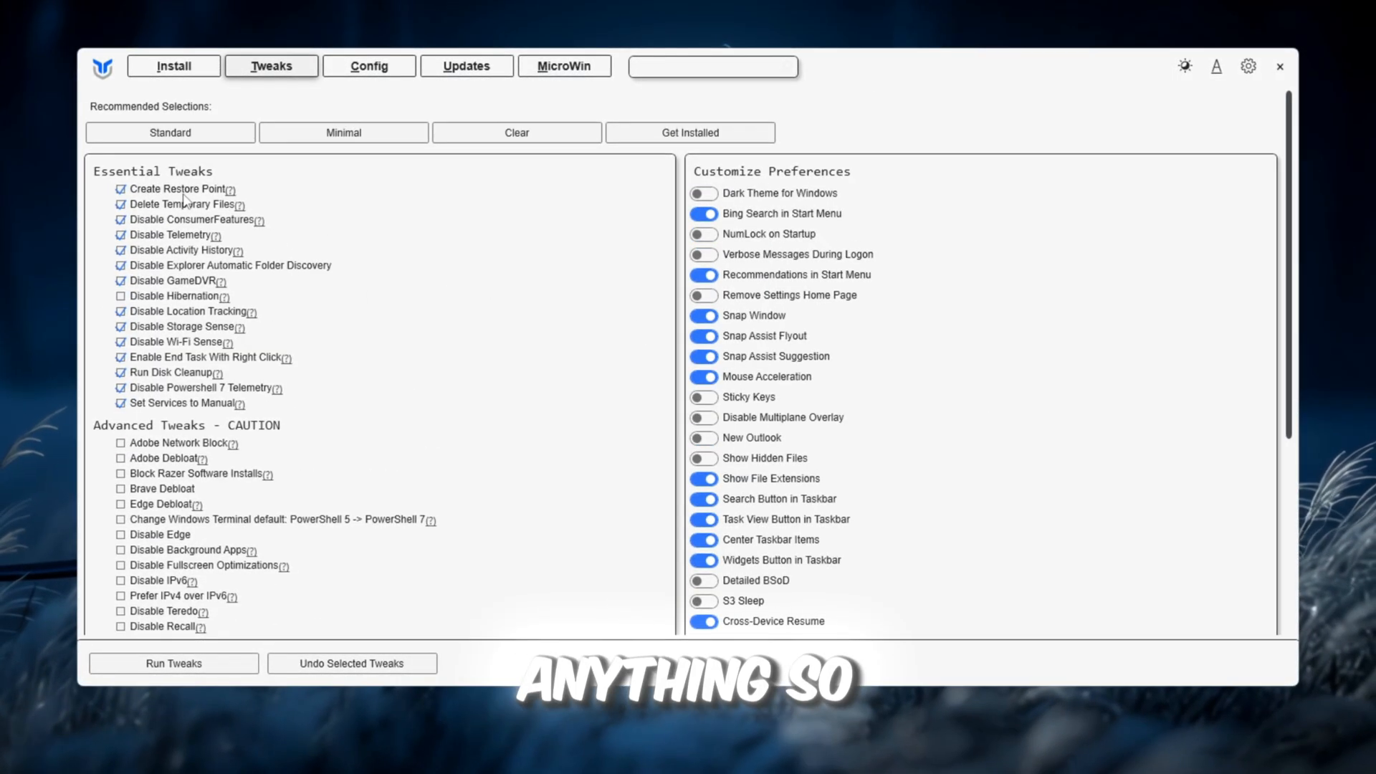
pyautogui.moveTo(231, 189)
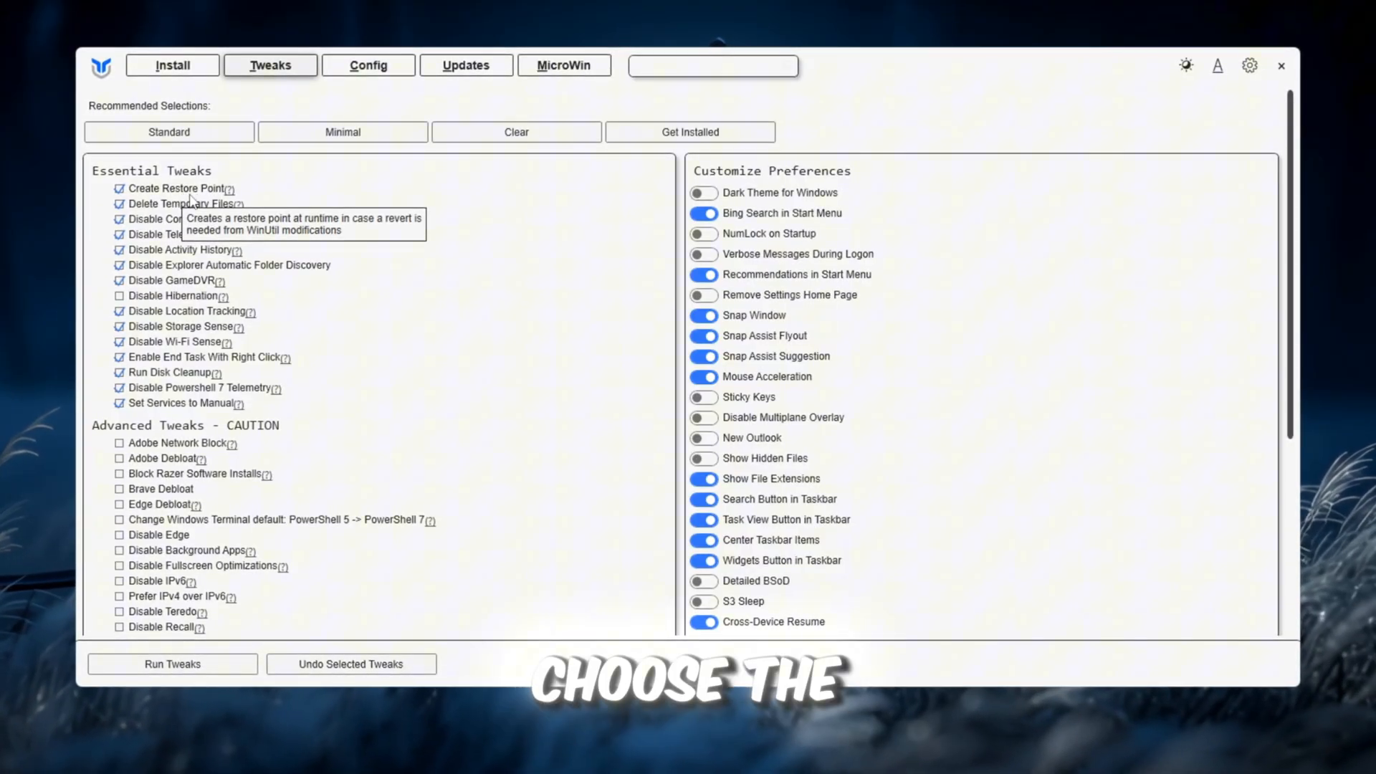
pyautogui.scroll(-3)
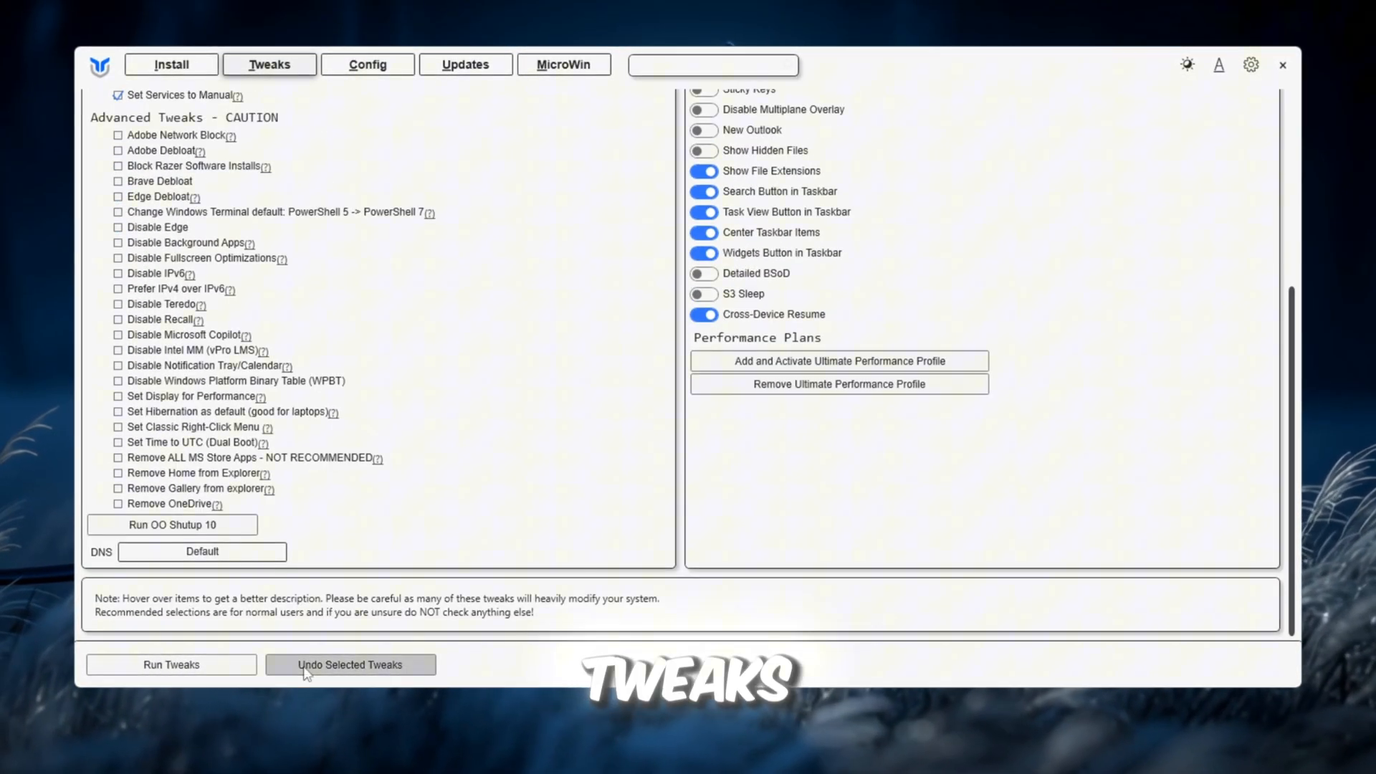